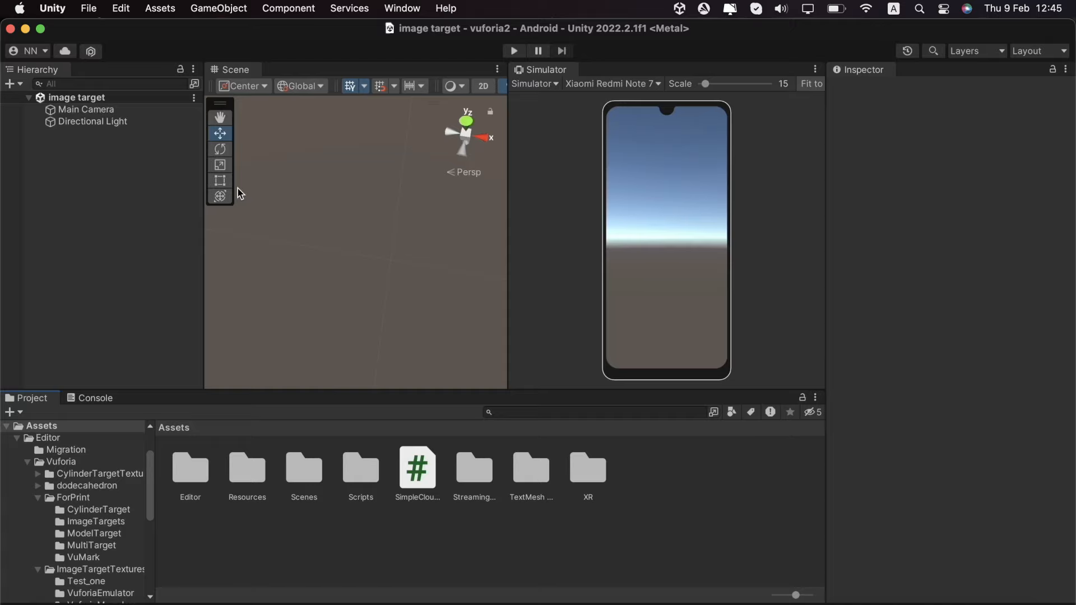
mouse_move(94, 173)
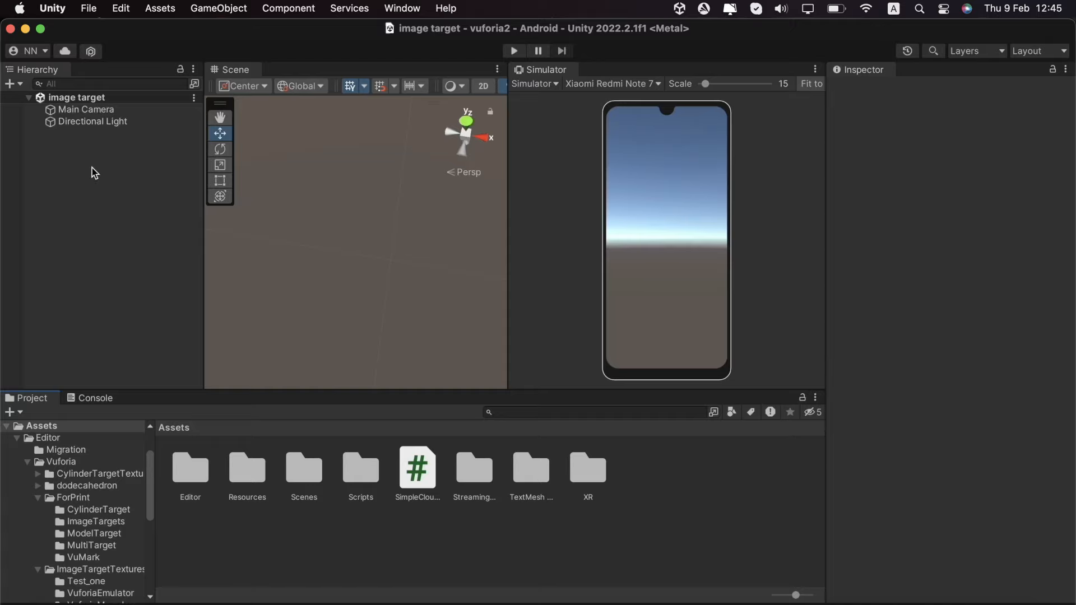
mouse_move(74, 246)
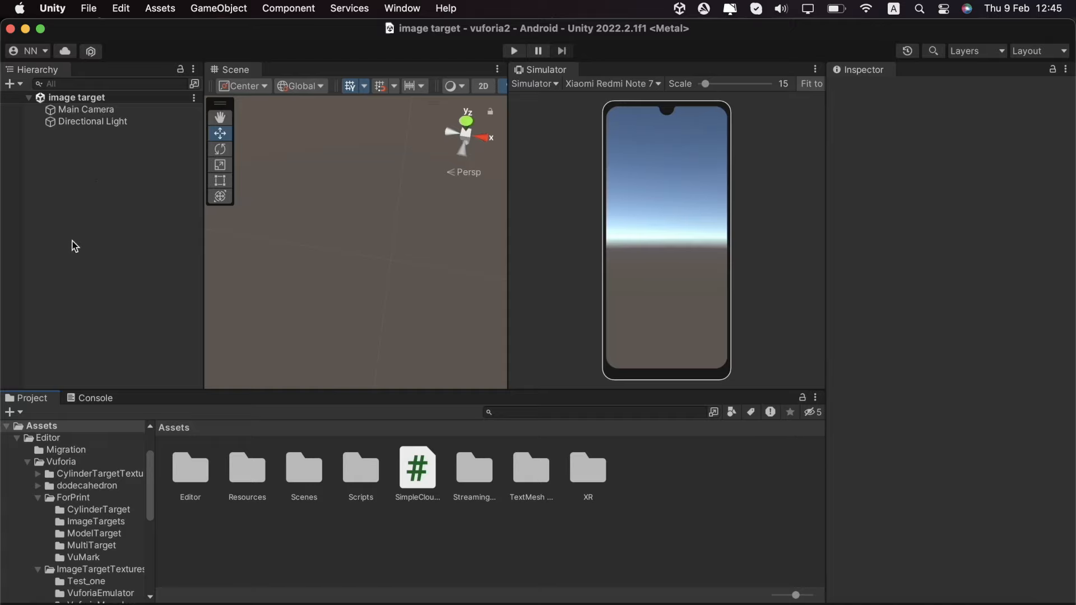
Add a Vuforia Image Target to the scene and set its type to From Database.
click(10, 84)
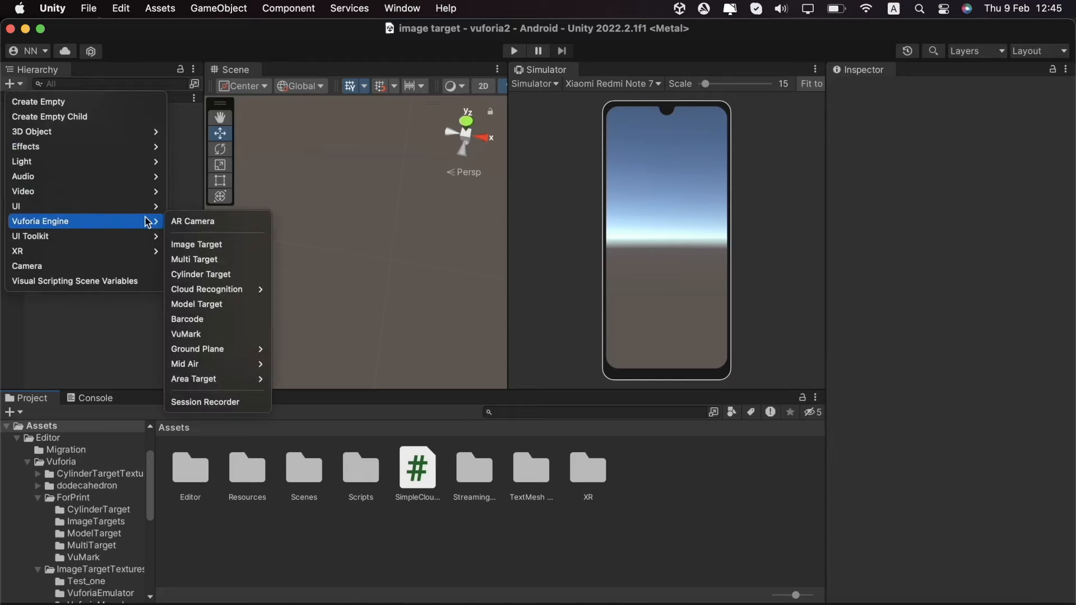
click(197, 244)
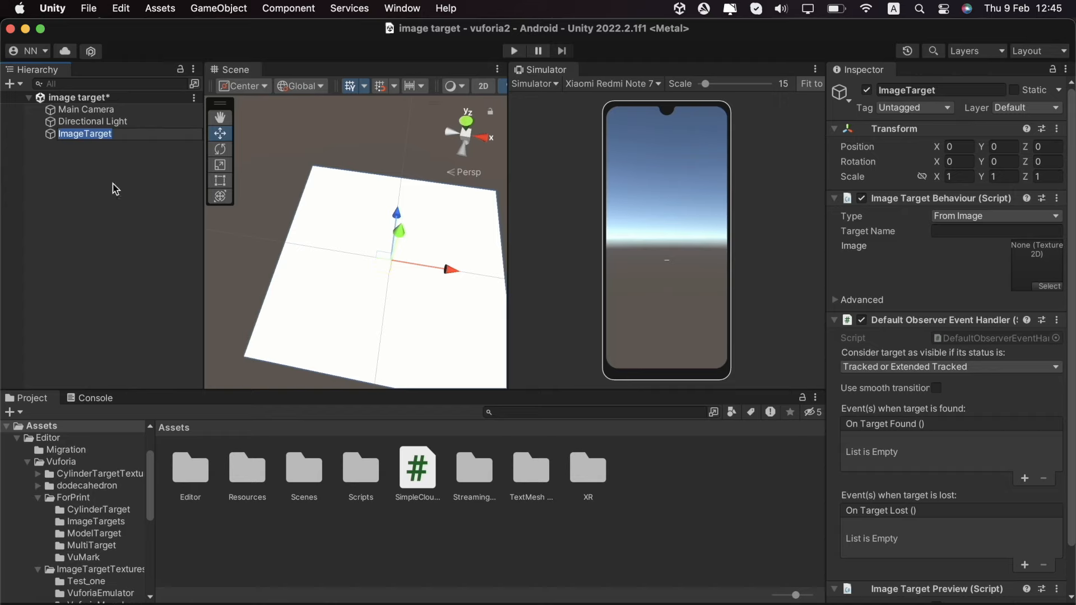
mouse_move(80, 157)
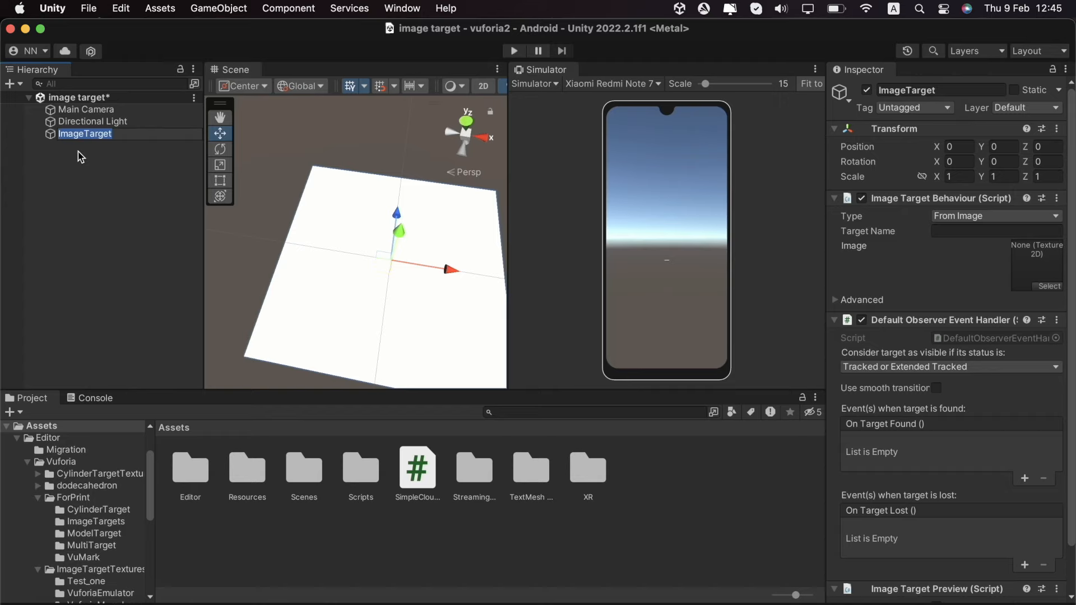
click(995, 215)
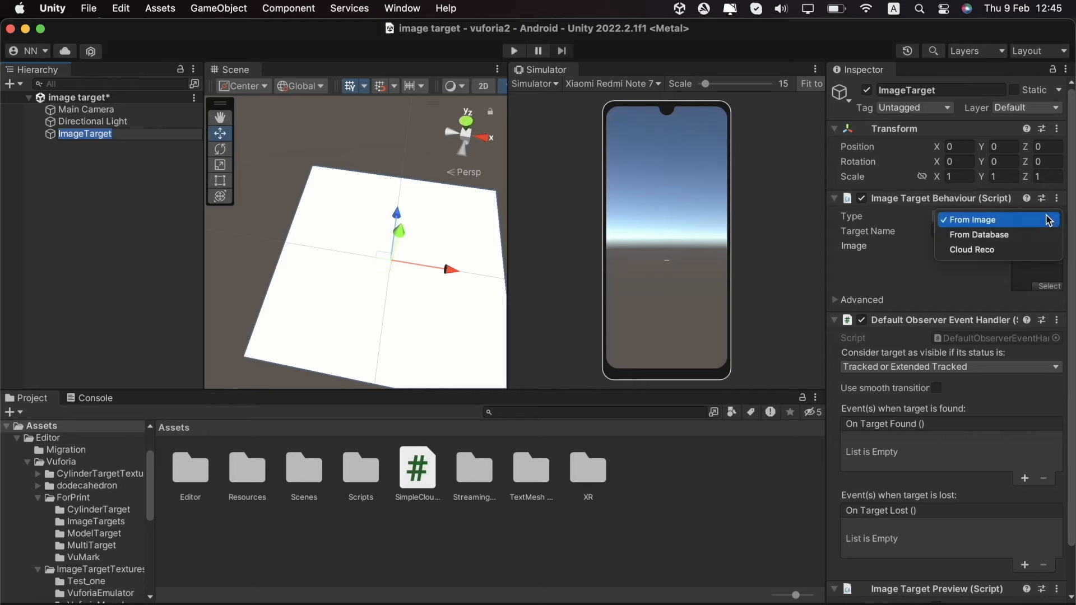
click(978, 235)
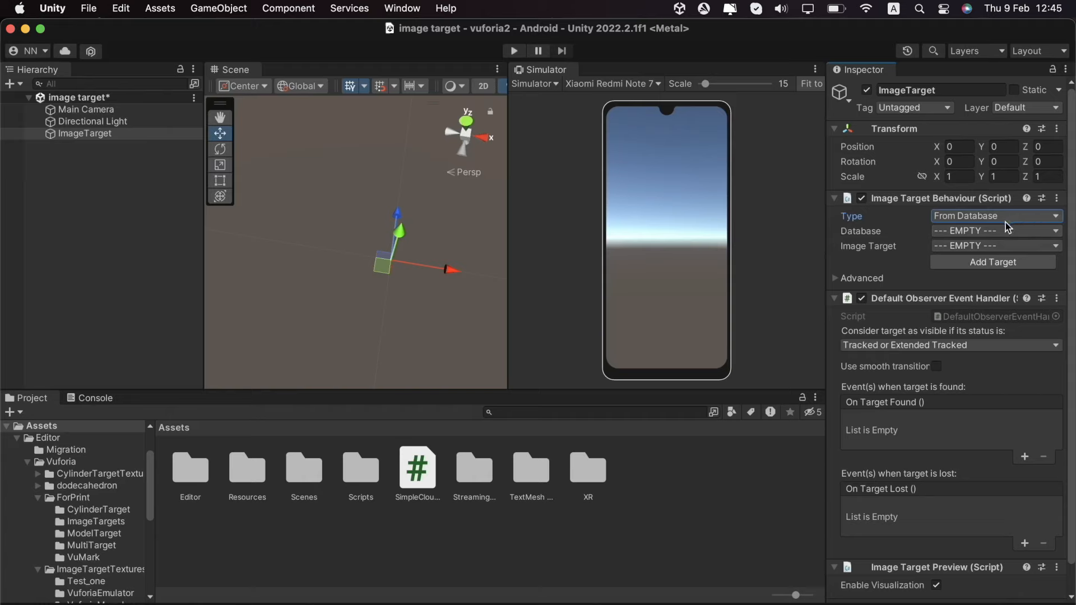
mouse_move(249, 141)
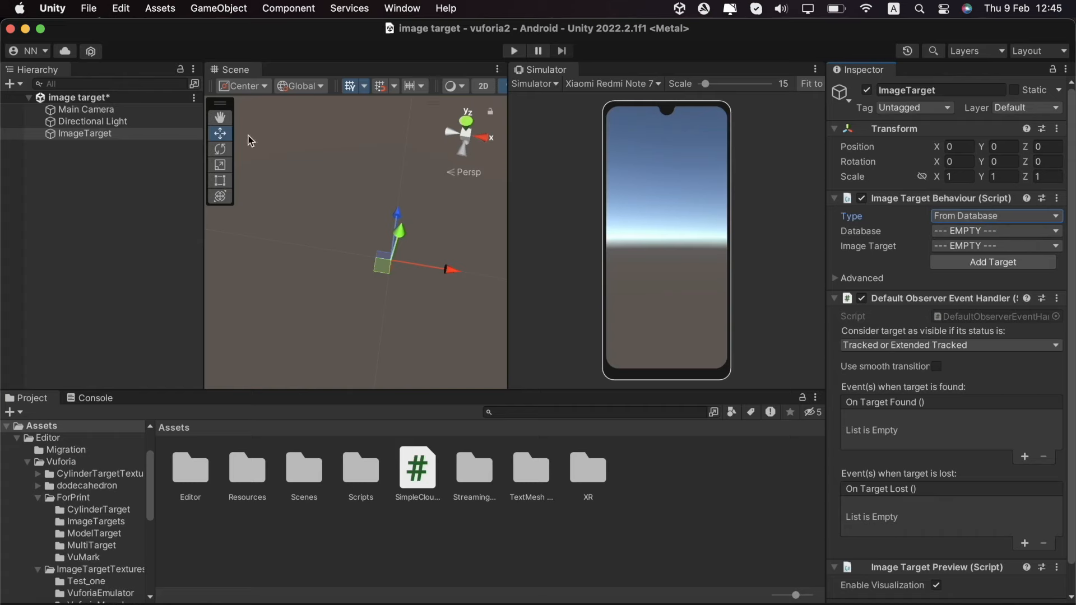
Remove the Main Camera and add a Vuforia AR Camera in its place.
click(85, 109)
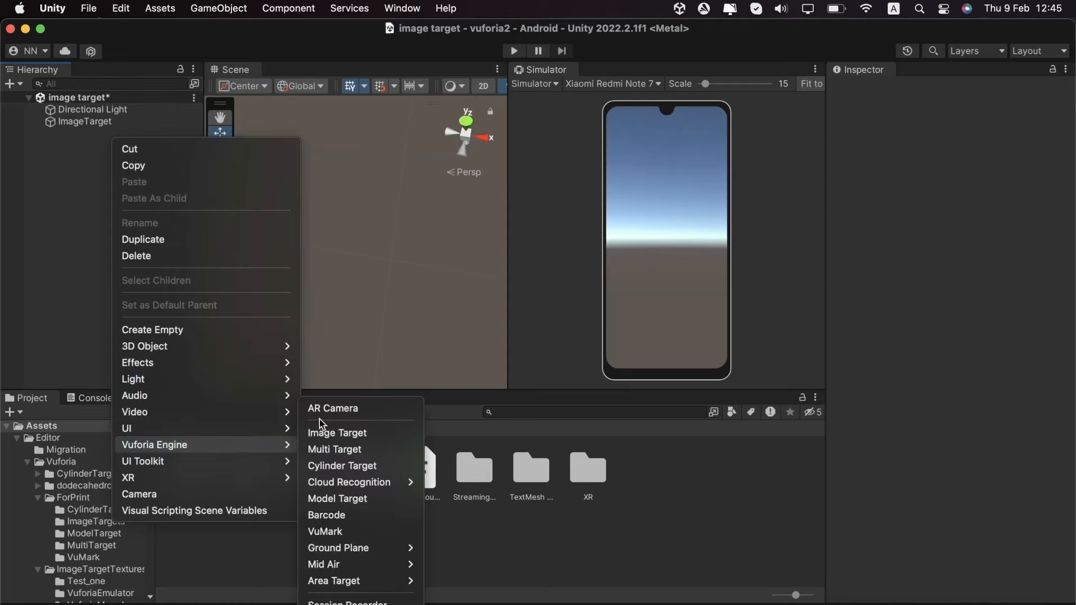
mouse_move(332, 408)
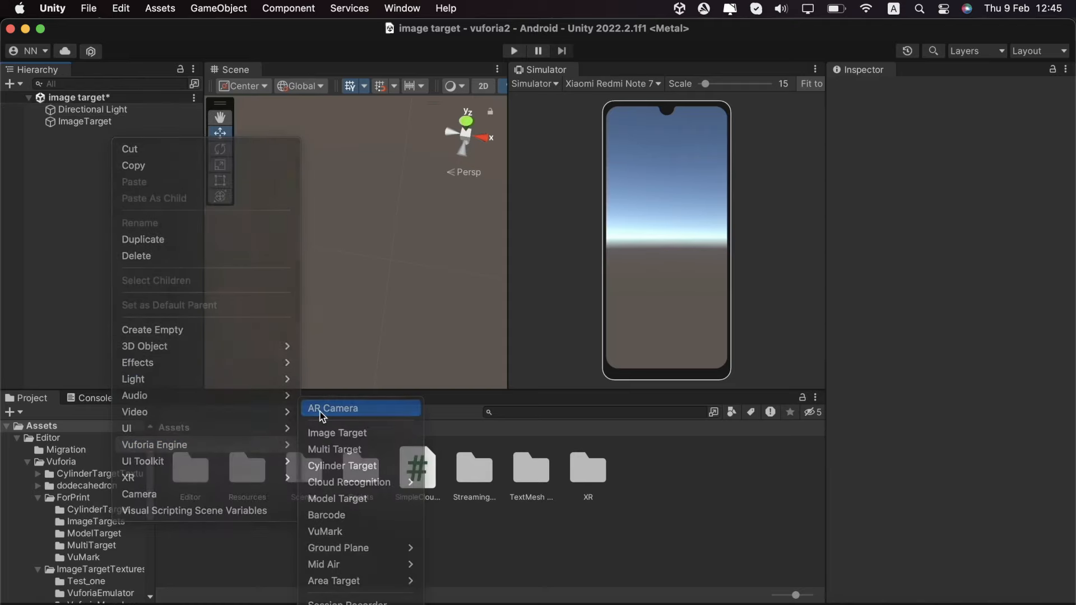
click(333, 408)
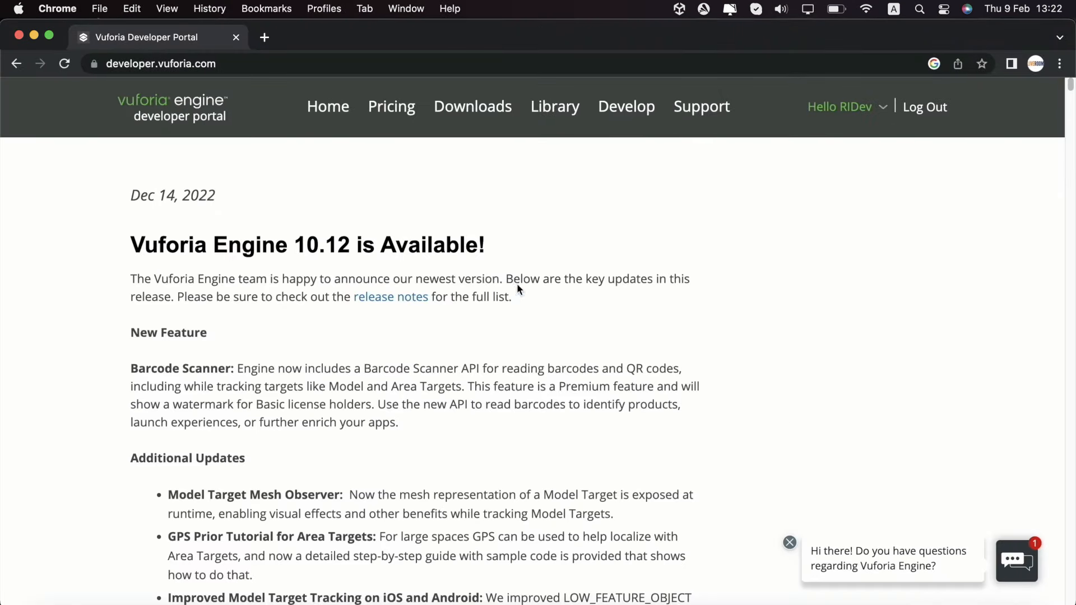
mouse_move(145, 90)
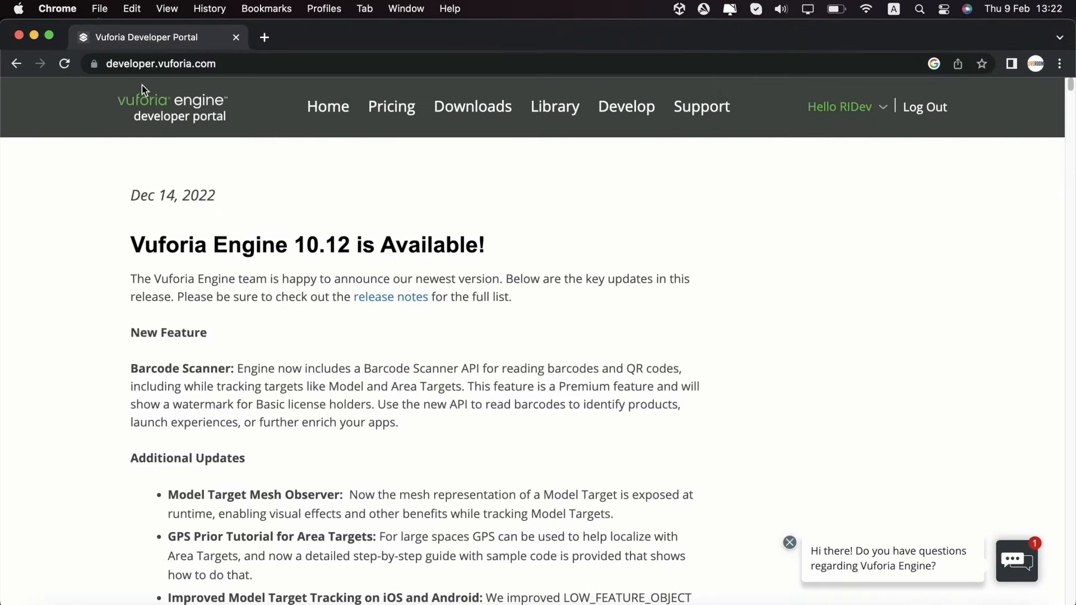
mouse_move(247, 88)
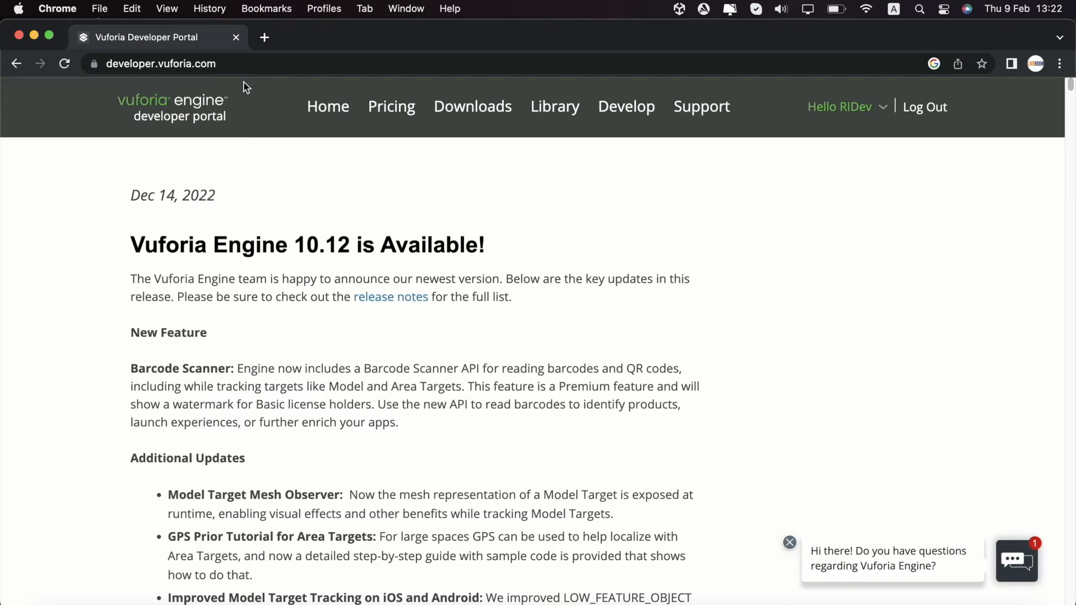
mouse_move(838, 106)
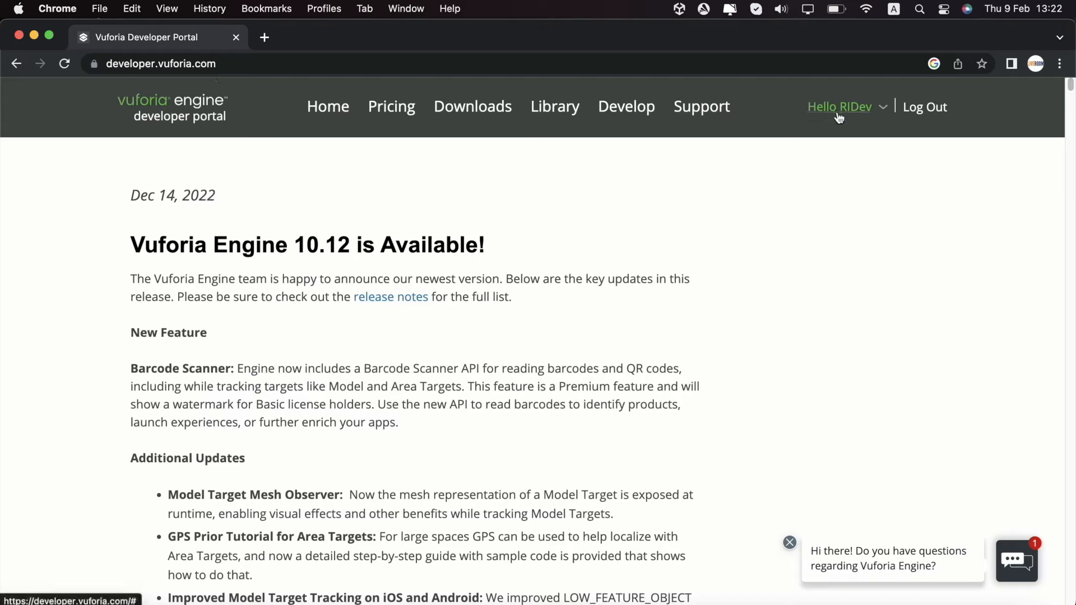
mouse_move(537, 195)
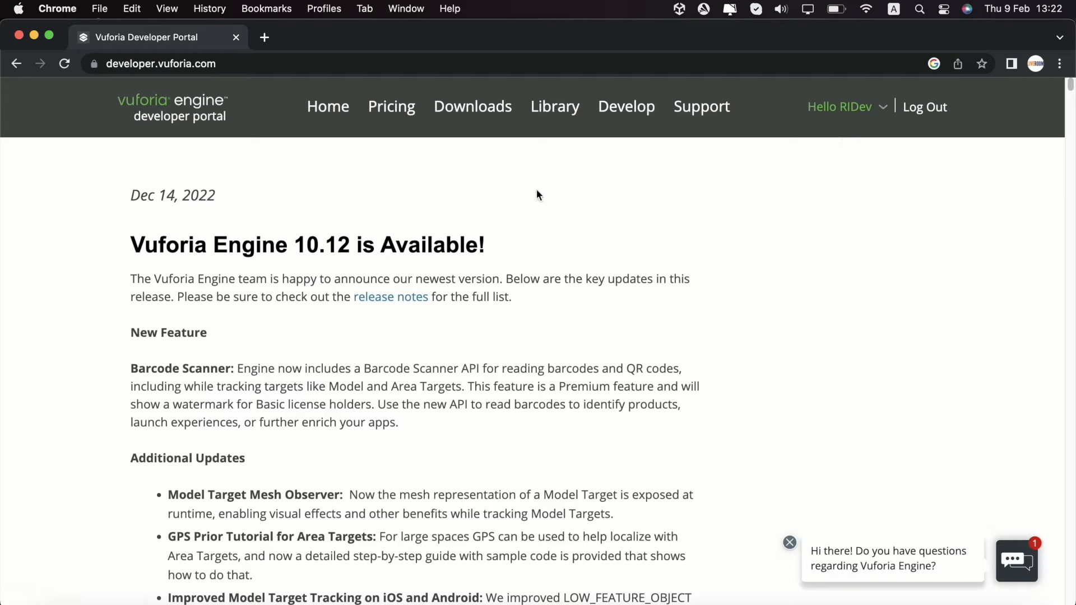
Go to the Develop section to reach the License Manager.
click(626, 107)
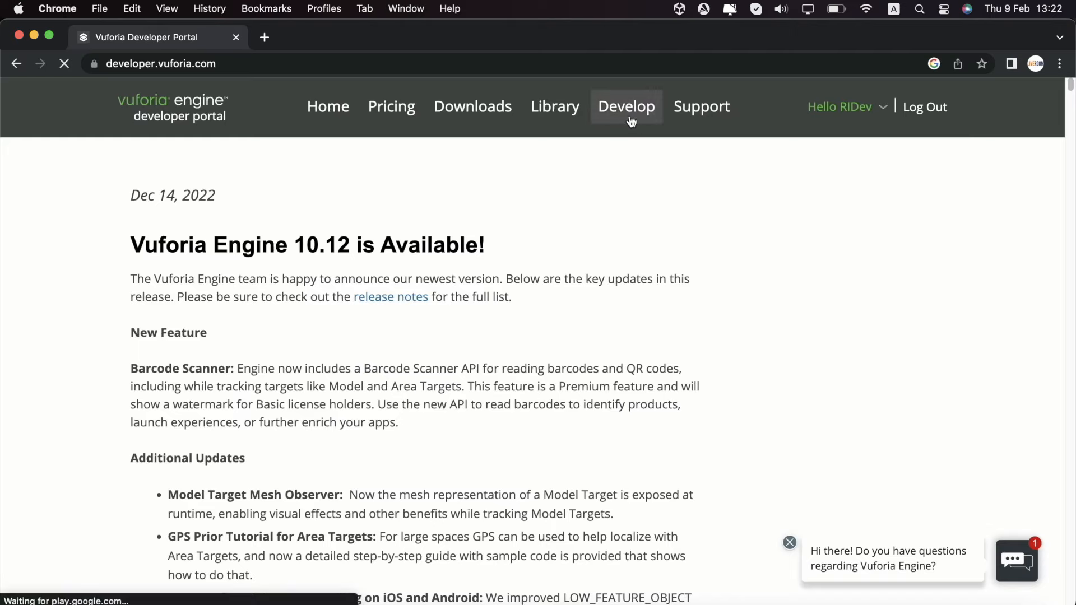
click(624, 106)
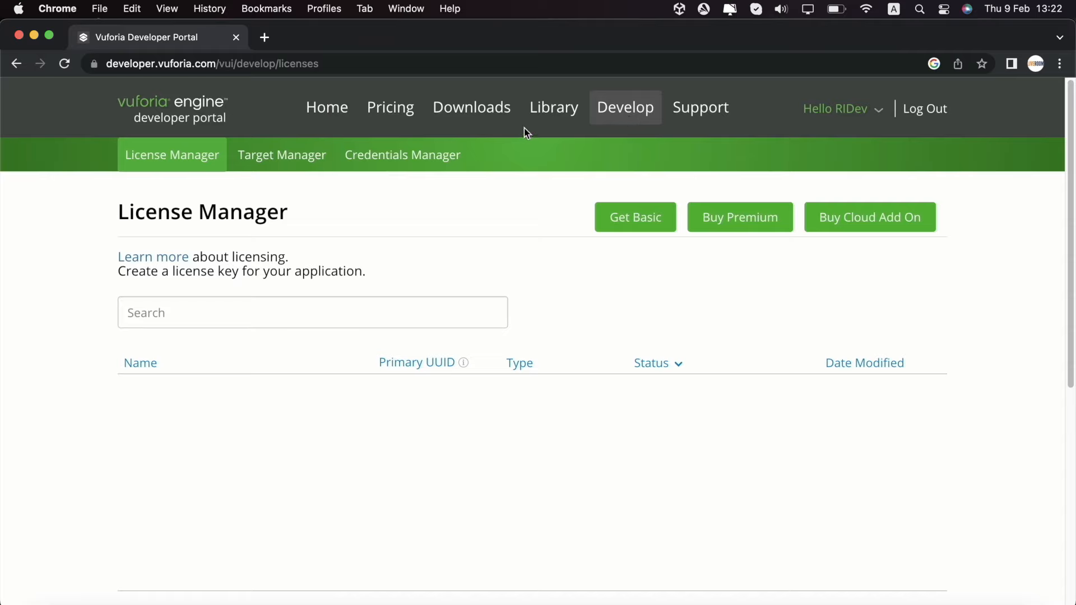
mouse_move(256, 246)
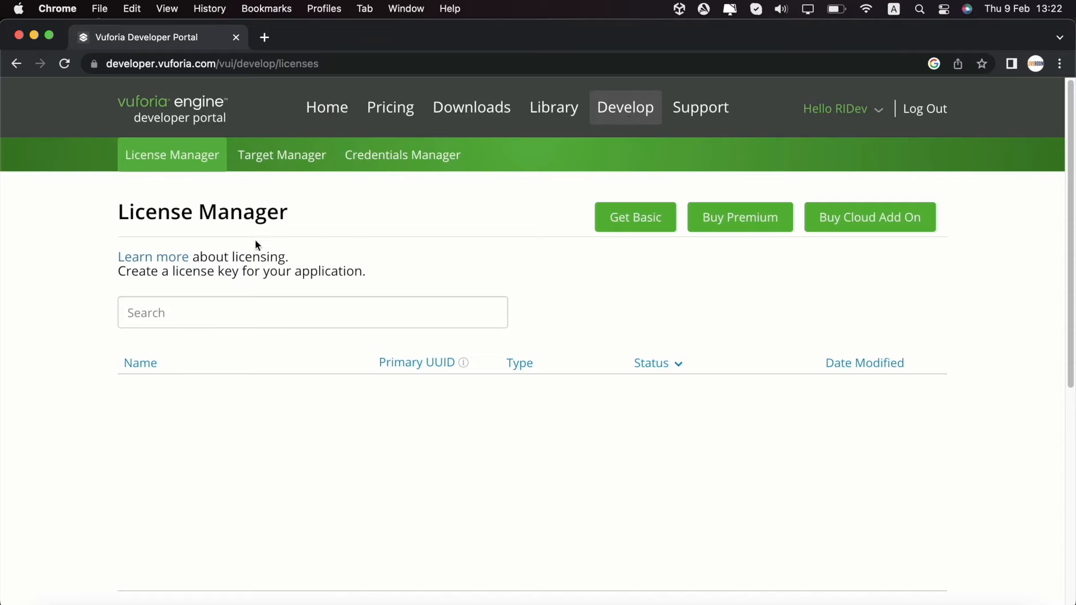
mouse_move(355, 300)
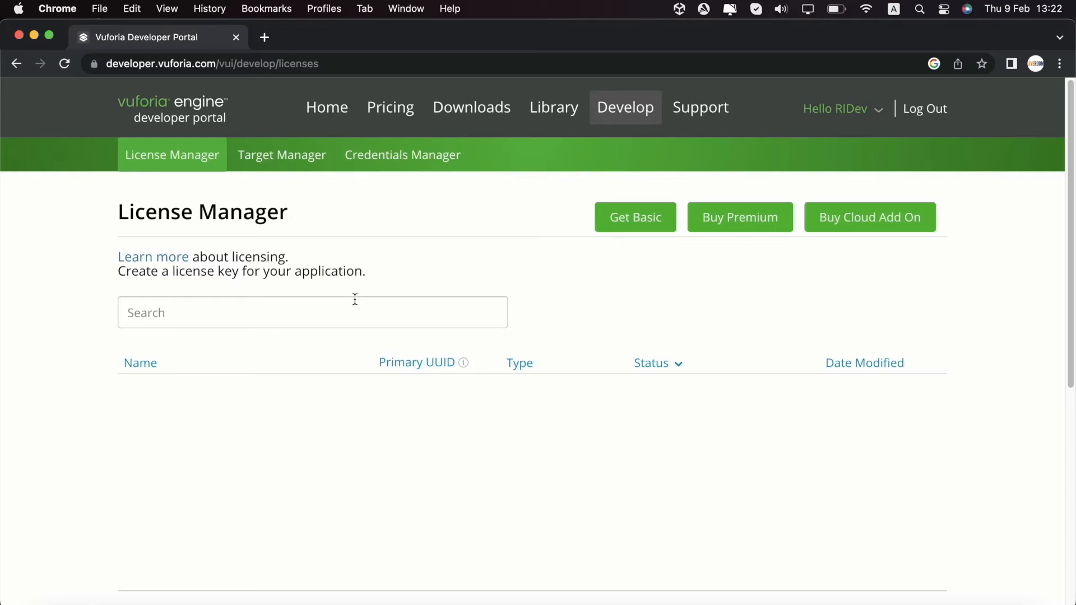
Create a free Basic license key named test_project, accepting the developer agreement.
click(634, 216)
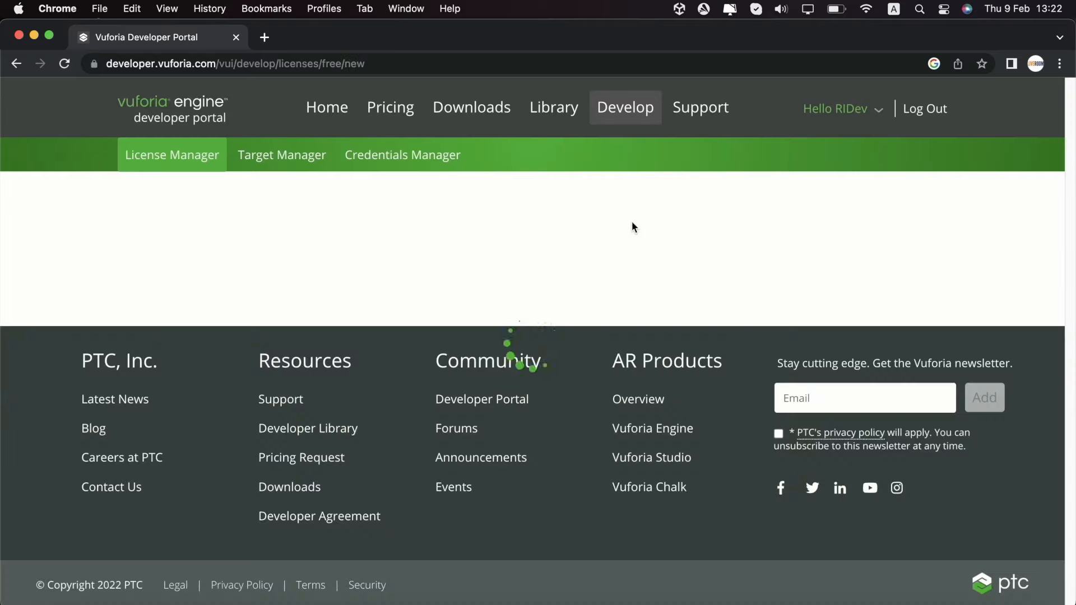
mouse_move(702, 298)
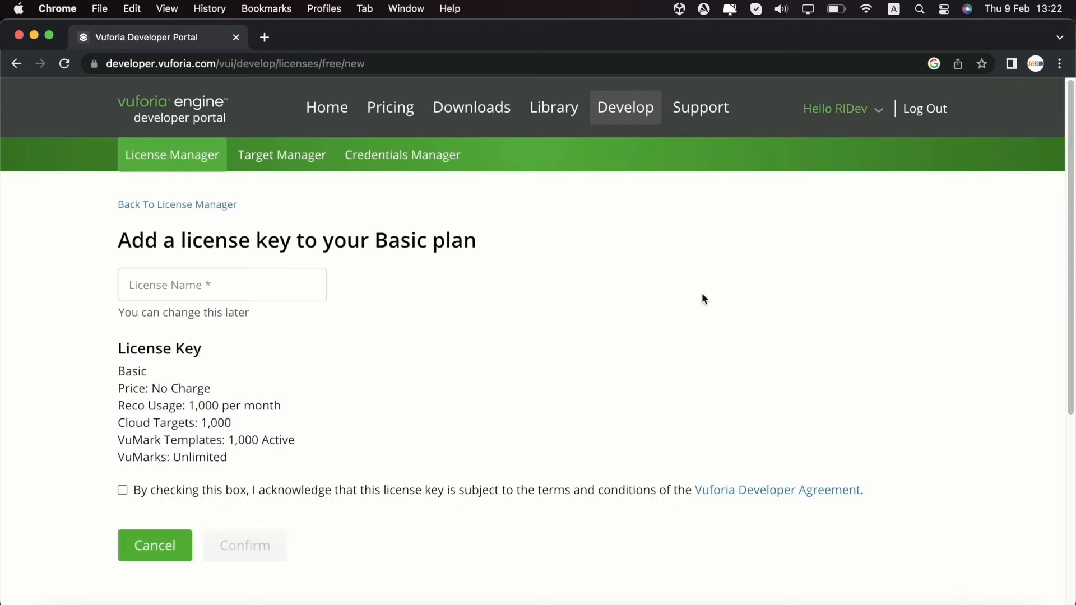
click(222, 283)
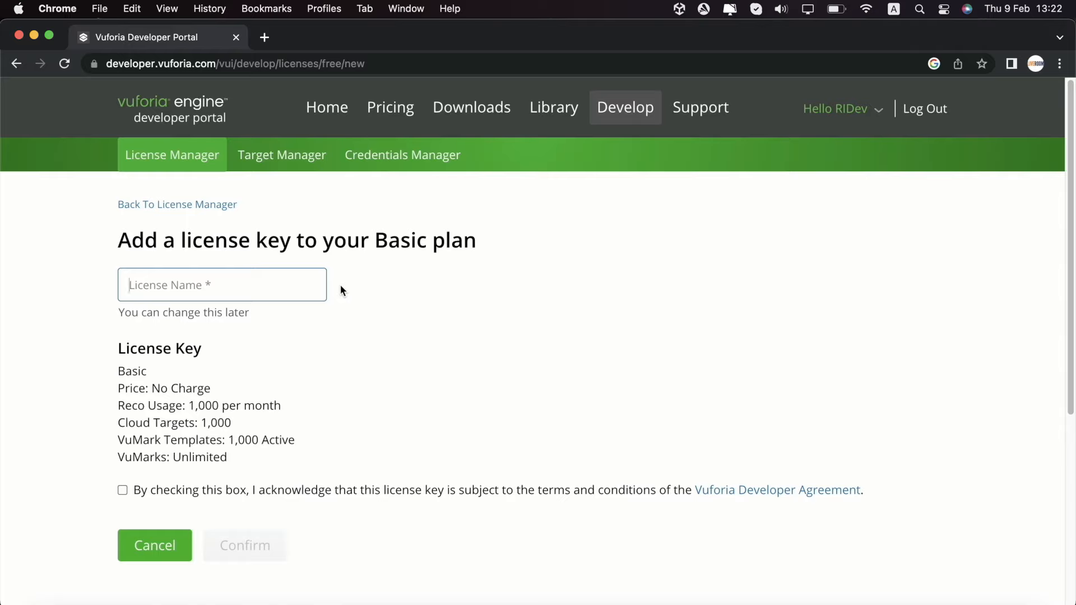
text(test)
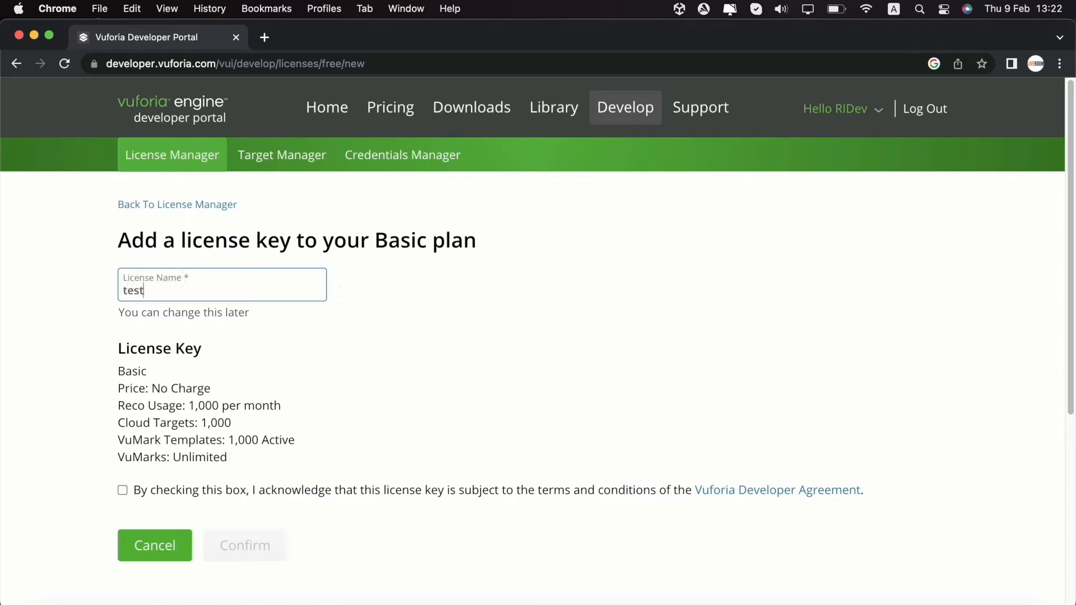
text(_pr)
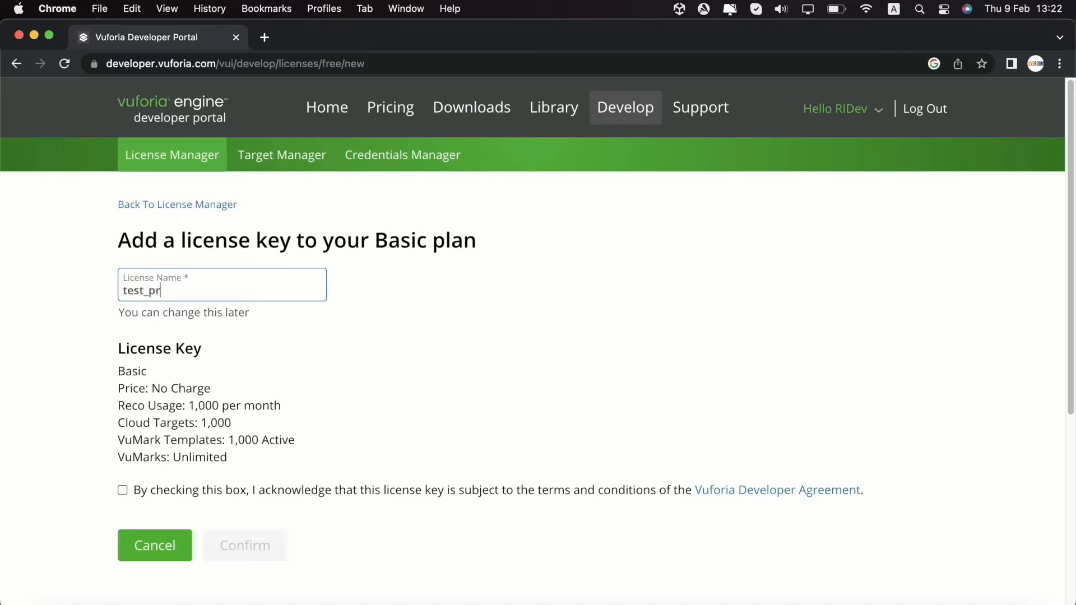
text(oject)
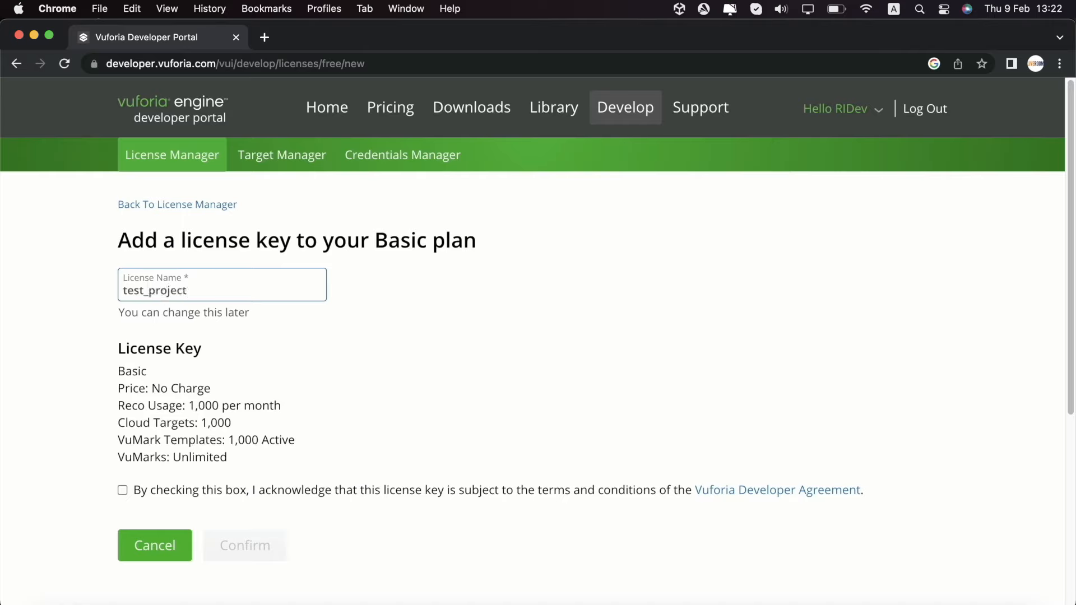
click(123, 489)
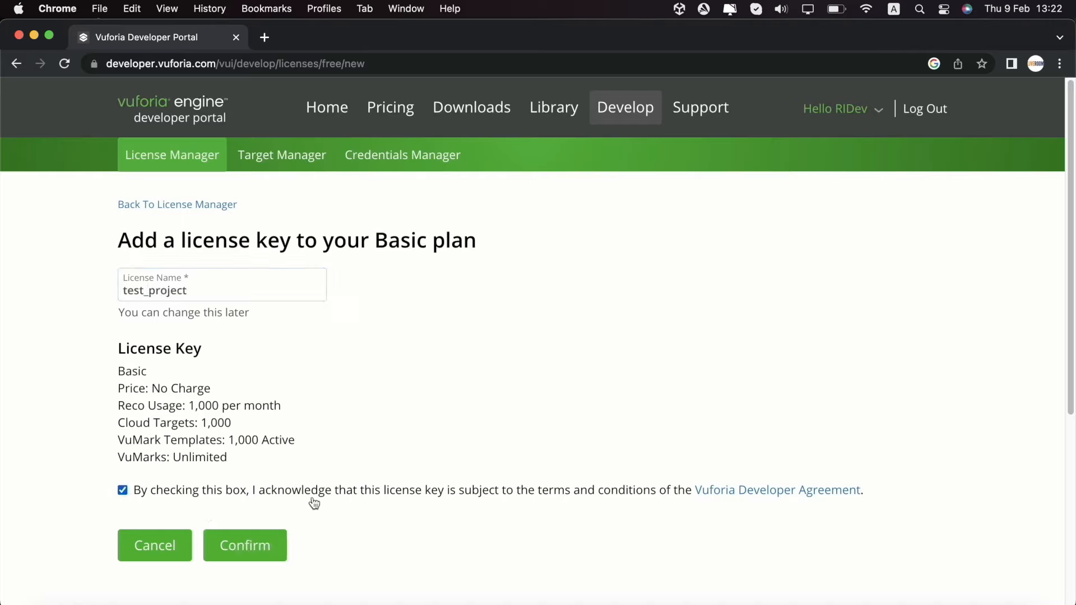
click(244, 545)
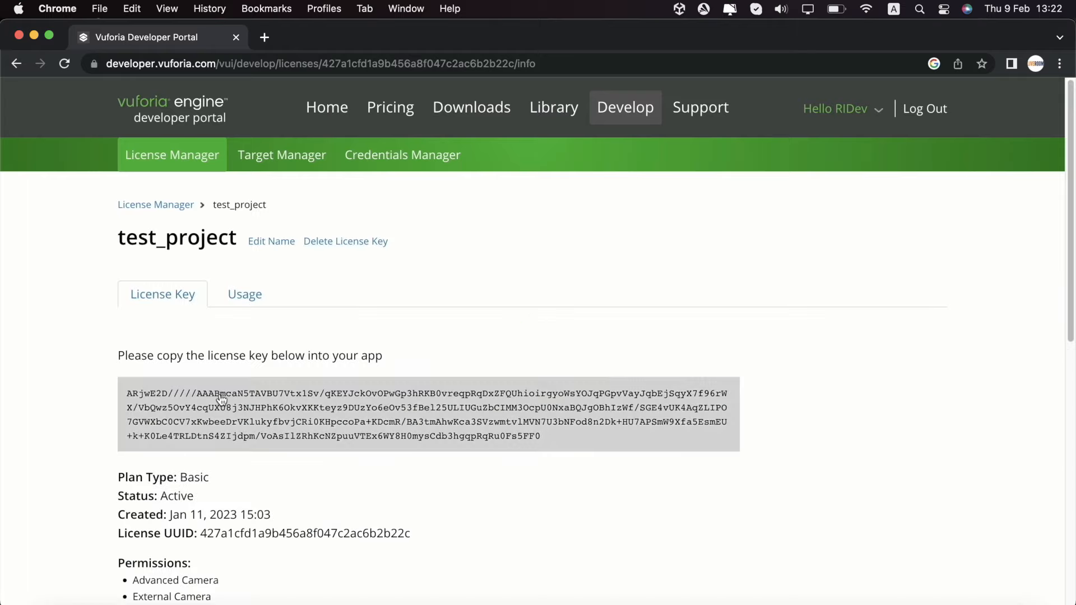
mouse_move(624, 462)
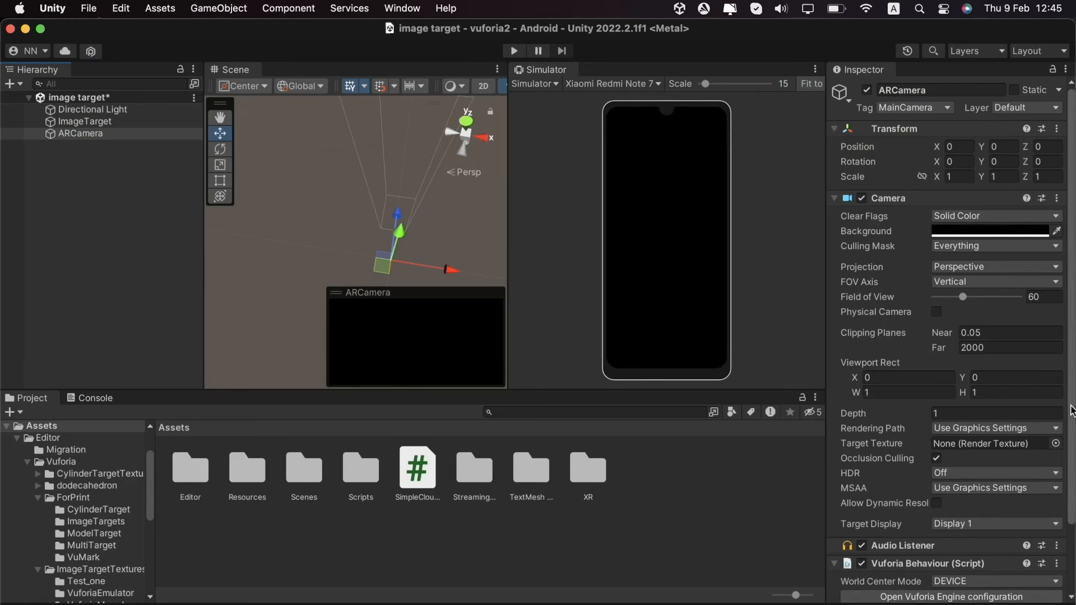
Open the ARCamera's Vuforia Engine configuration, then go to the portal's Target Manager.
scroll(down, 3)
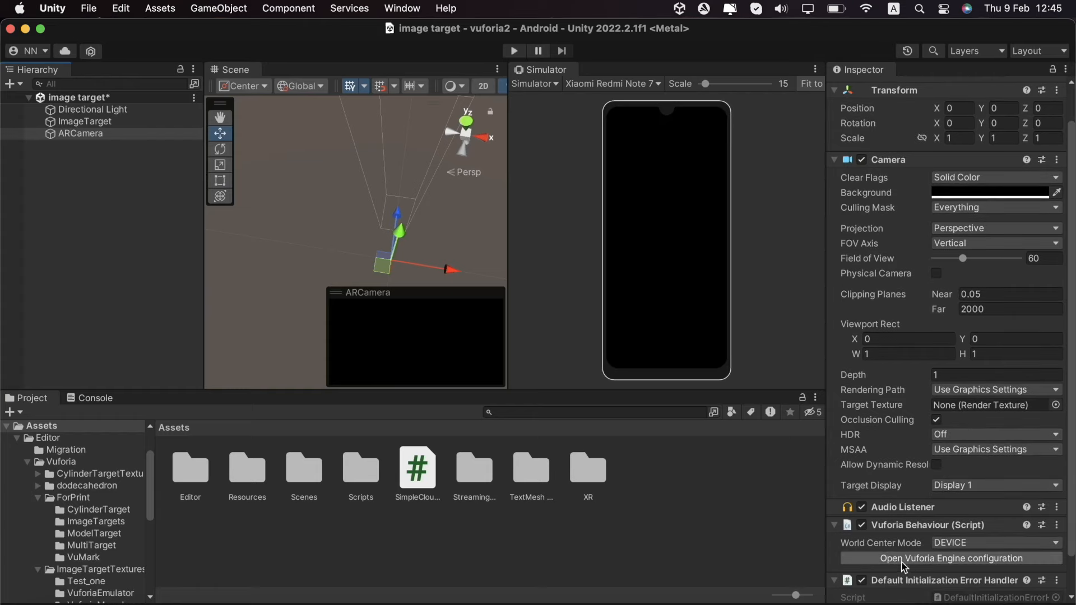
click(949, 558)
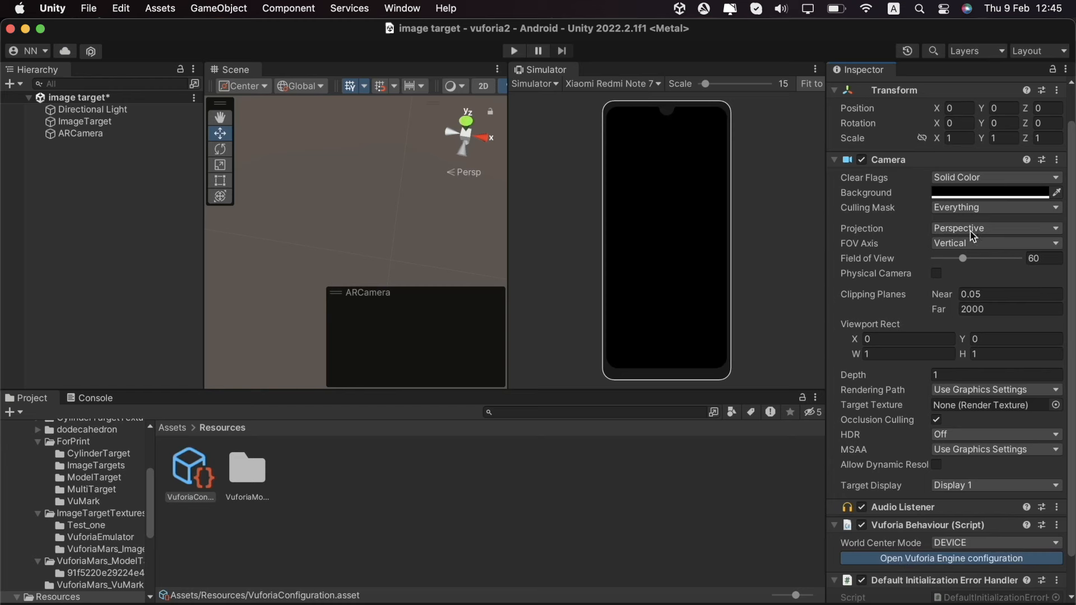
click(950, 558)
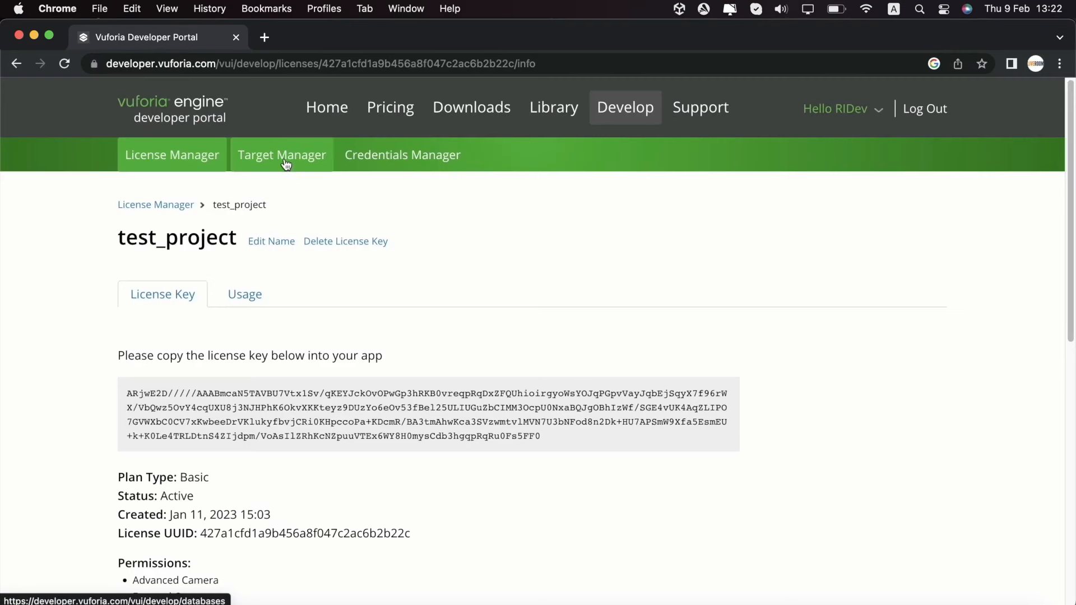
click(282, 154)
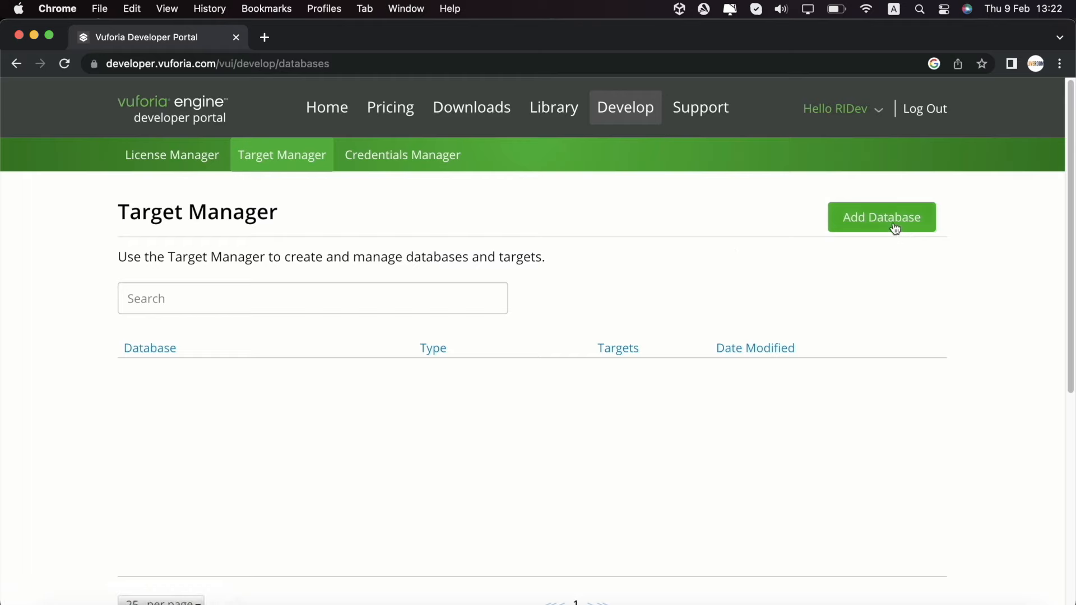
Create a new Device-type database named Image_target.
click(882, 216)
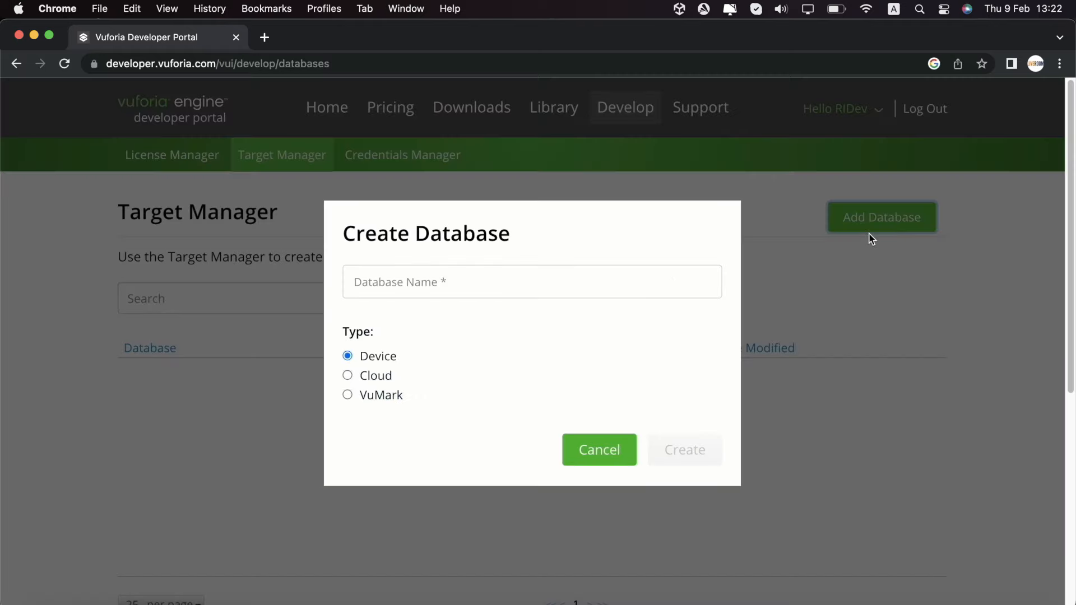
mouse_move(399, 359)
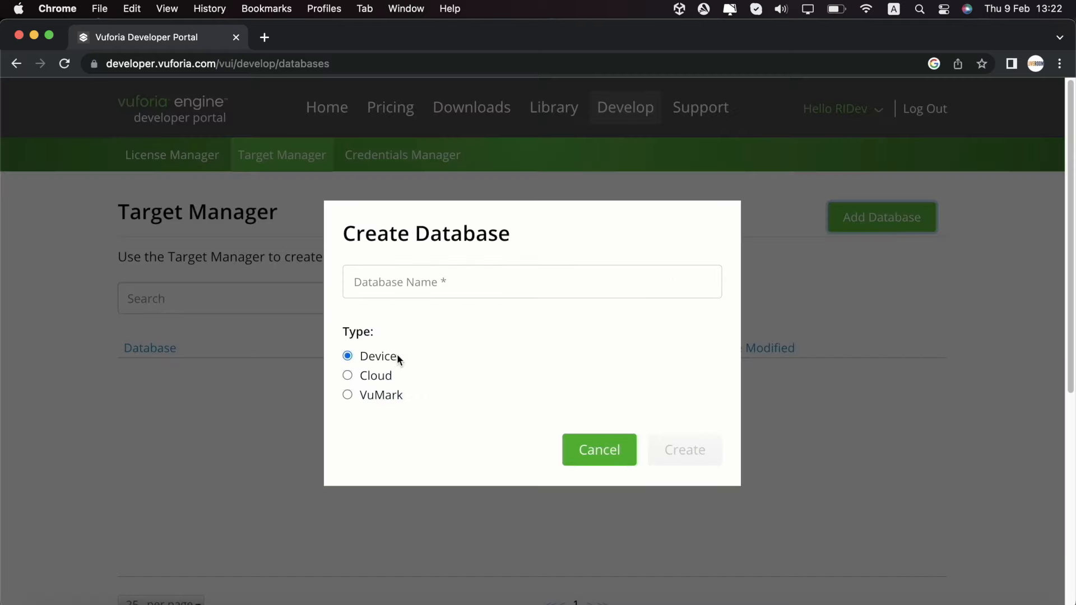
click(531, 281)
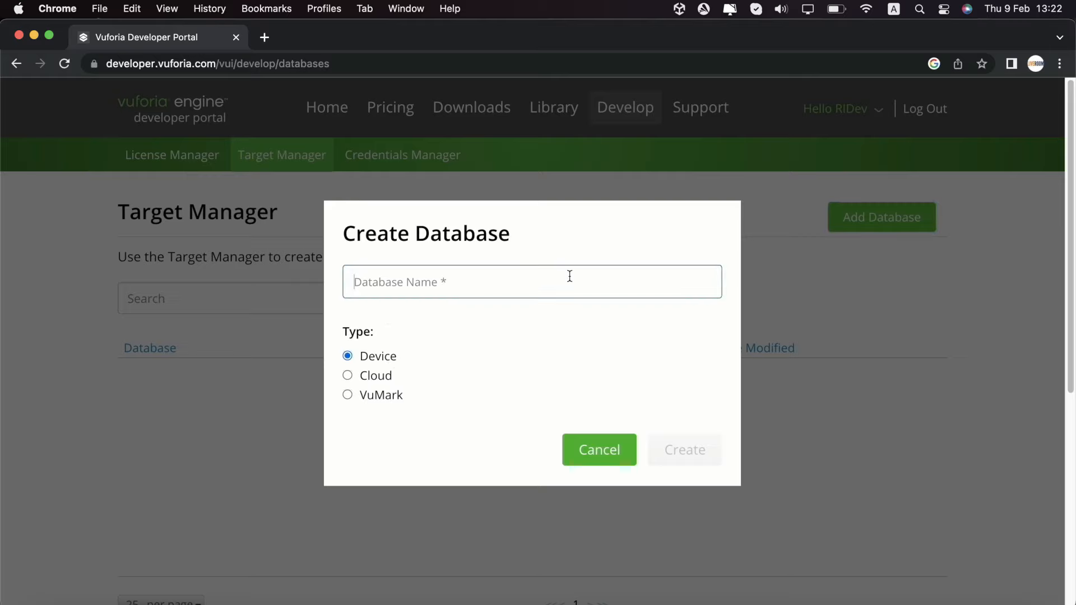
text(Image)
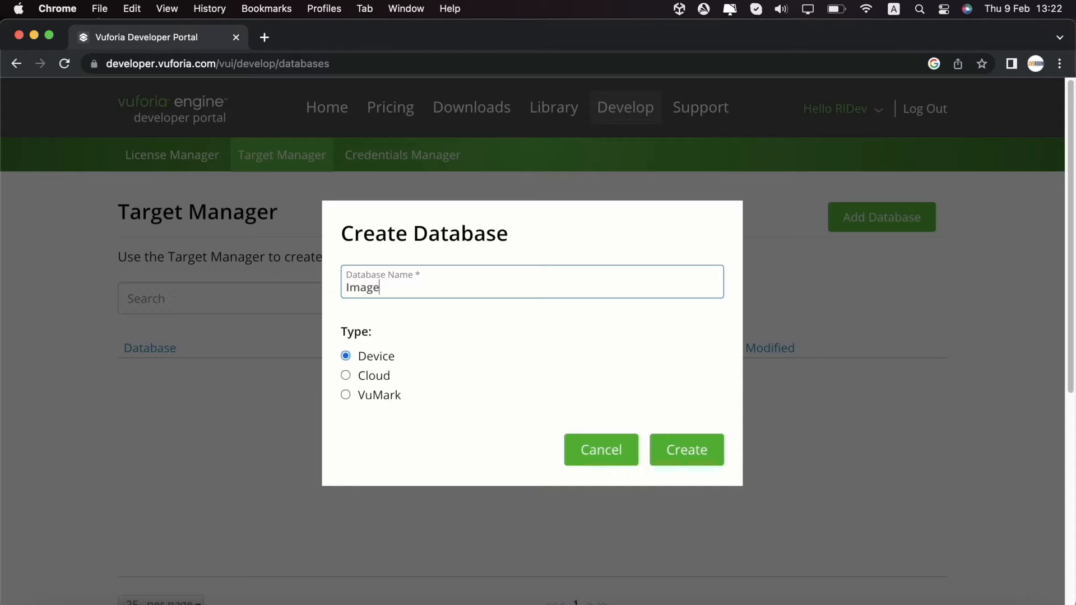
text(_targ)
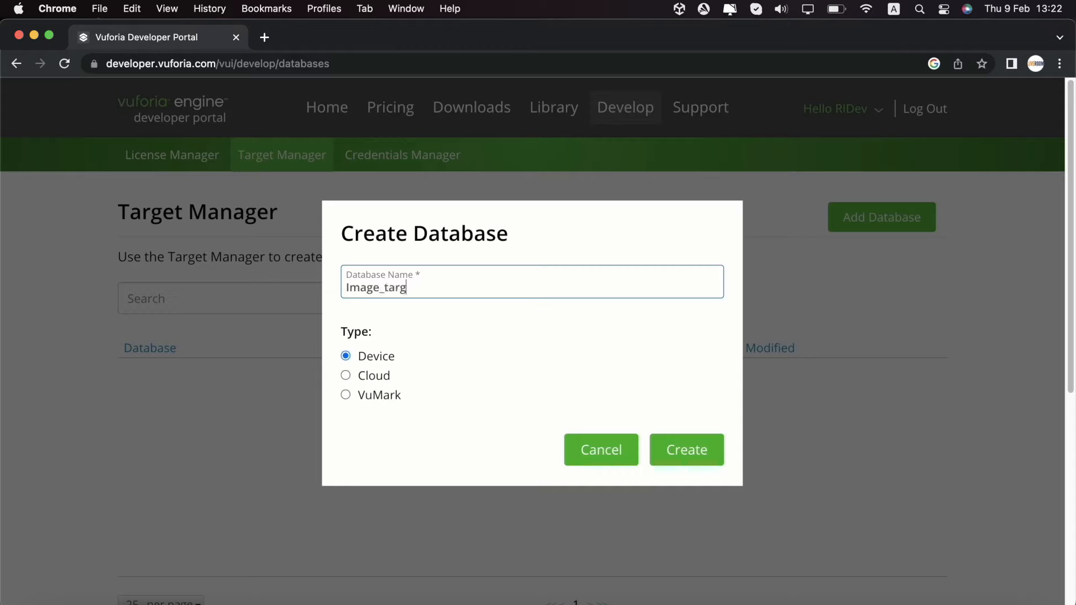
text(et)
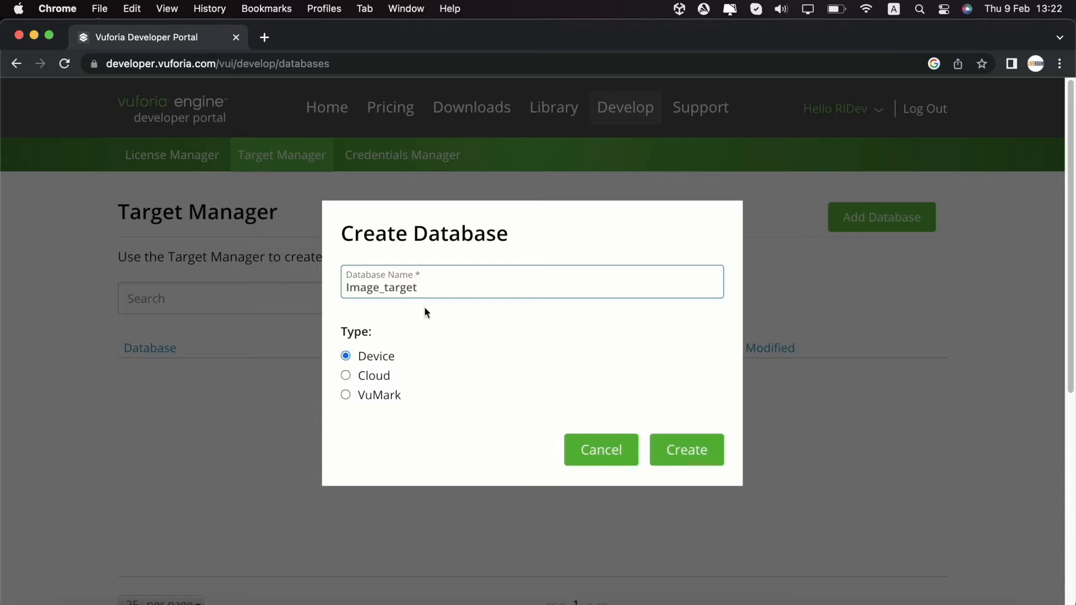
mouse_move(686, 450)
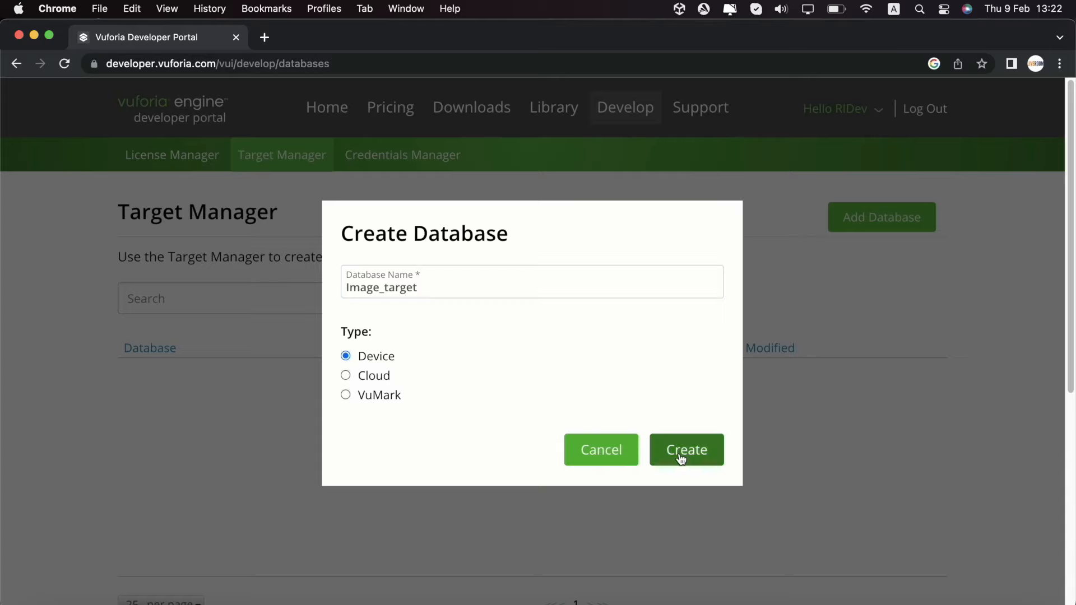
click(686, 449)
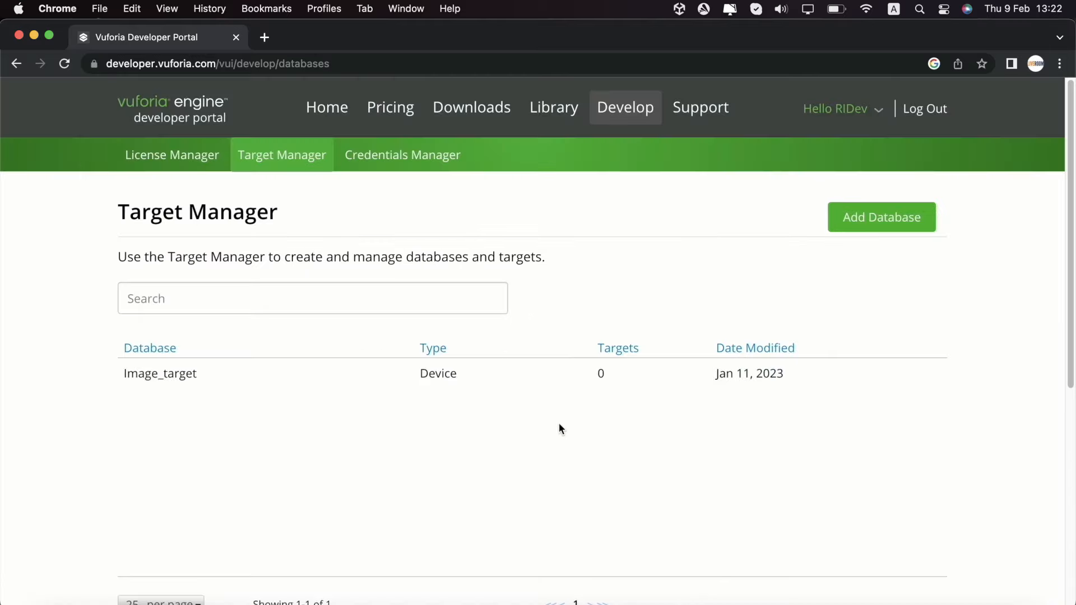
mouse_move(234, 383)
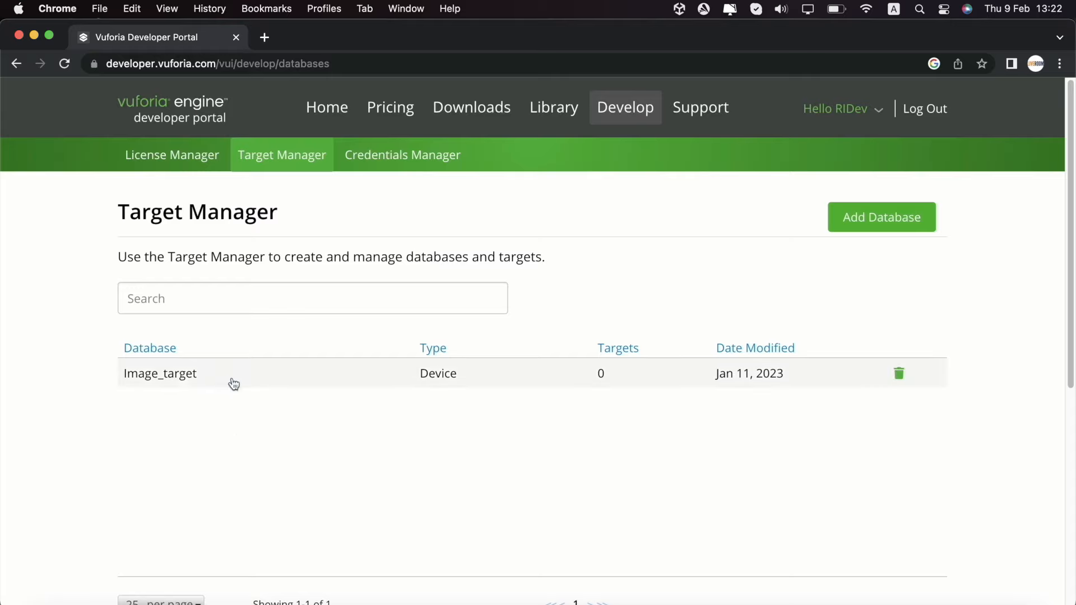
mouse_move(178, 380)
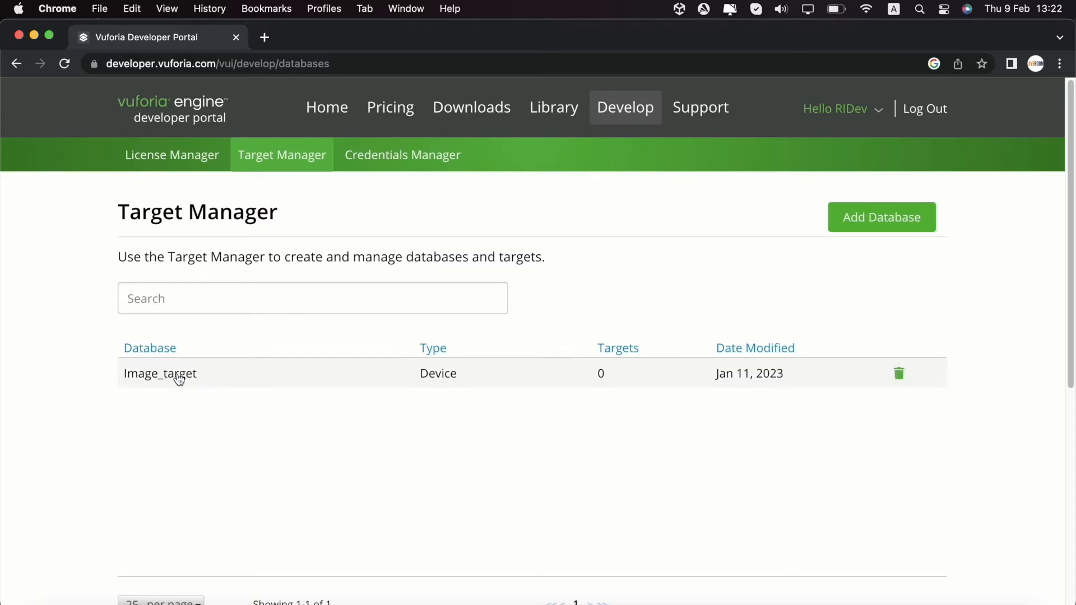
Open the Image_target database and start adding a new target.
click(161, 374)
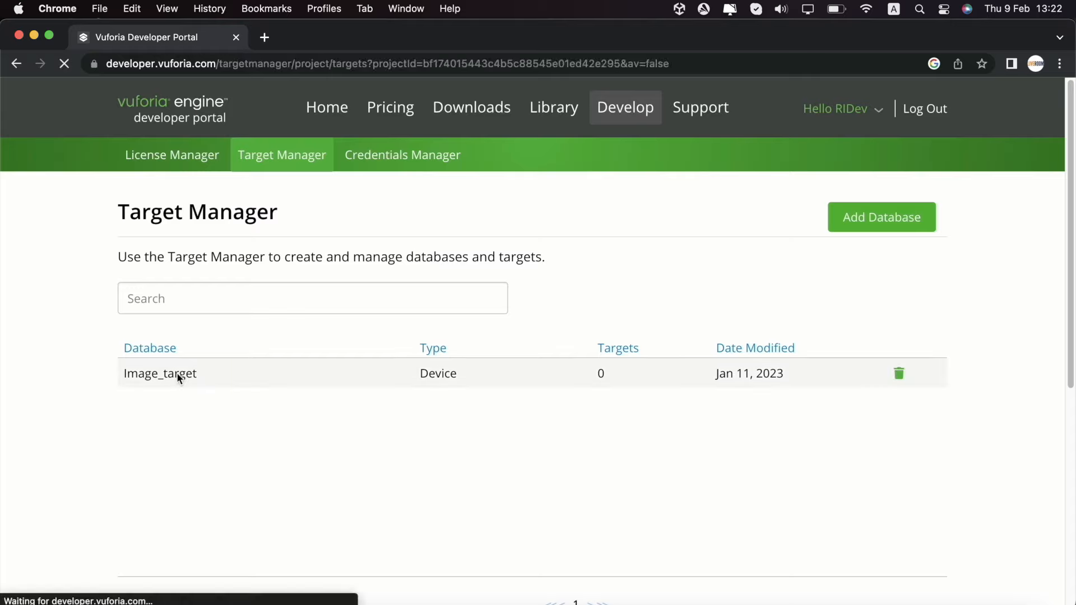
click(159, 373)
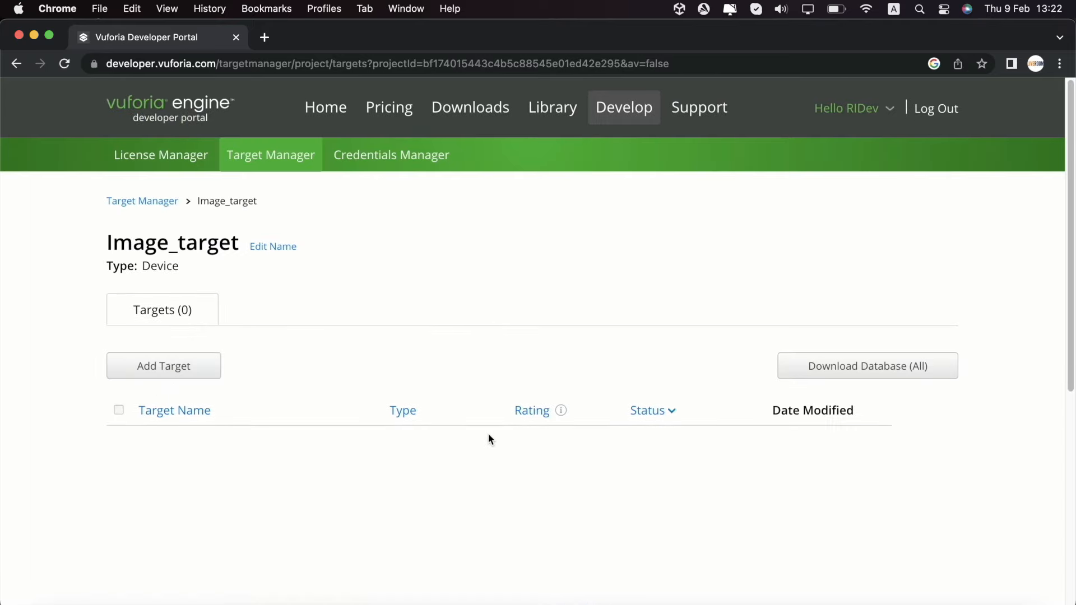
mouse_move(178, 383)
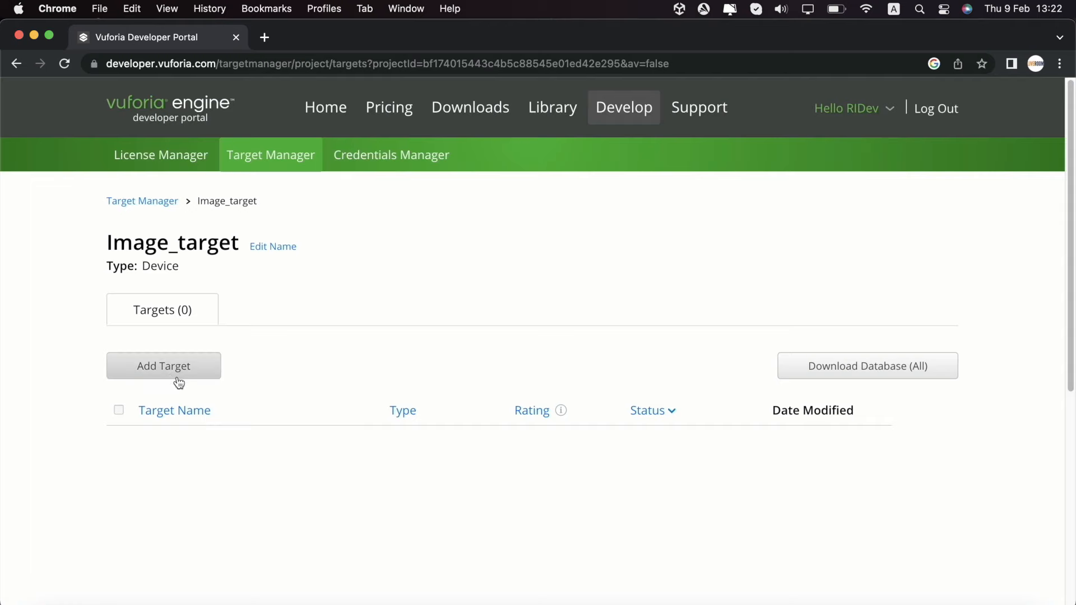
click(164, 366)
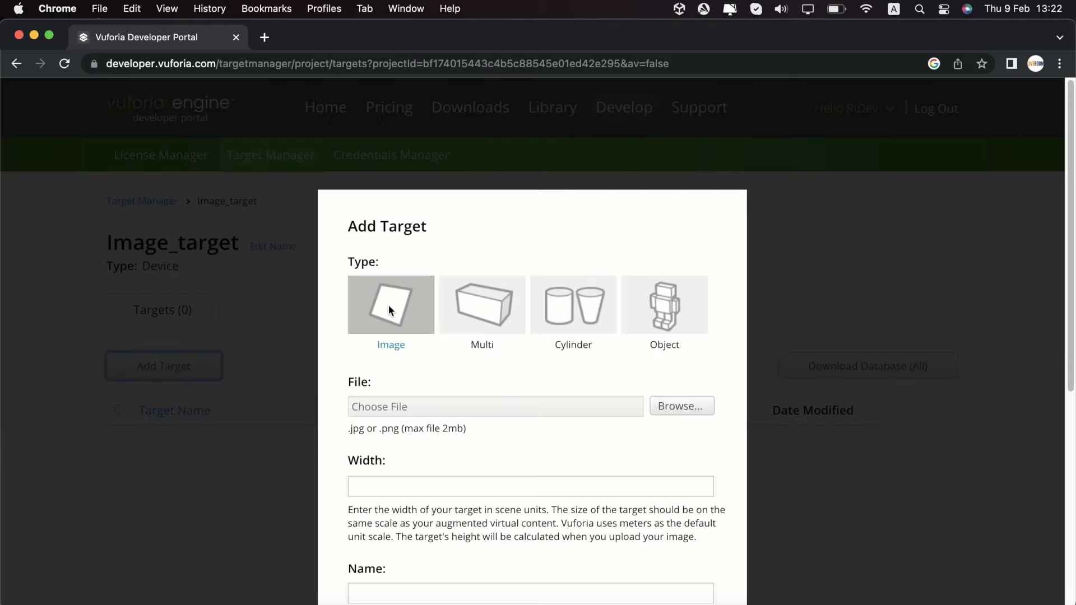
scroll(down, 3)
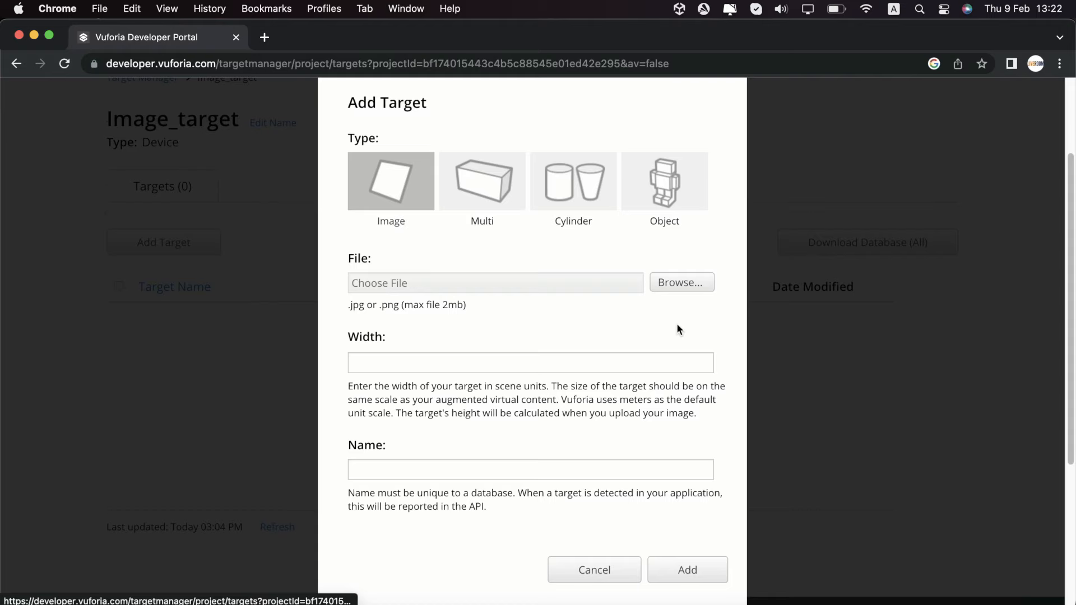
Add insert-image-html.jpeg as an image target with width 1.
click(680, 282)
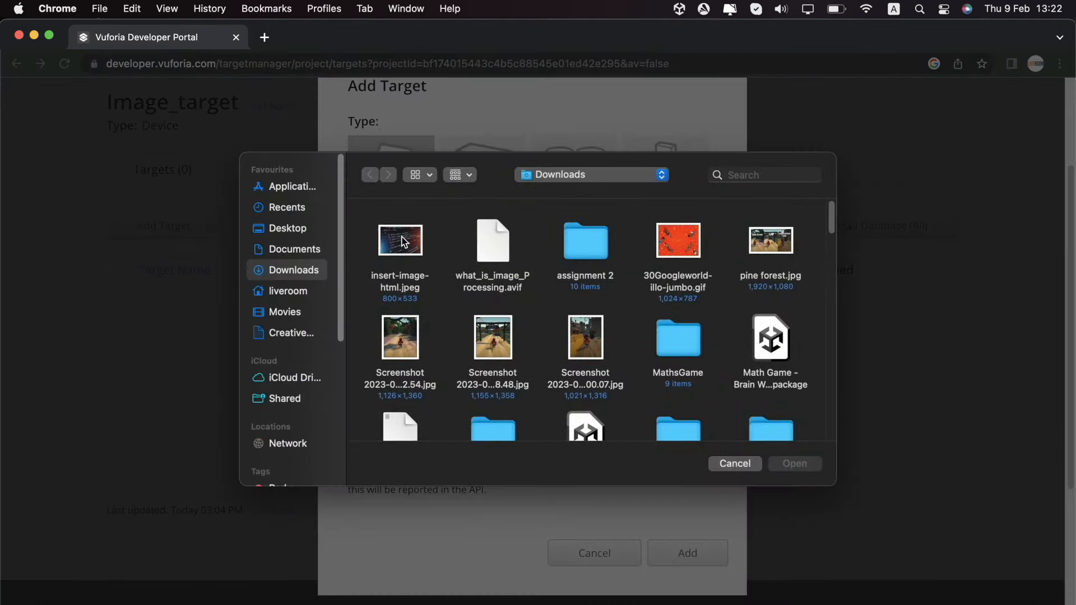
click(398, 241)
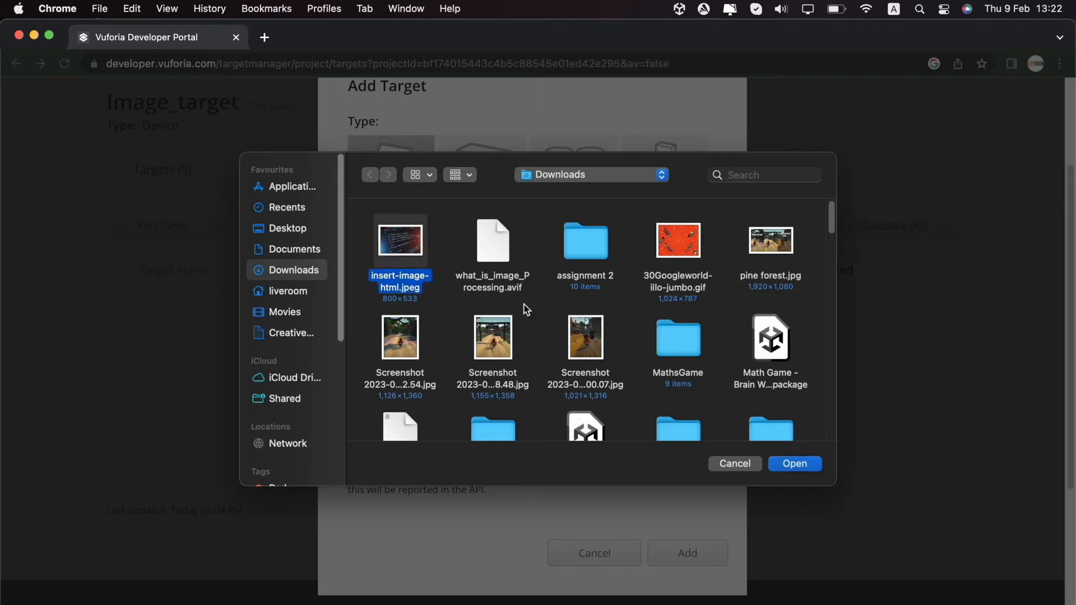
click(793, 463)
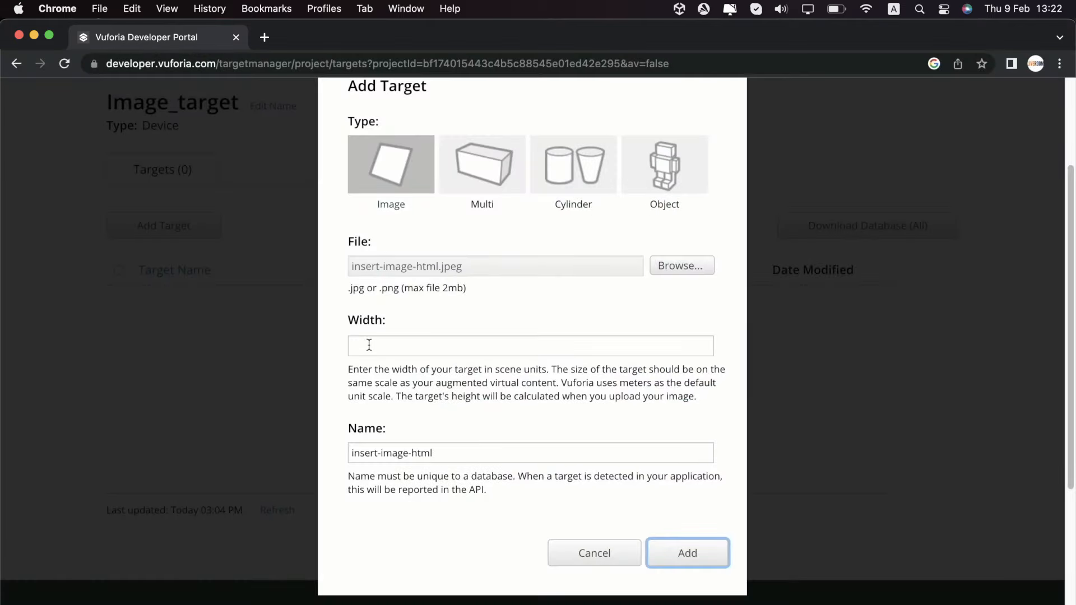
text(1)
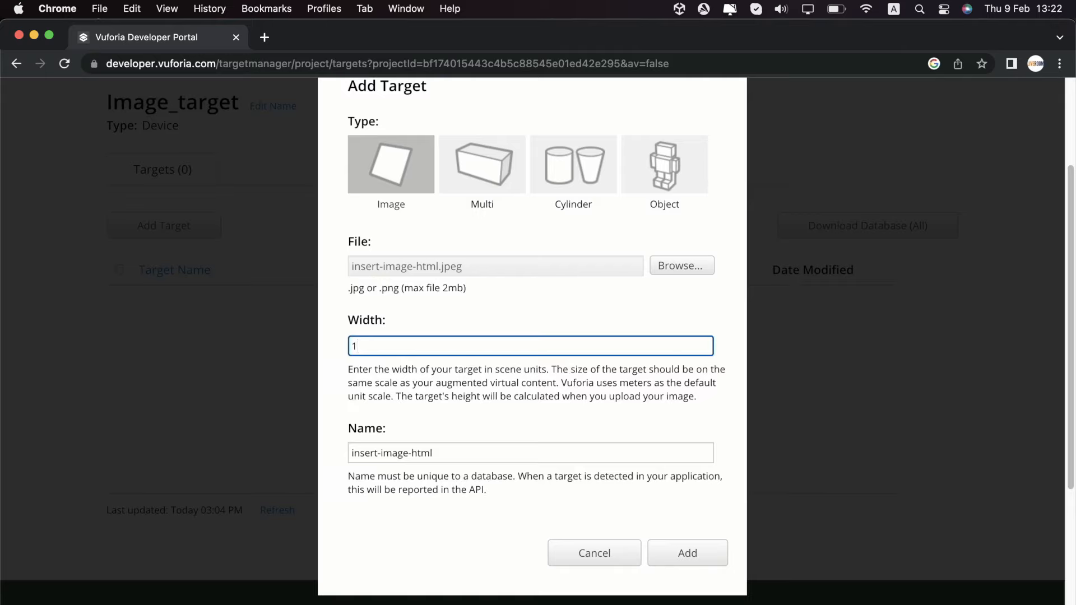
mouse_move(417, 472)
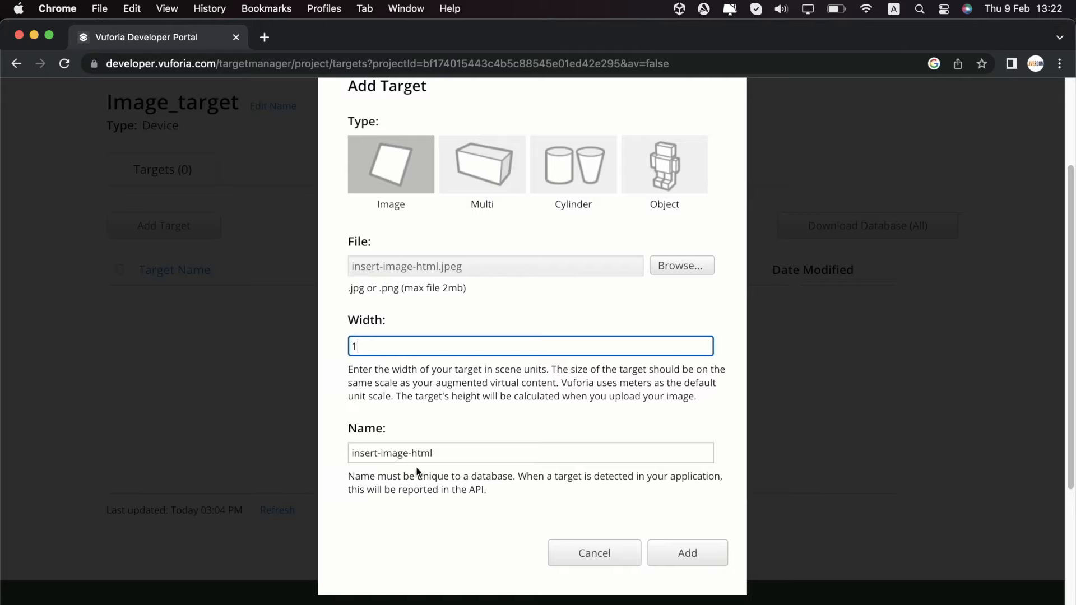
mouse_move(481, 564)
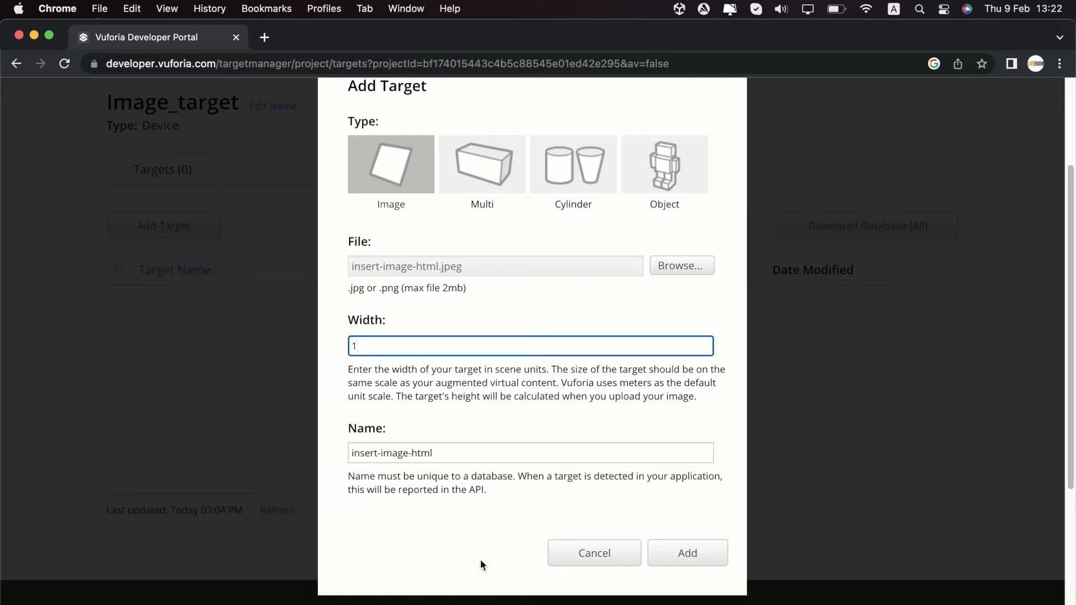
mouse_move(421, 282)
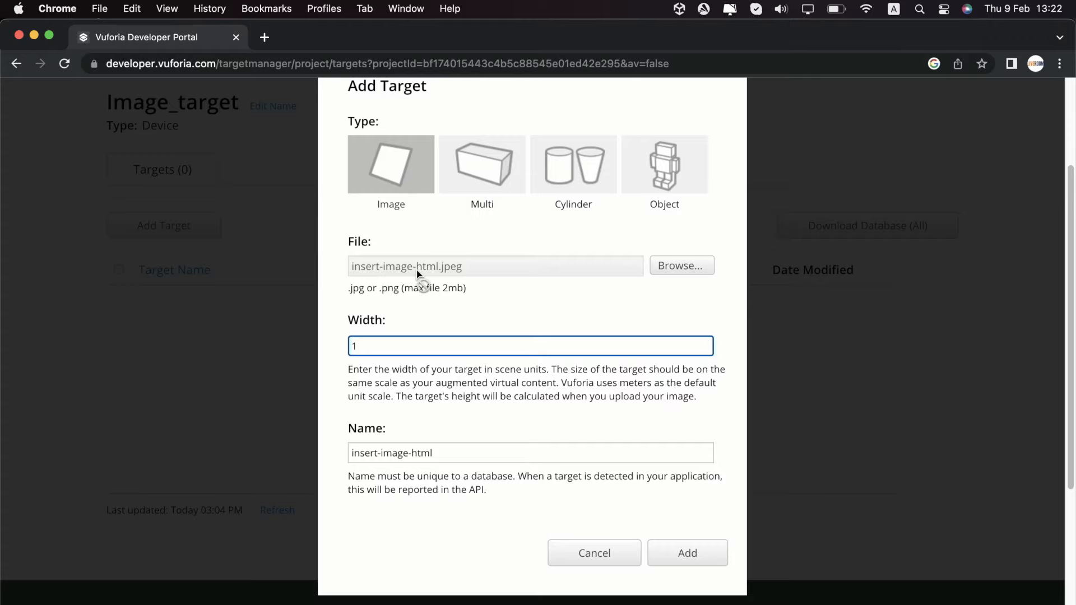
click(687, 552)
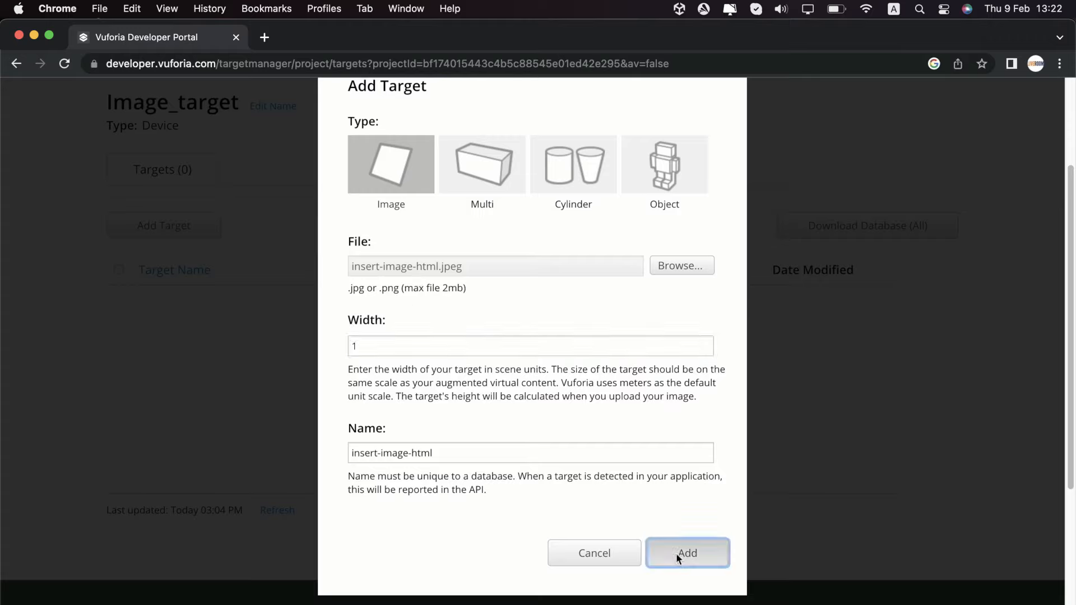
click(687, 552)
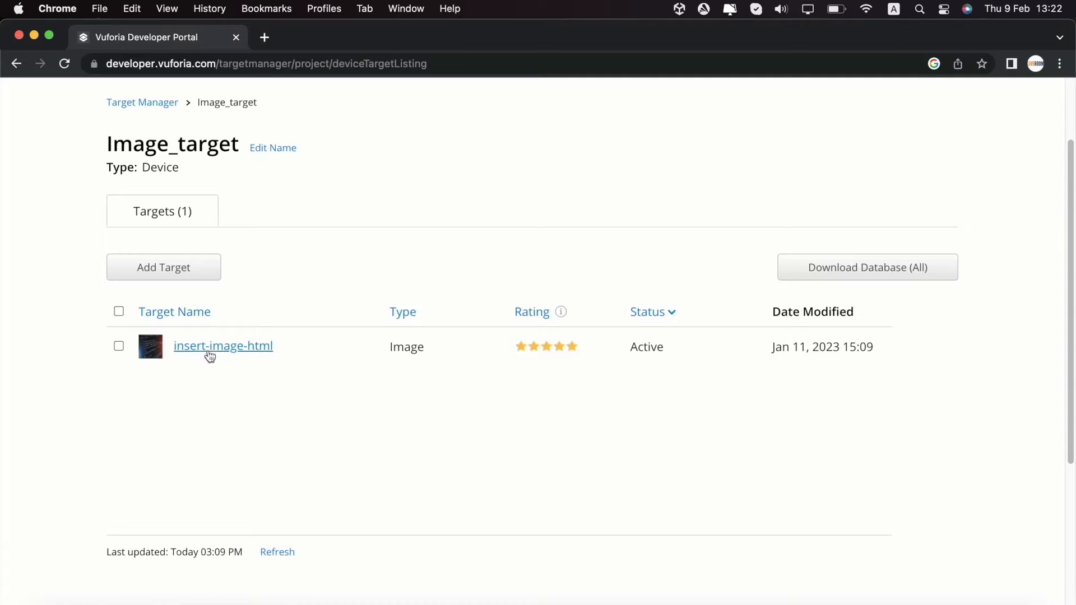
View insert-image-html's details with its tracking feature points shown on the image.
click(222, 346)
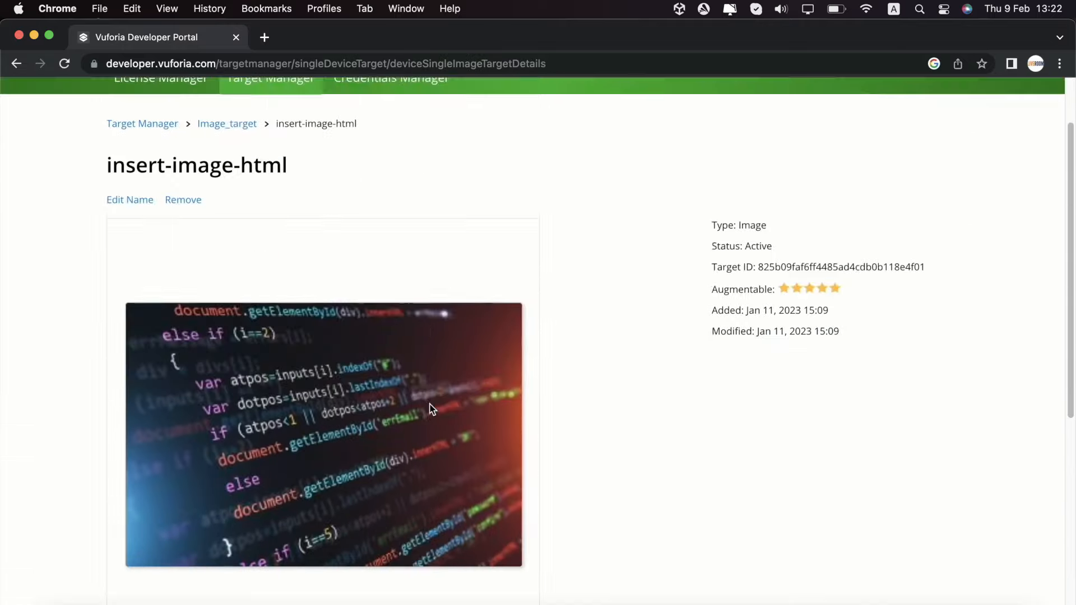
scroll(up, 3)
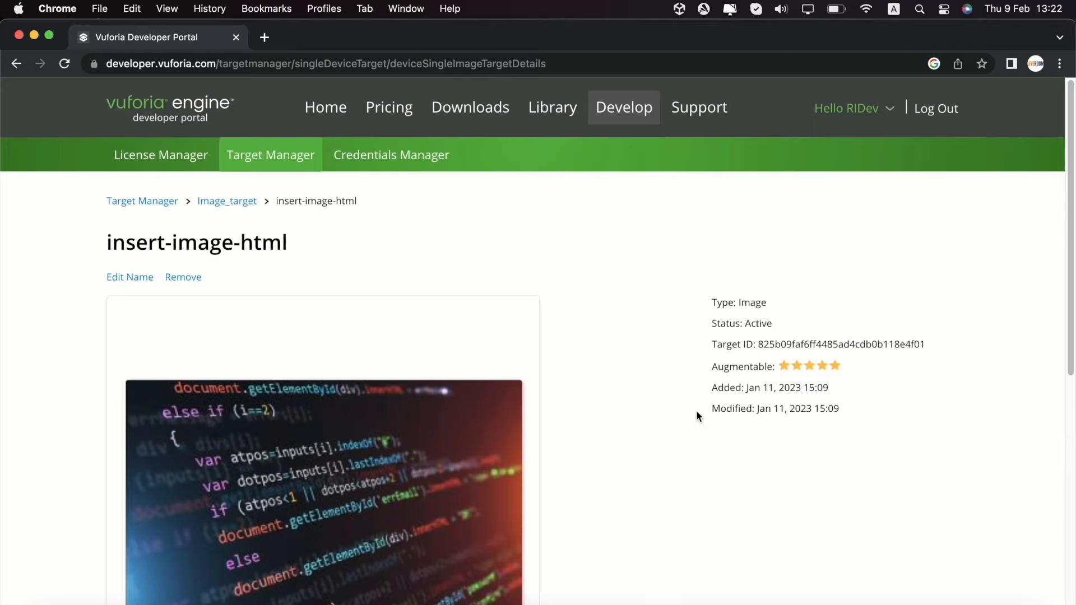
mouse_move(815, 377)
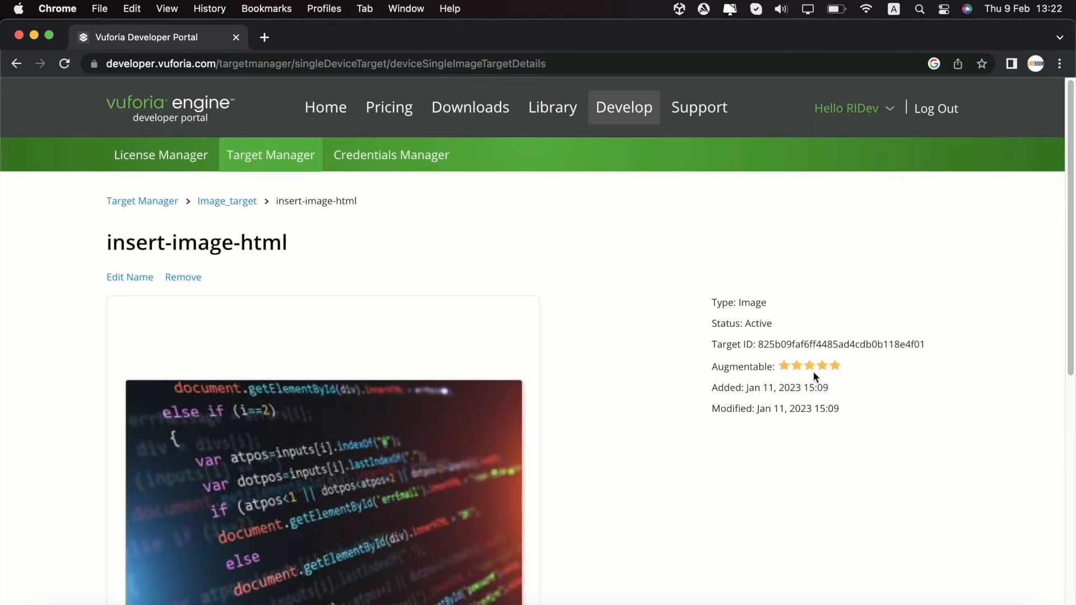
scroll(down, 3)
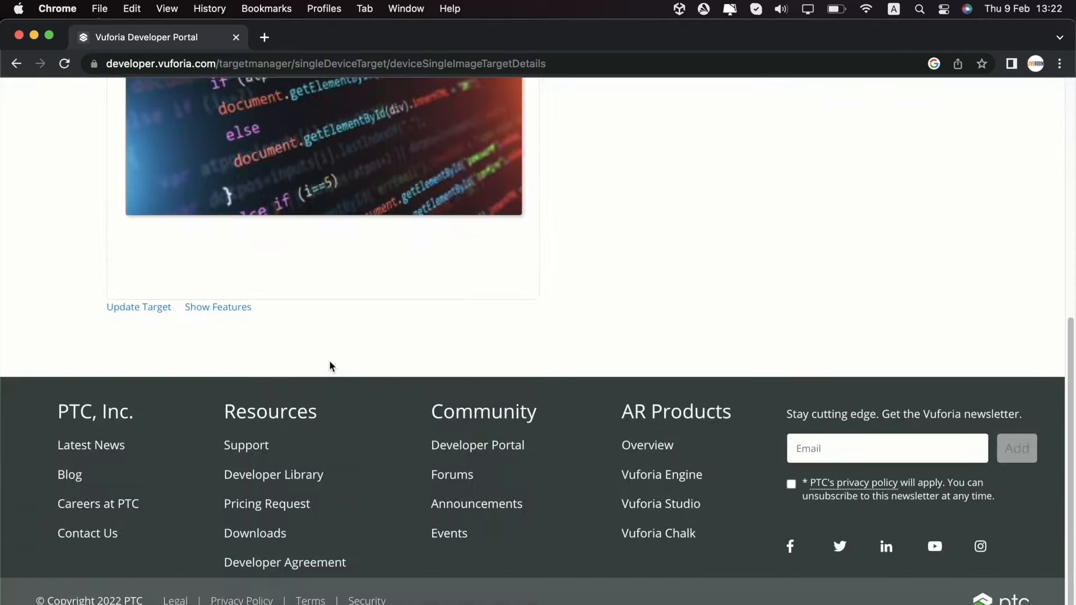
mouse_move(219, 332)
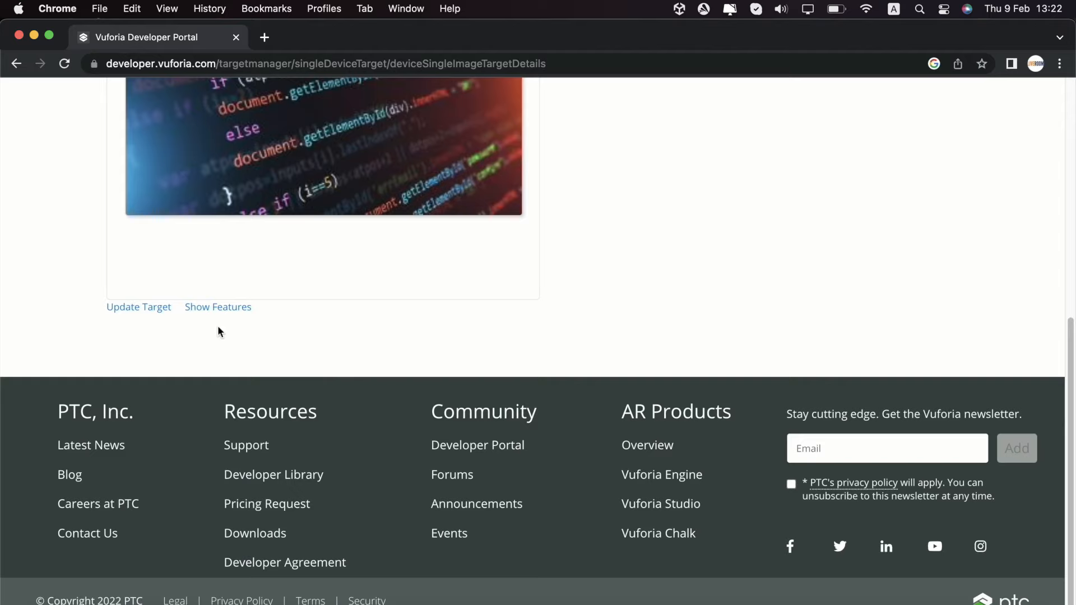
mouse_move(217, 307)
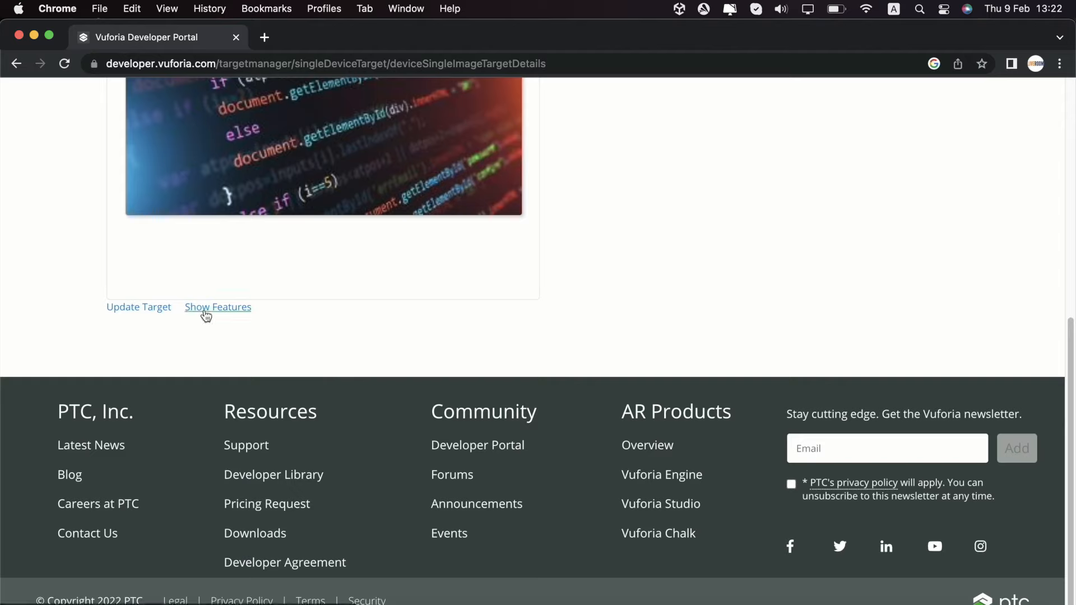
click(216, 307)
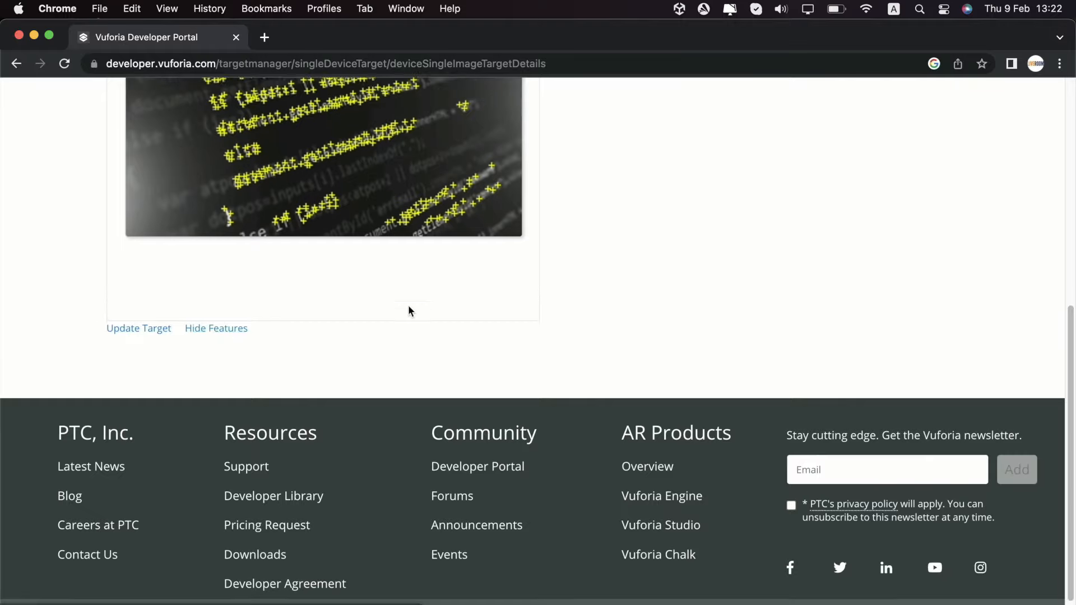
scroll(up, 3)
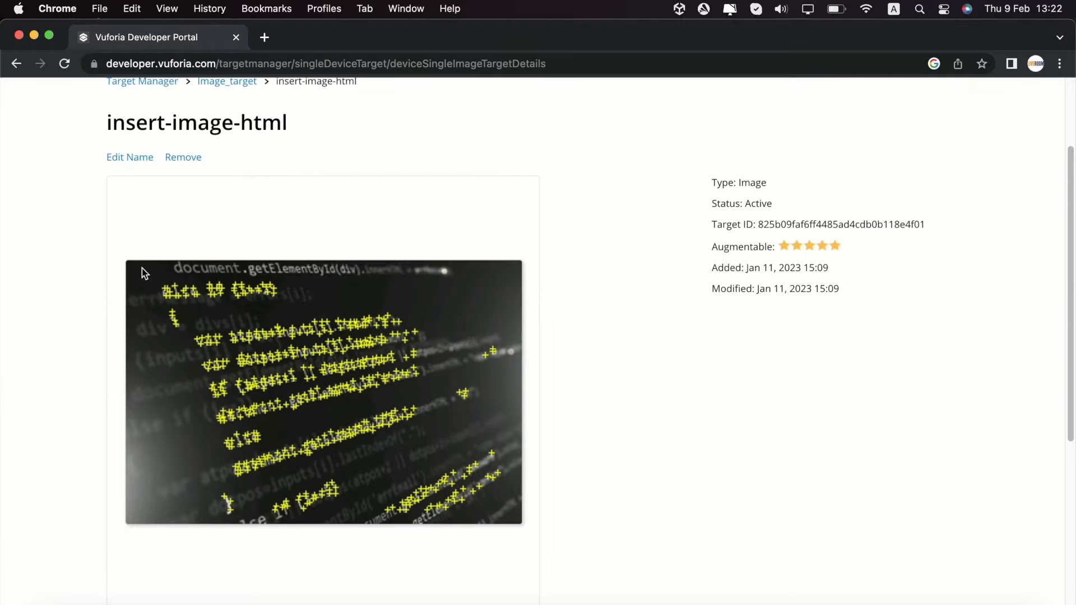
mouse_move(190, 373)
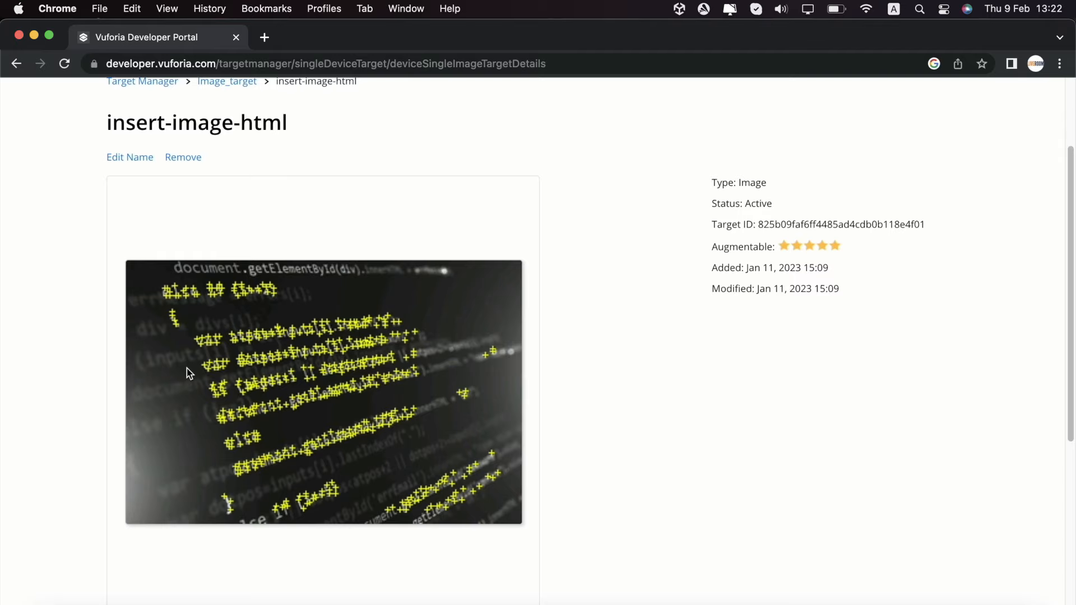
mouse_move(327, 369)
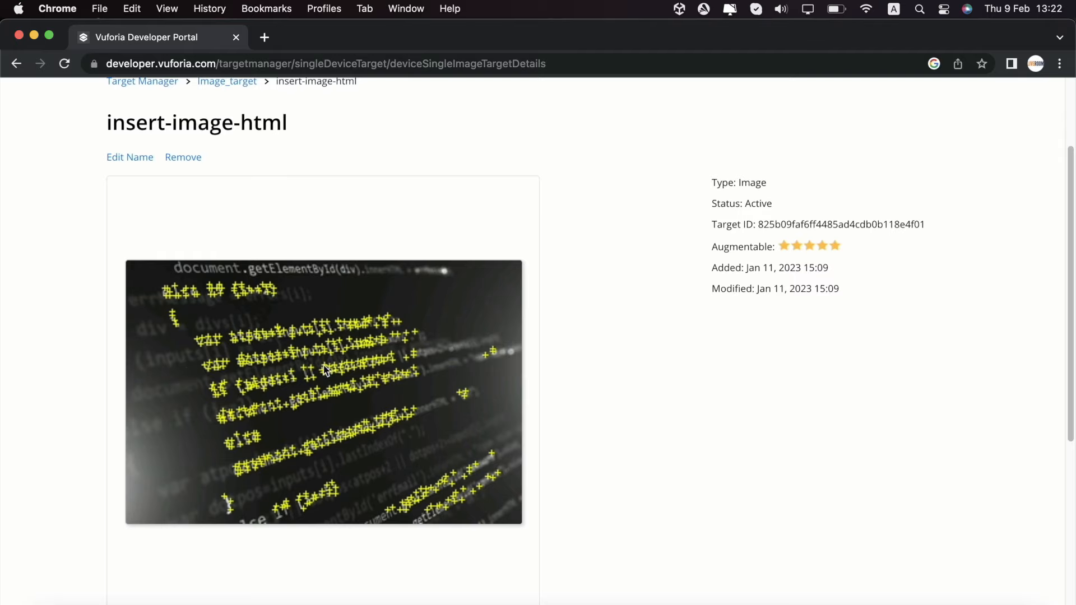
mouse_move(410, 446)
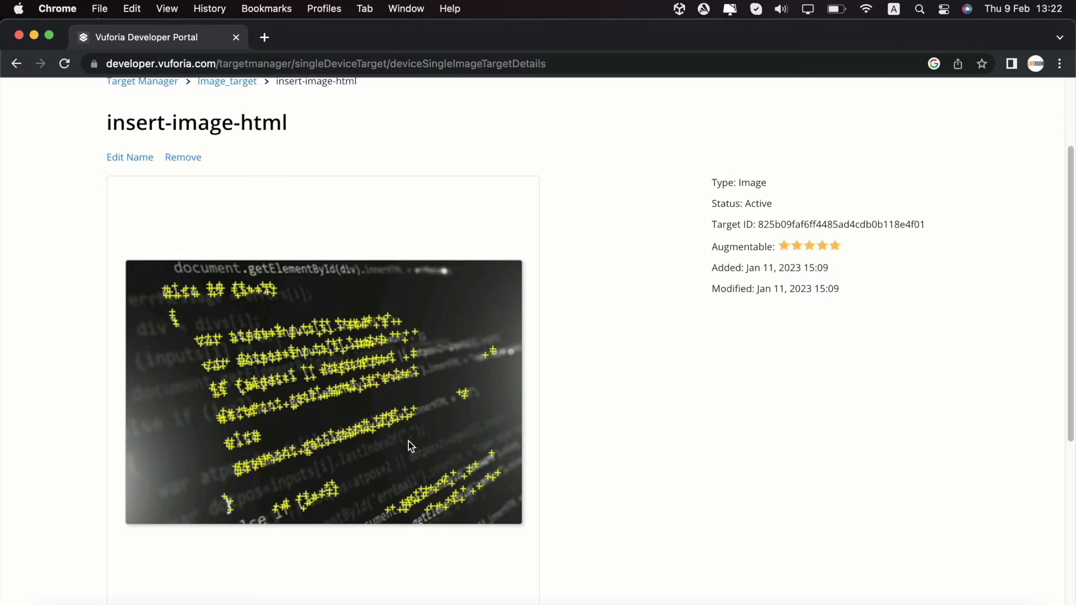
mouse_move(233, 362)
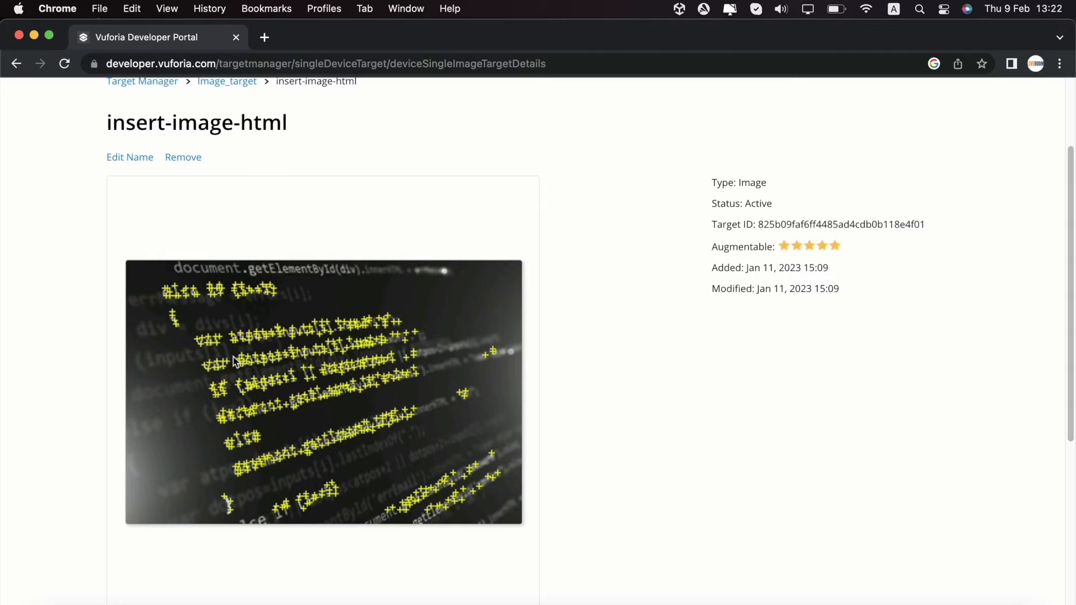
mouse_move(362, 337)
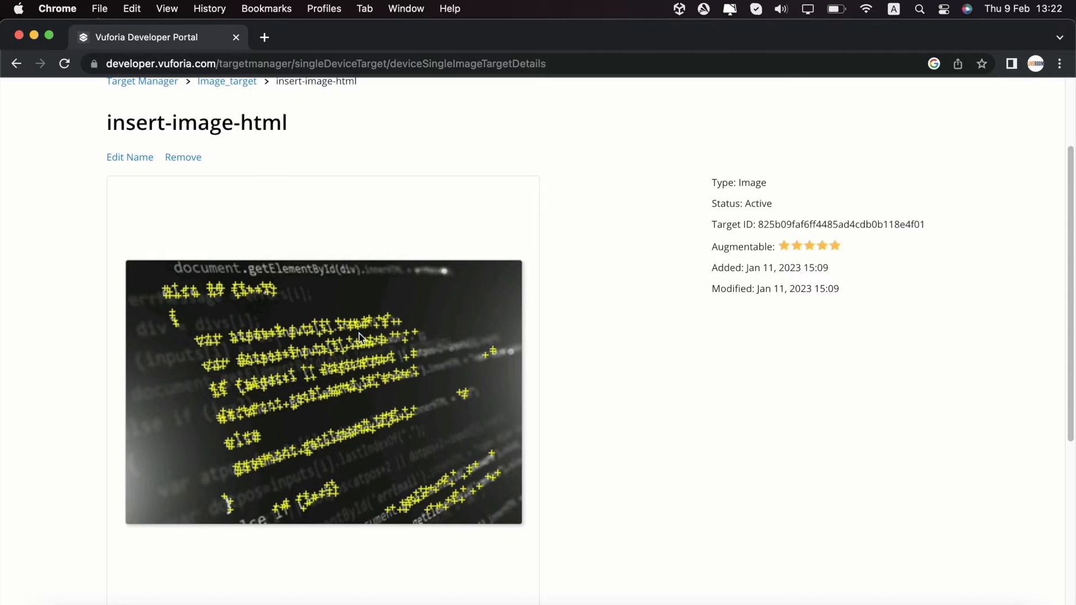
mouse_move(267, 384)
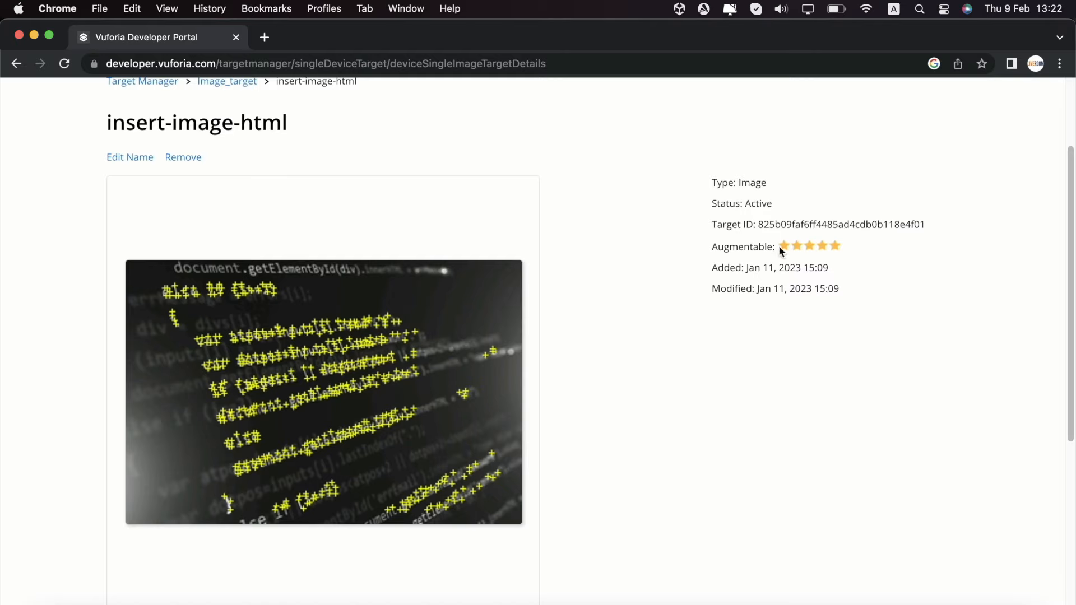
mouse_move(784, 255)
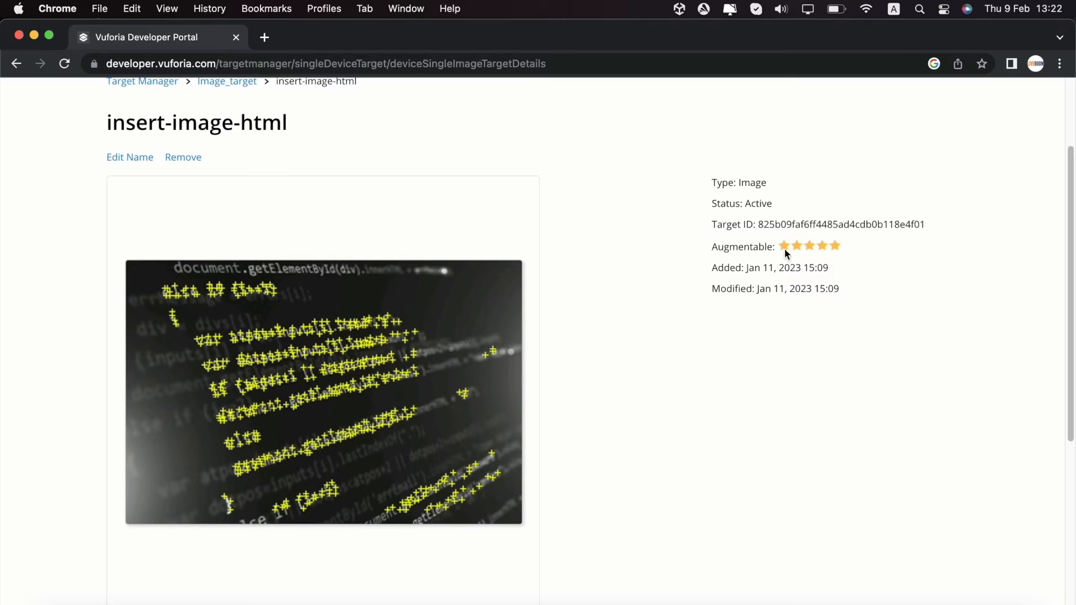
mouse_move(780, 252)
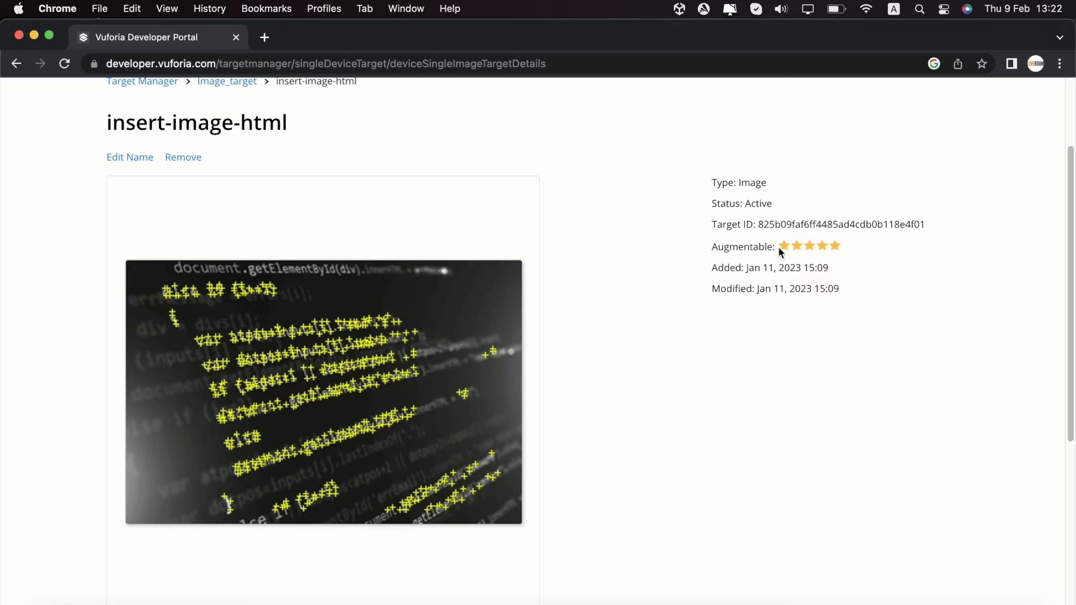
mouse_move(858, 257)
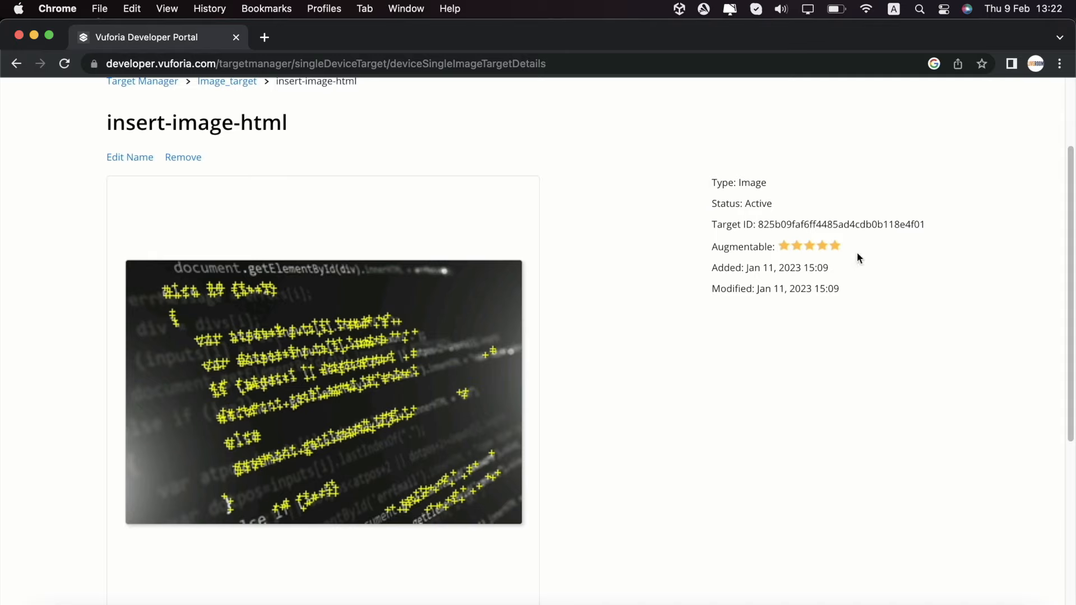
mouse_move(811, 258)
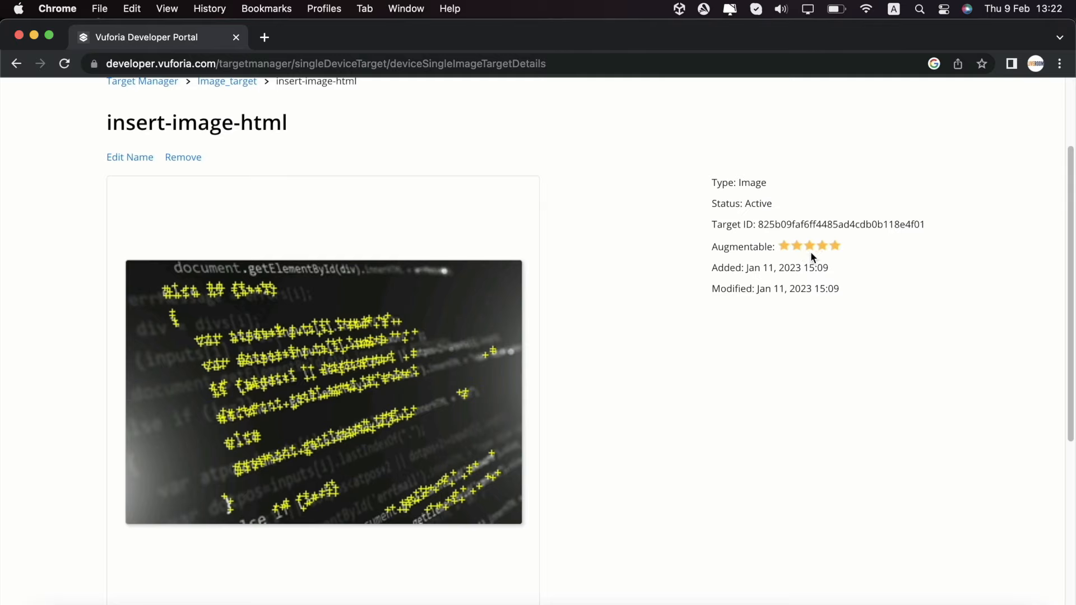
mouse_move(837, 254)
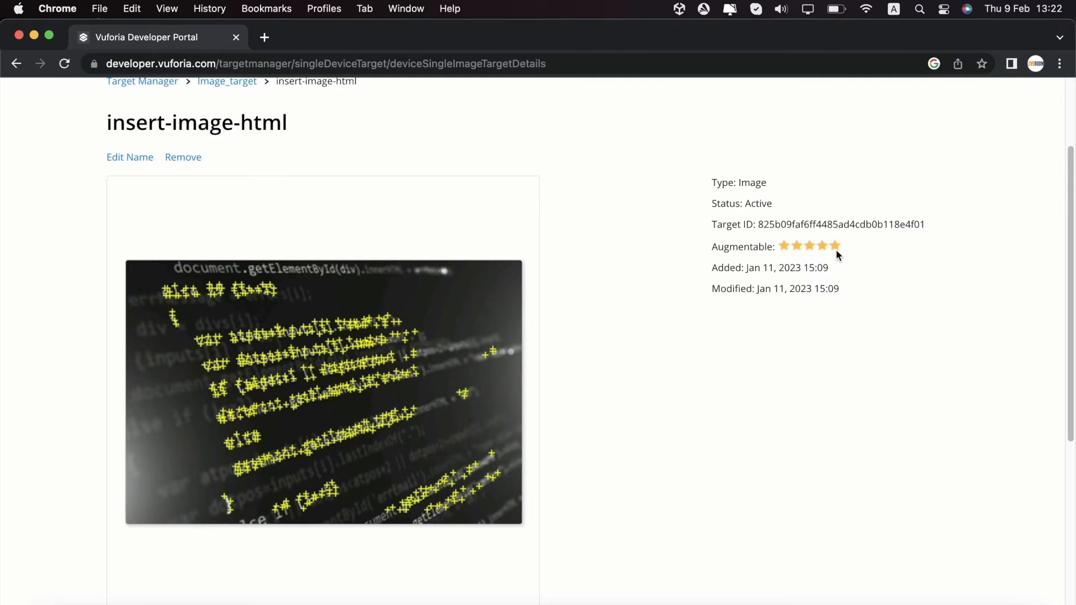
Download the Image_target database for the Unity Editor platform.
click(227, 80)
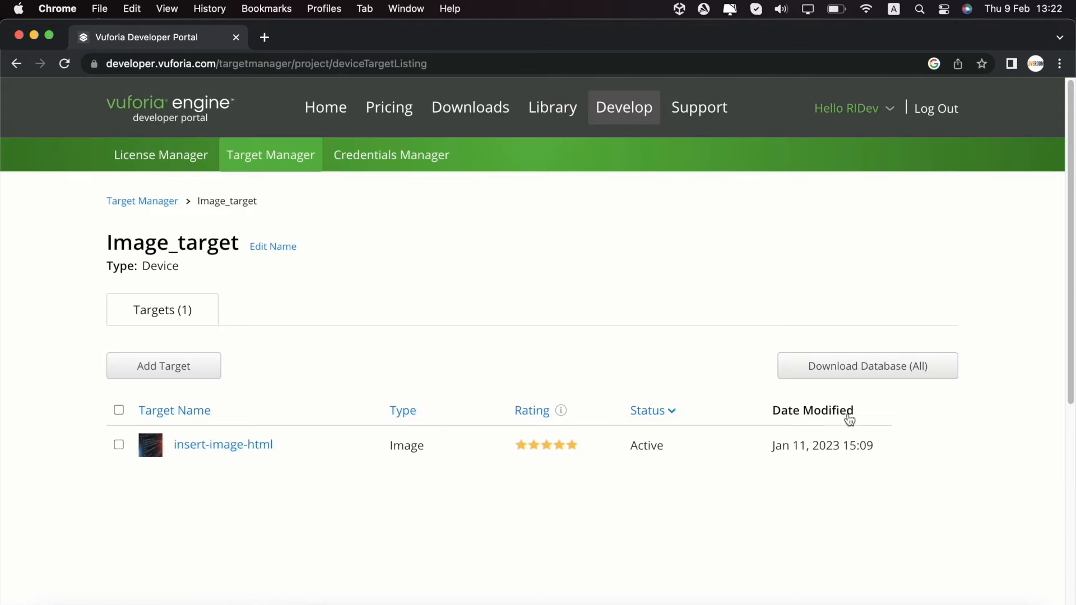
mouse_move(866, 366)
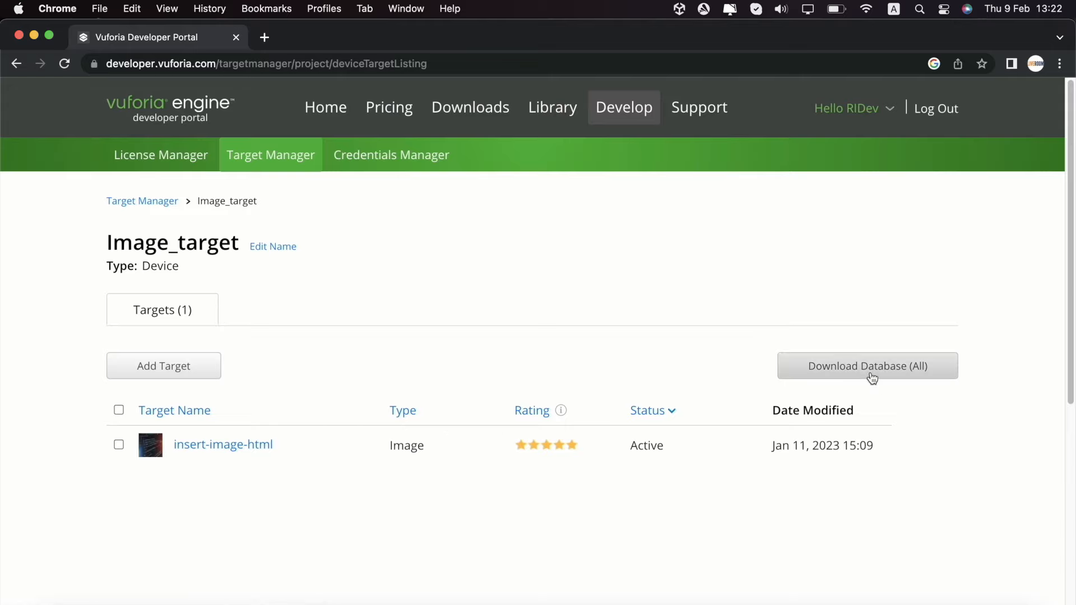
click(866, 365)
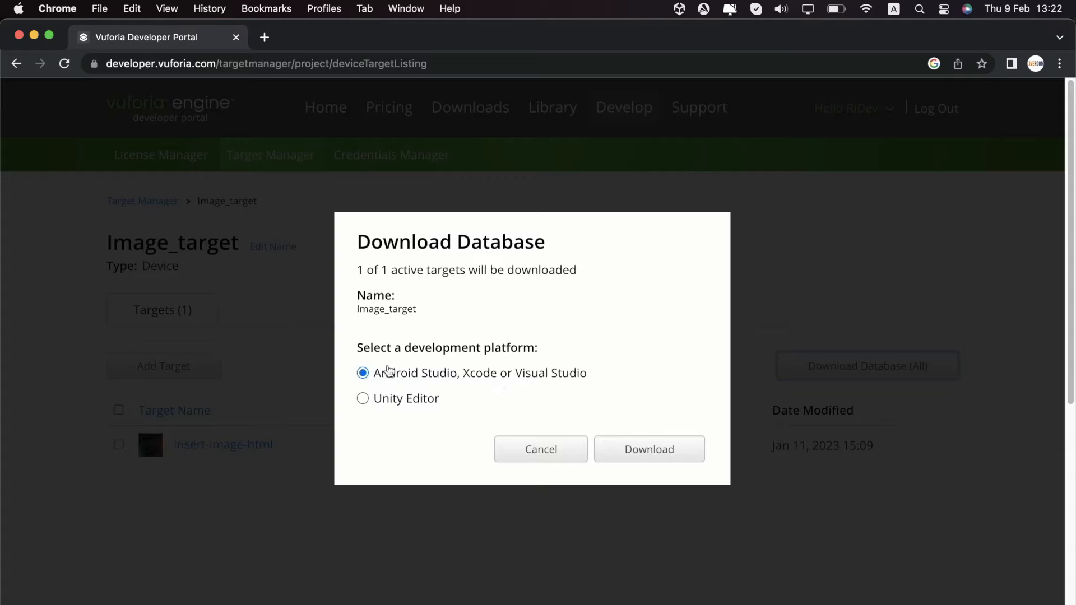
mouse_move(402, 364)
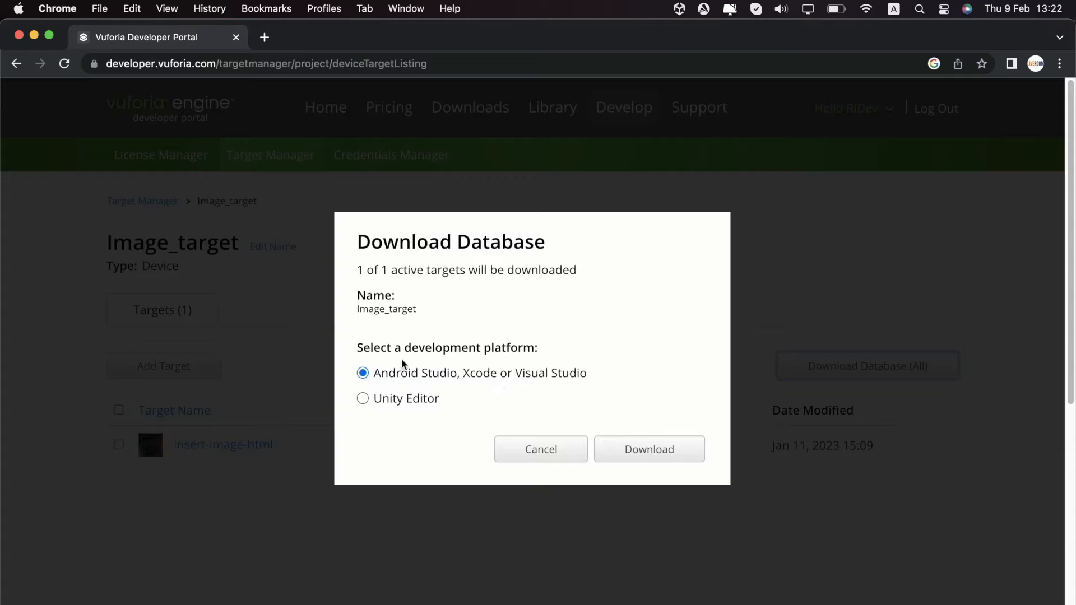
mouse_move(364, 410)
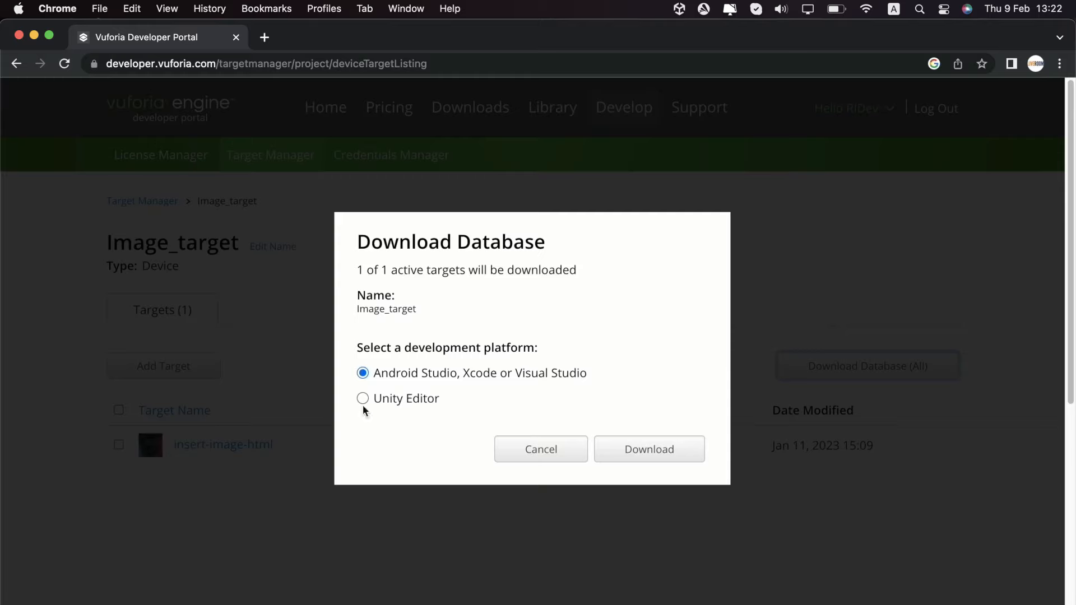
click(362, 399)
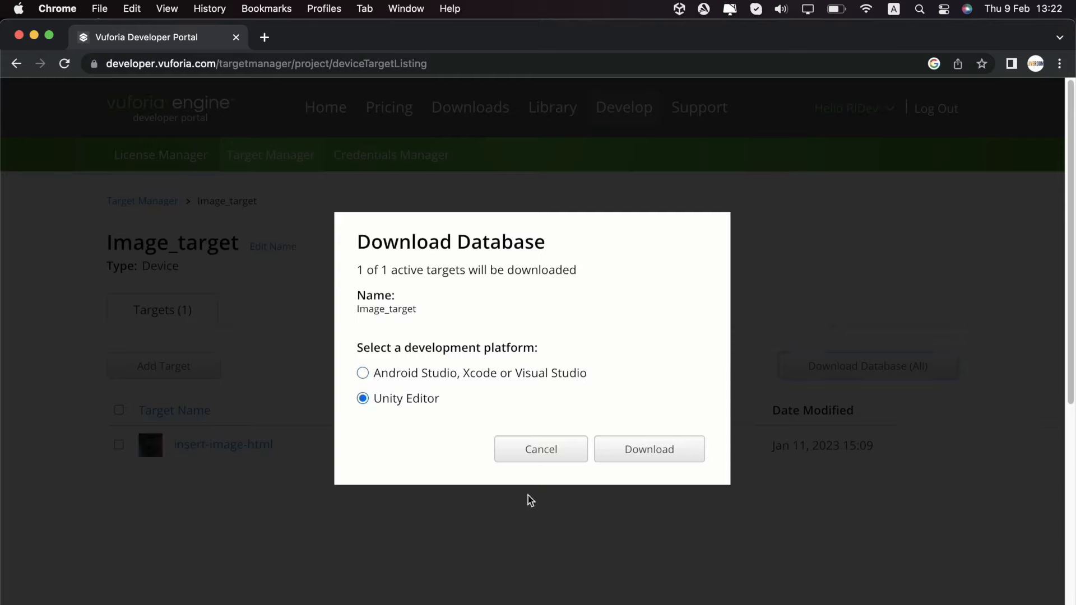
click(648, 448)
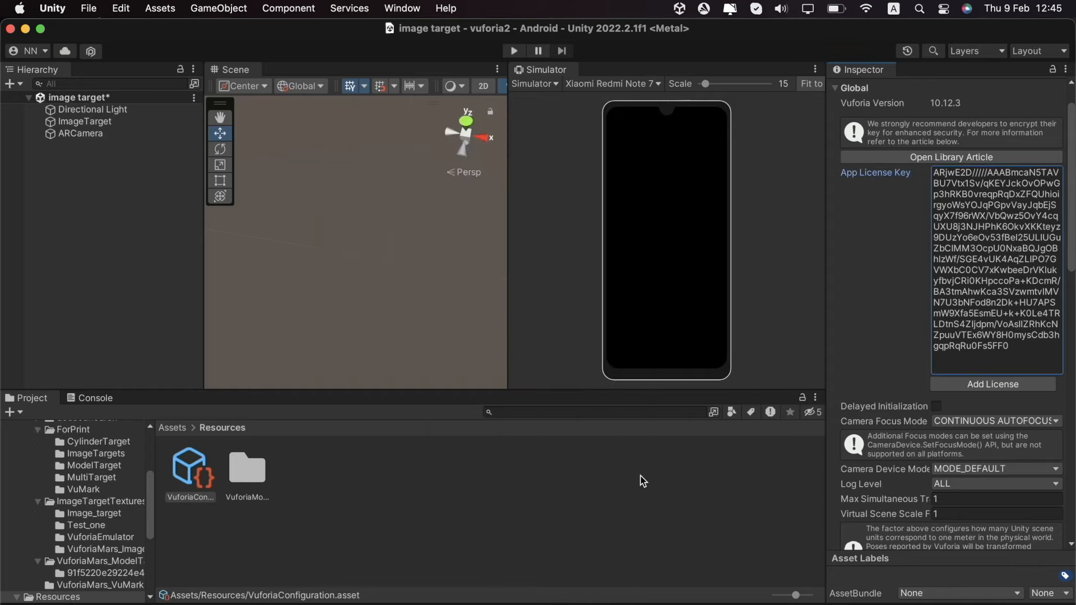
mouse_move(72, 130)
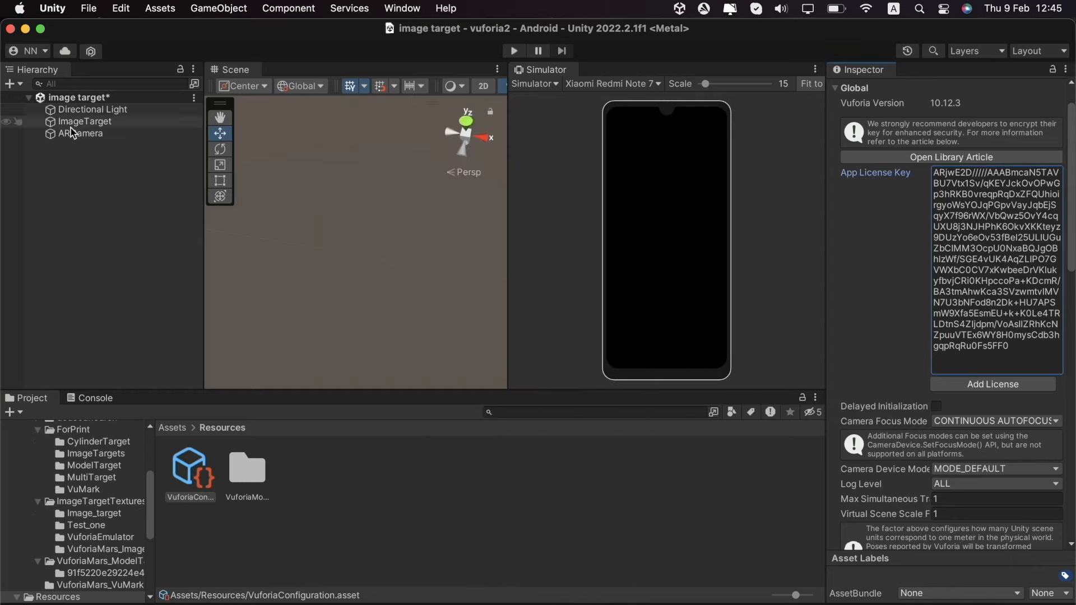
Select the ImageTarget object to show its Image Target Behaviour settings.
click(85, 121)
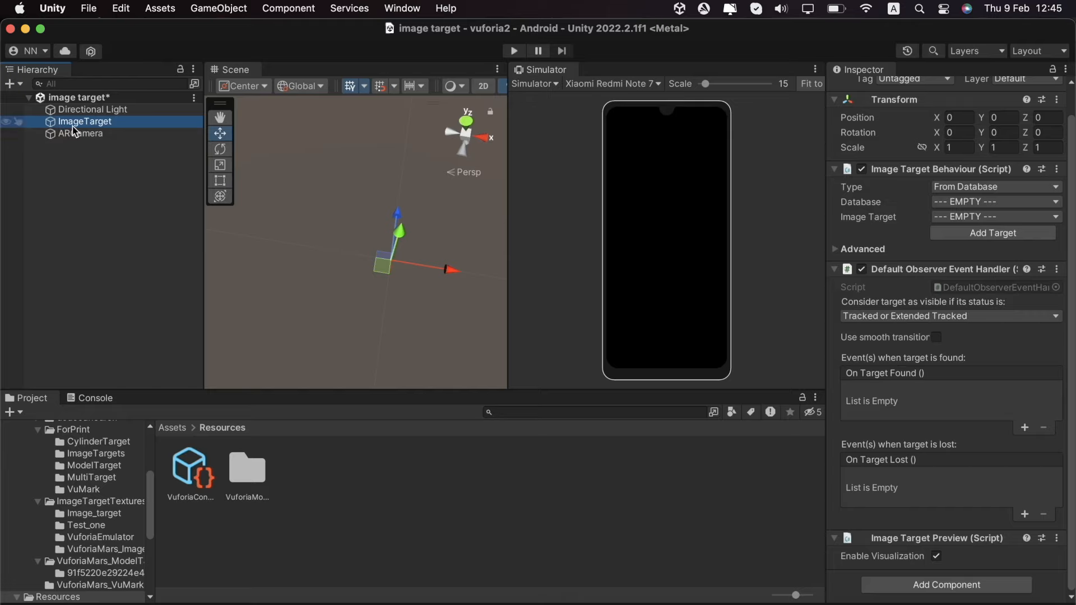
mouse_move(1025, 213)
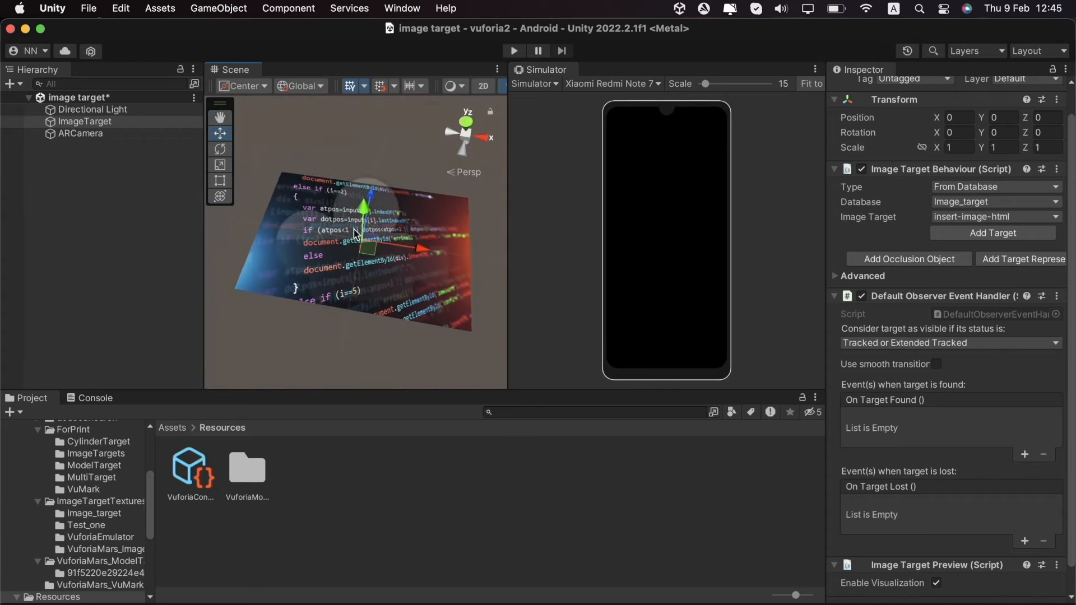
mouse_move(291, 230)
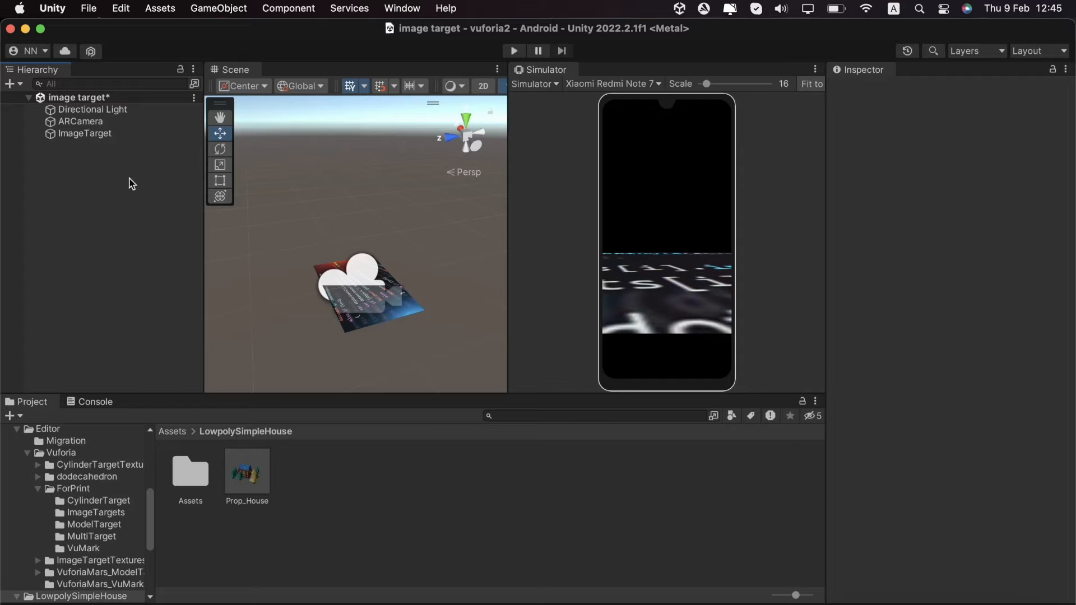
Place the Prop_House prefab as a child of ImageTarget in the Hierarchy.
click(84, 133)
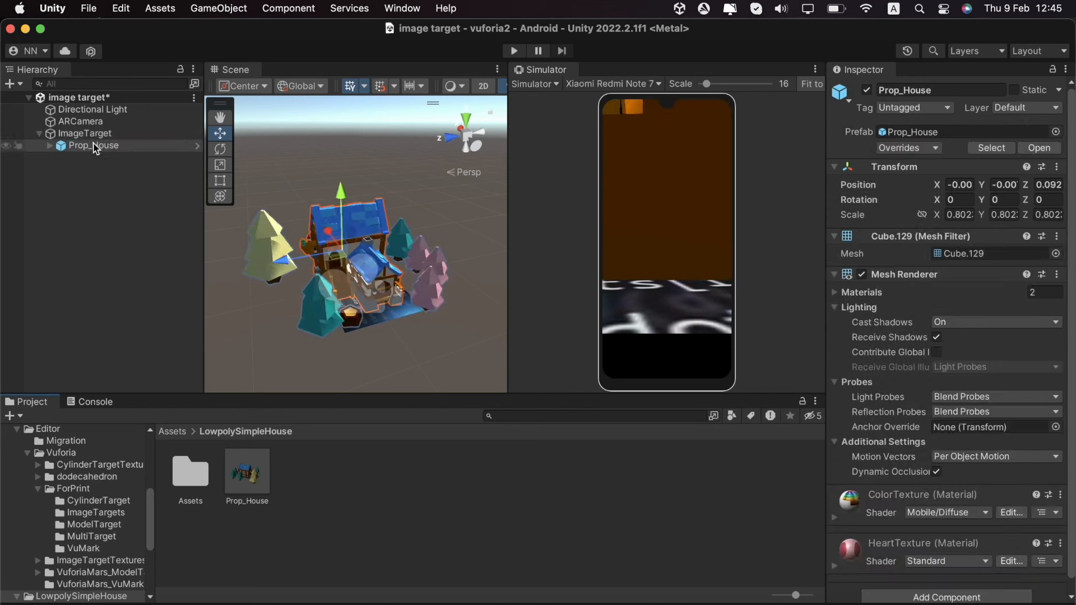
mouse_move(281, 245)
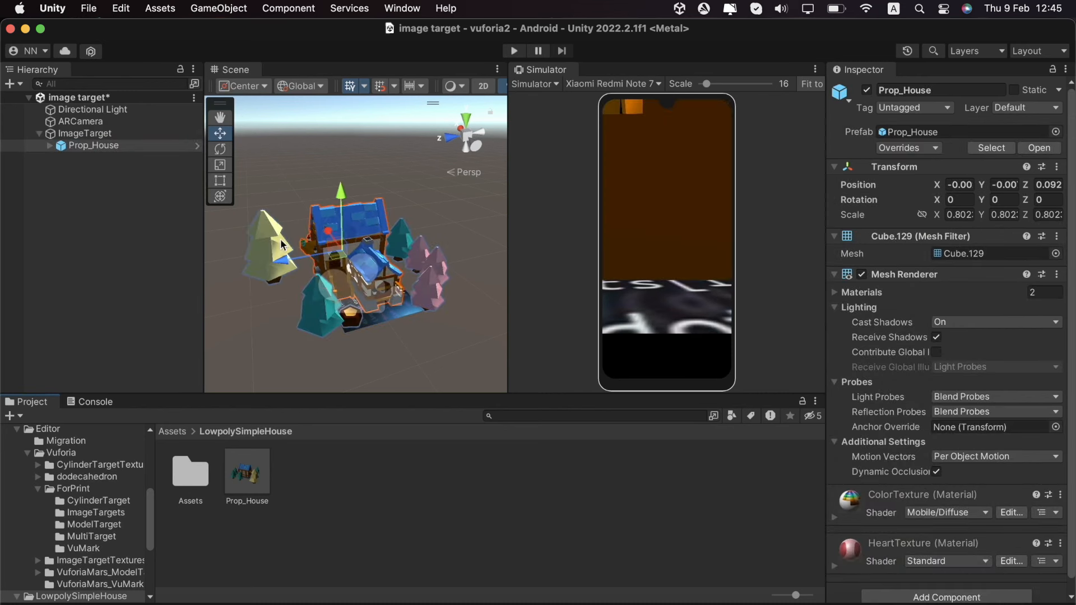
mouse_move(169, 244)
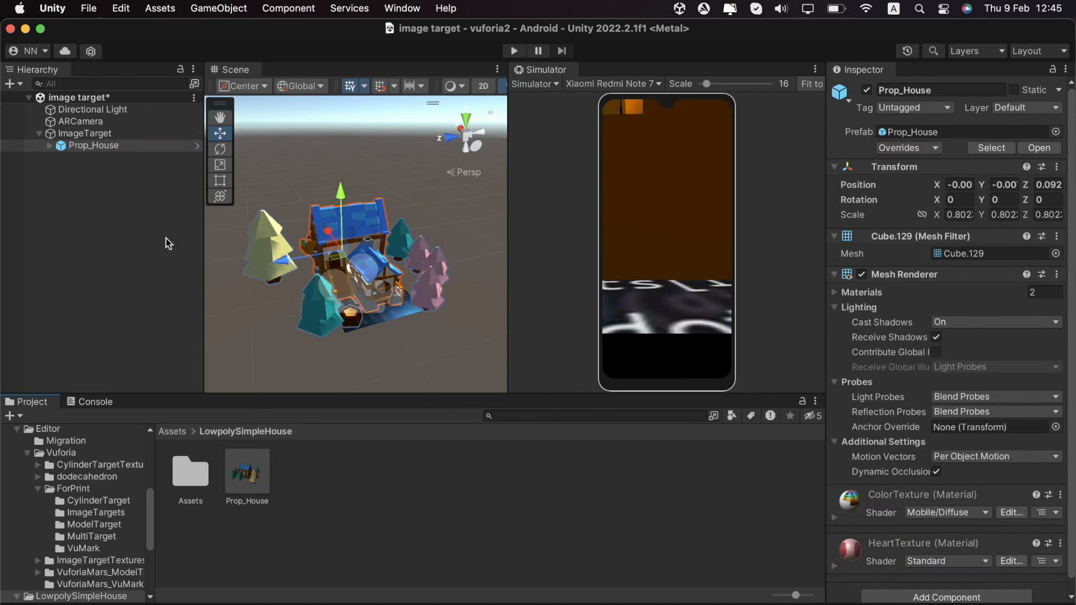
mouse_move(107, 157)
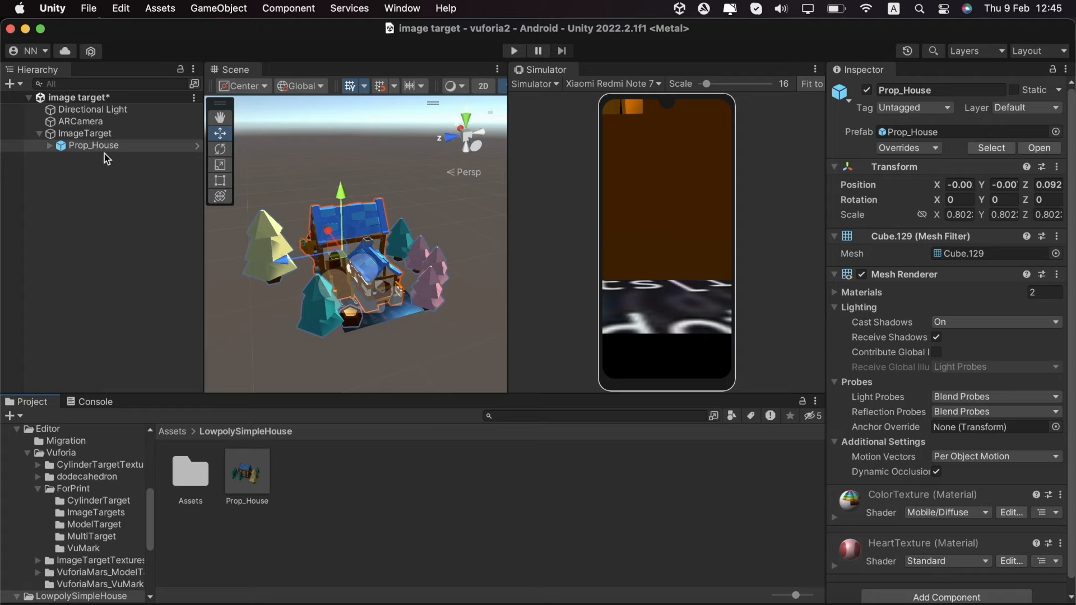
mouse_move(106, 210)
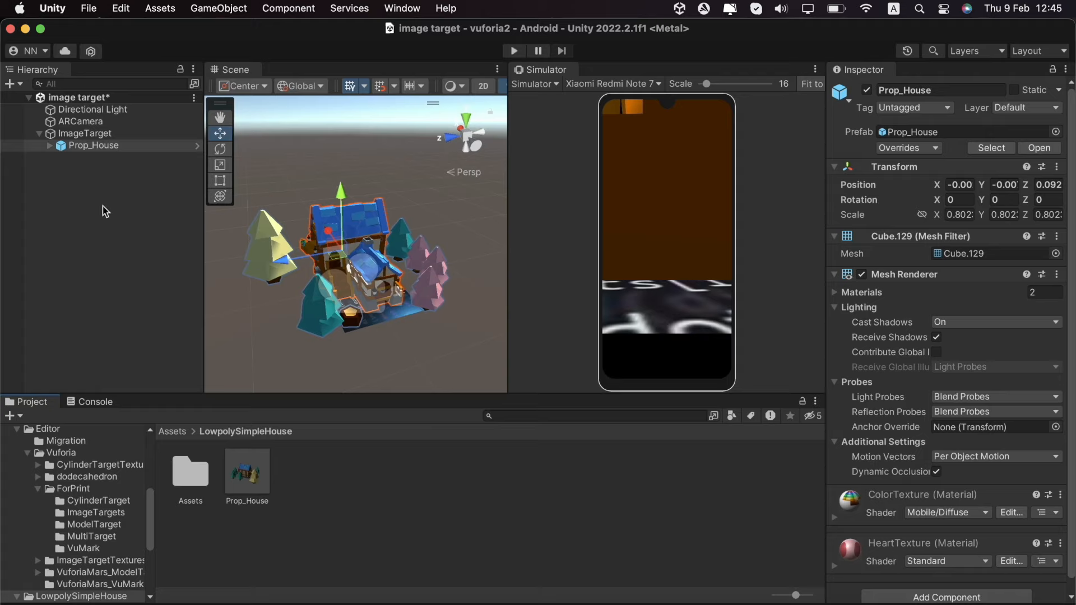
mouse_move(52, 152)
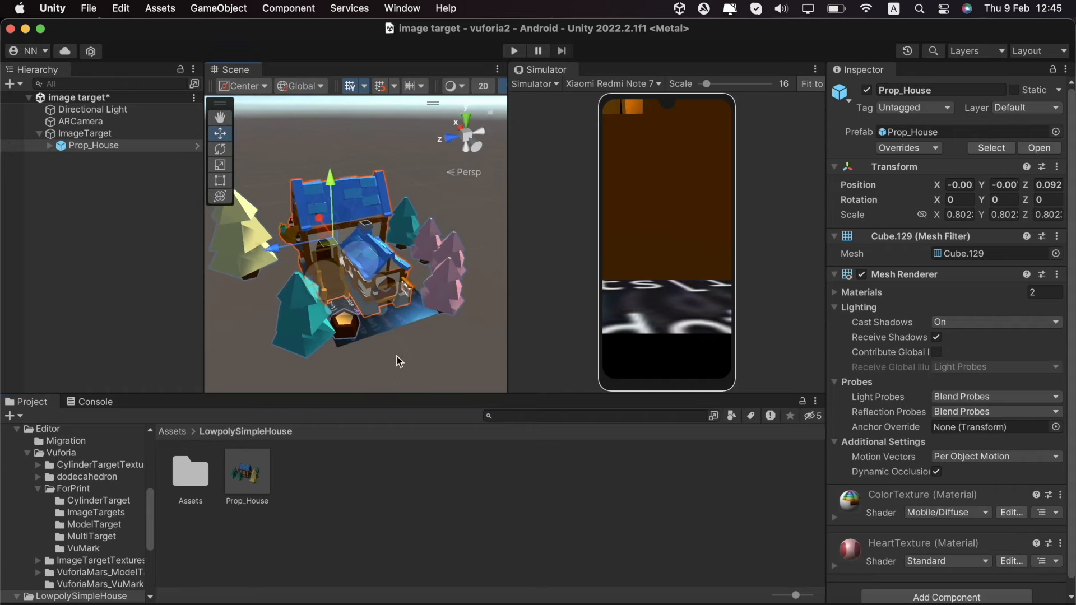
mouse_move(357, 350)
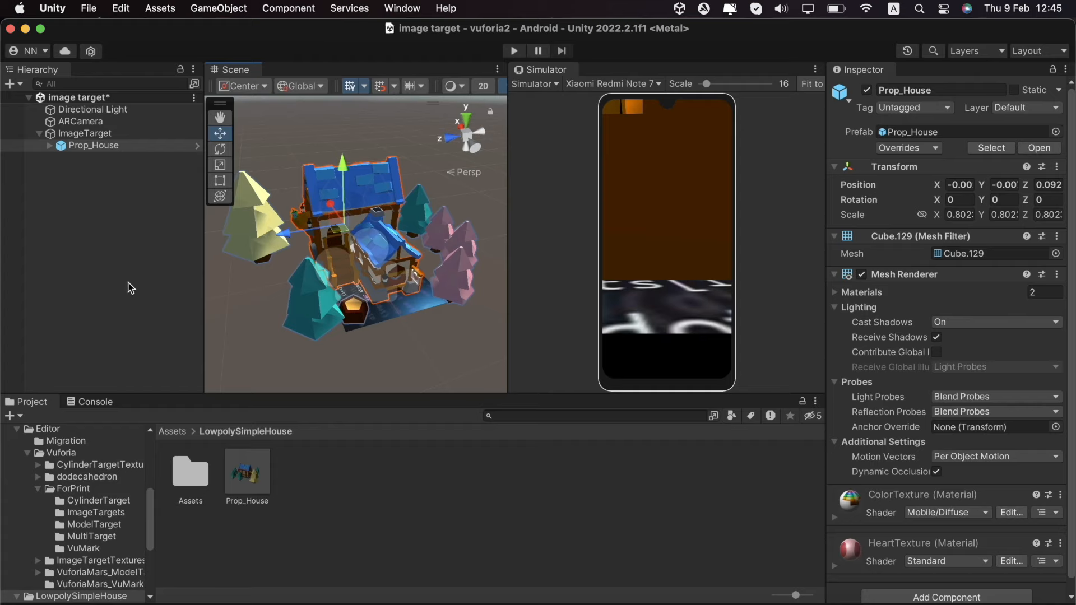
mouse_move(130, 284)
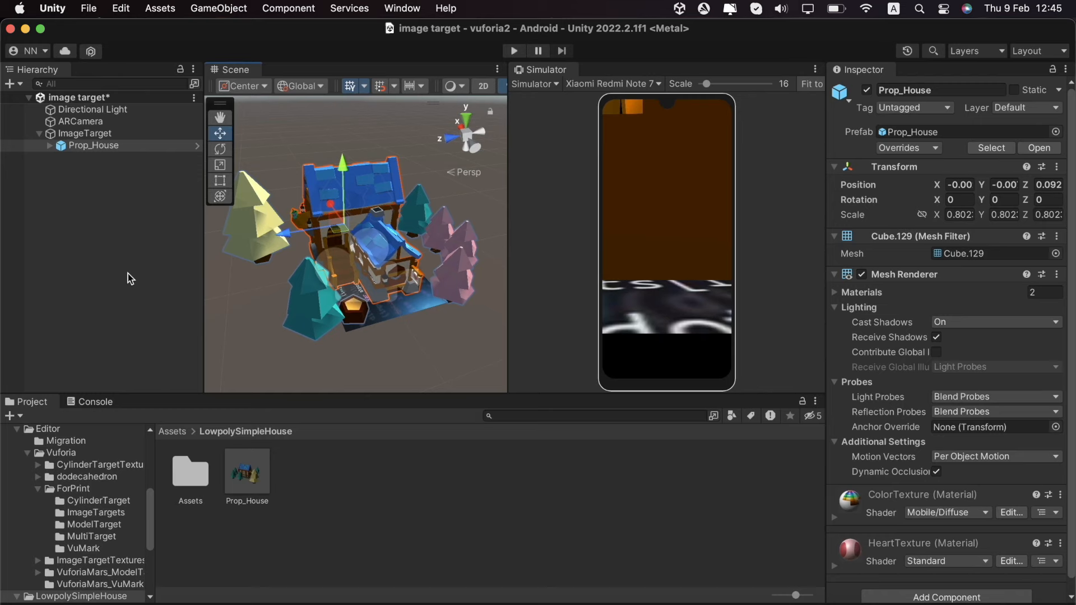
From ARCamera's Vuforia configuration, set PlayMode to WEBCAM with the FaceTime HD Camera device.
click(81, 121)
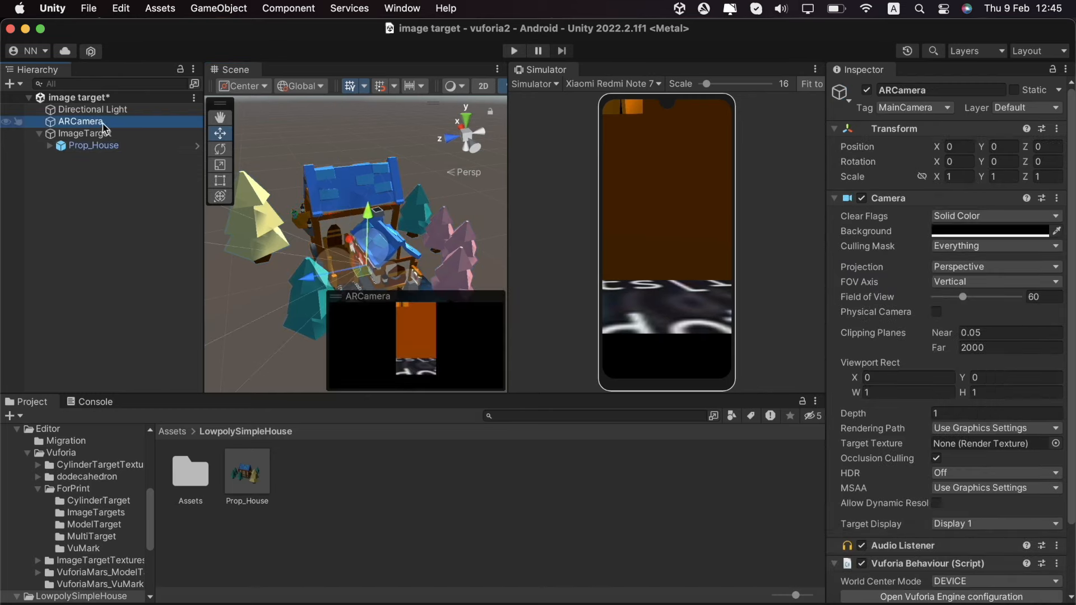
scroll(down, 3)
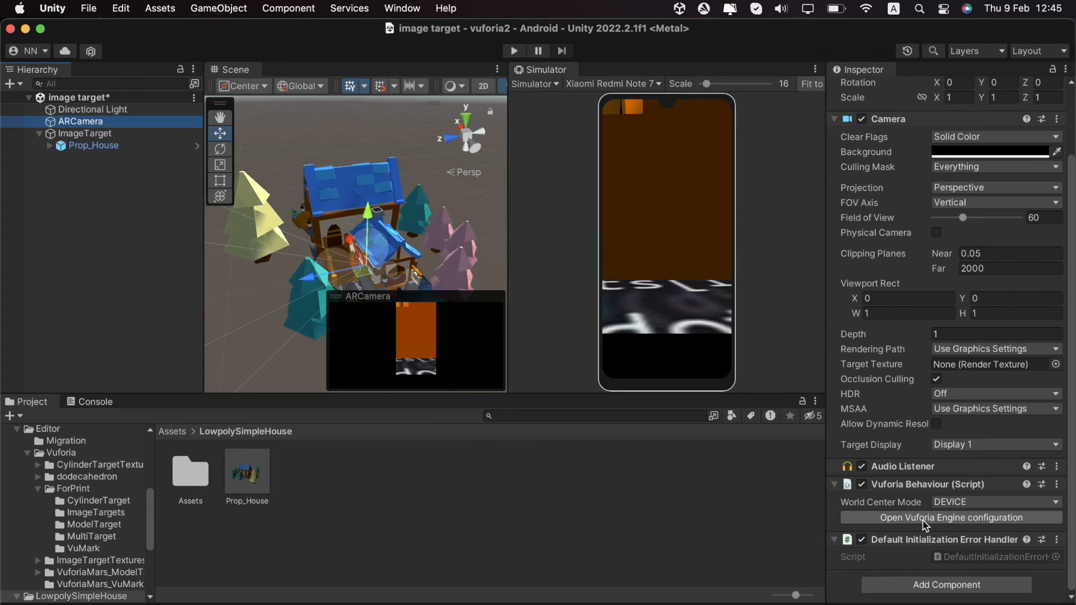
click(949, 517)
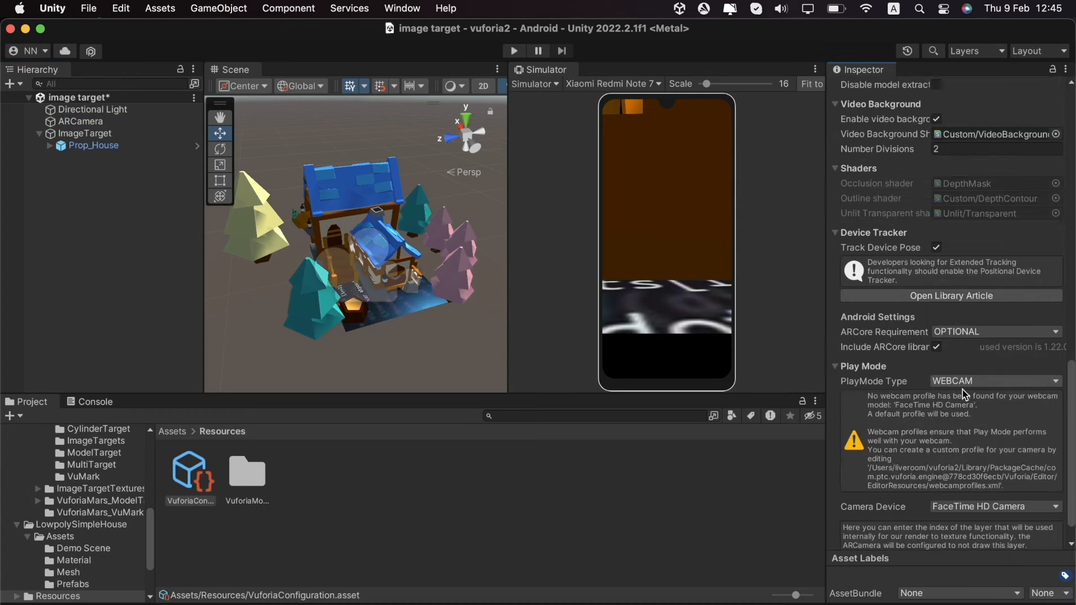
scroll(down, 3)
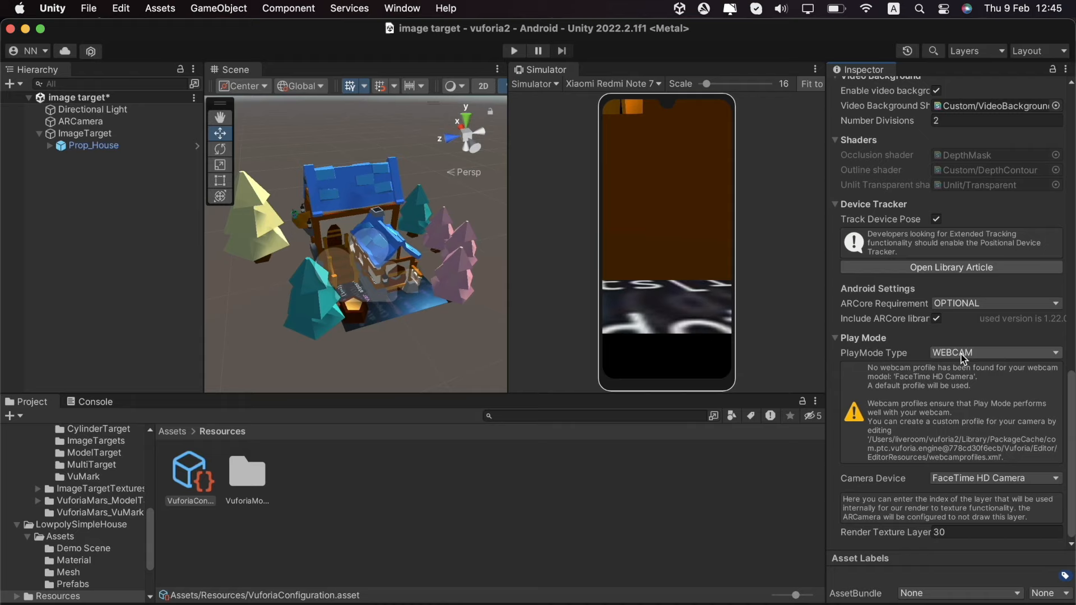
mouse_move(881, 487)
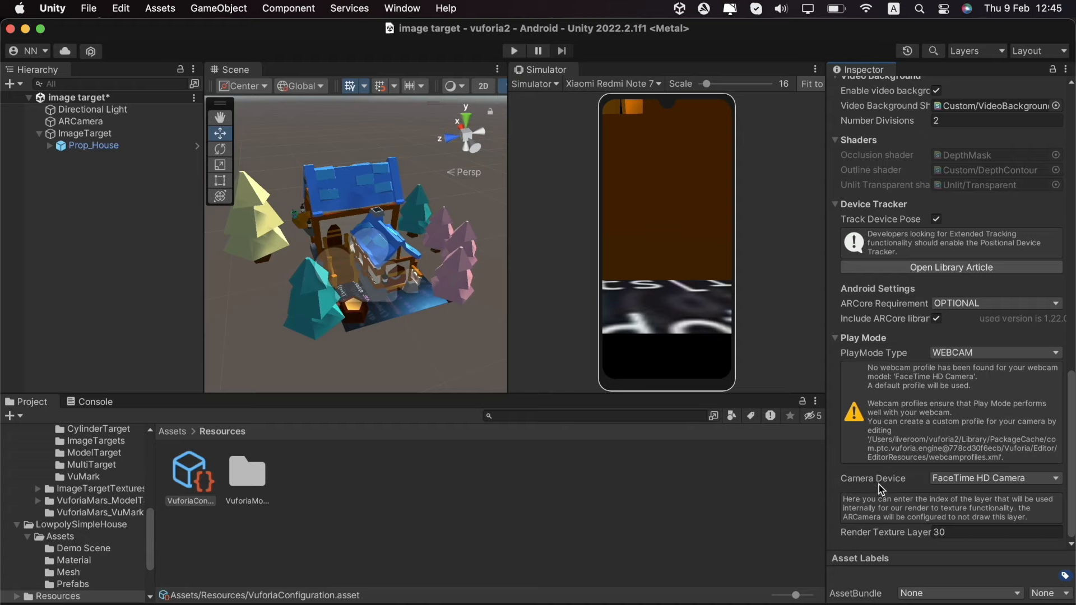
mouse_move(998, 484)
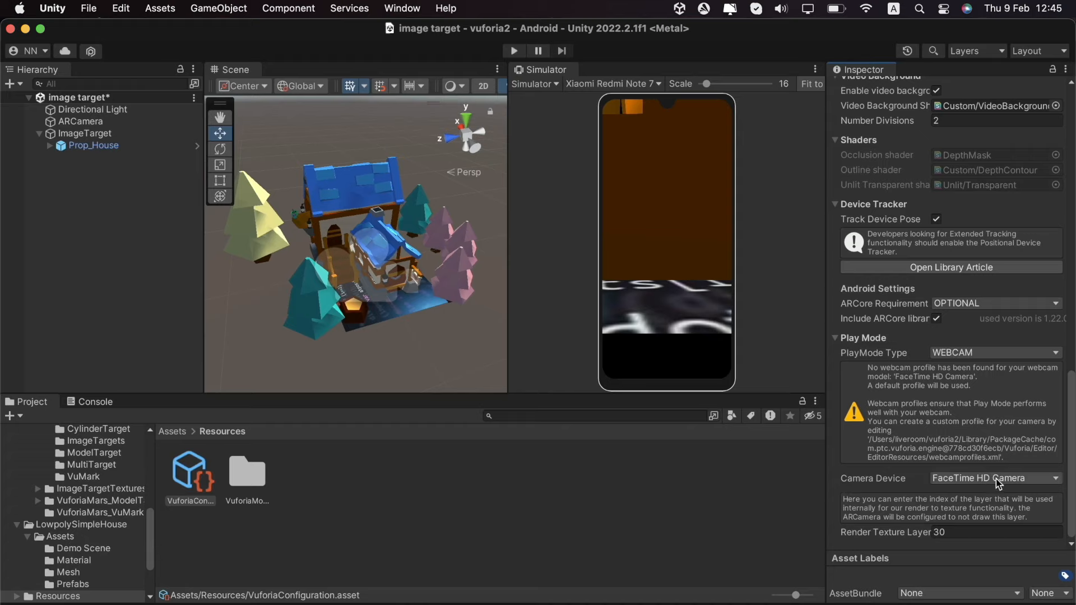
click(994, 477)
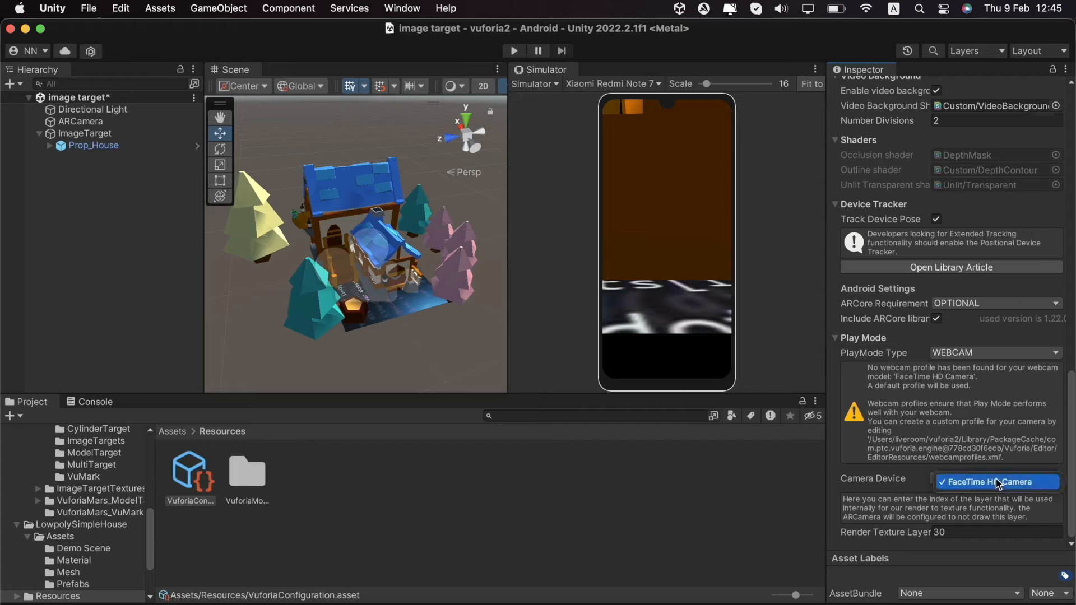
mouse_move(988, 484)
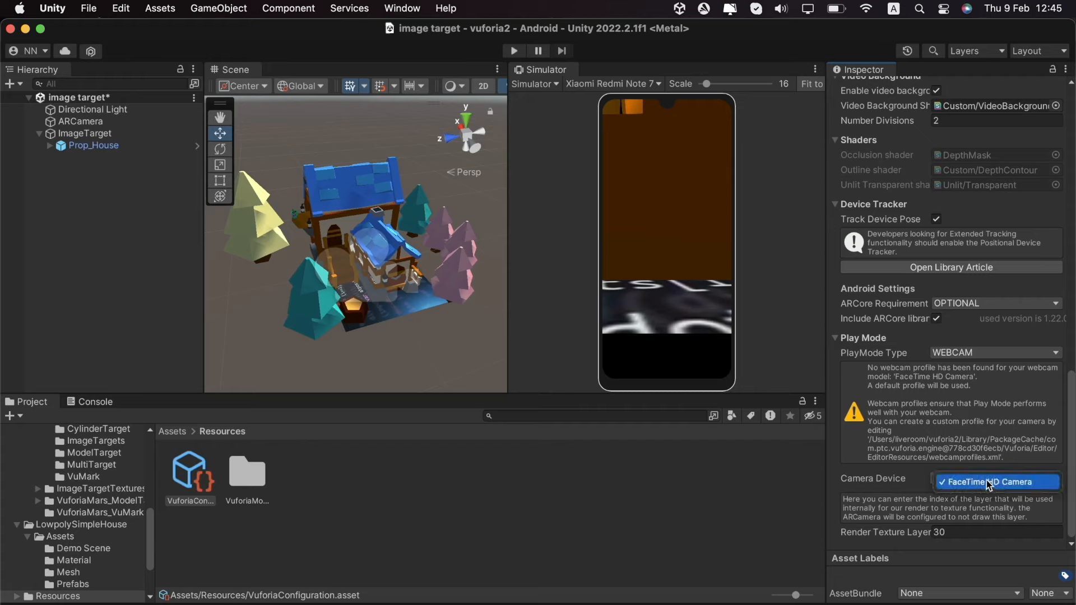
click(996, 482)
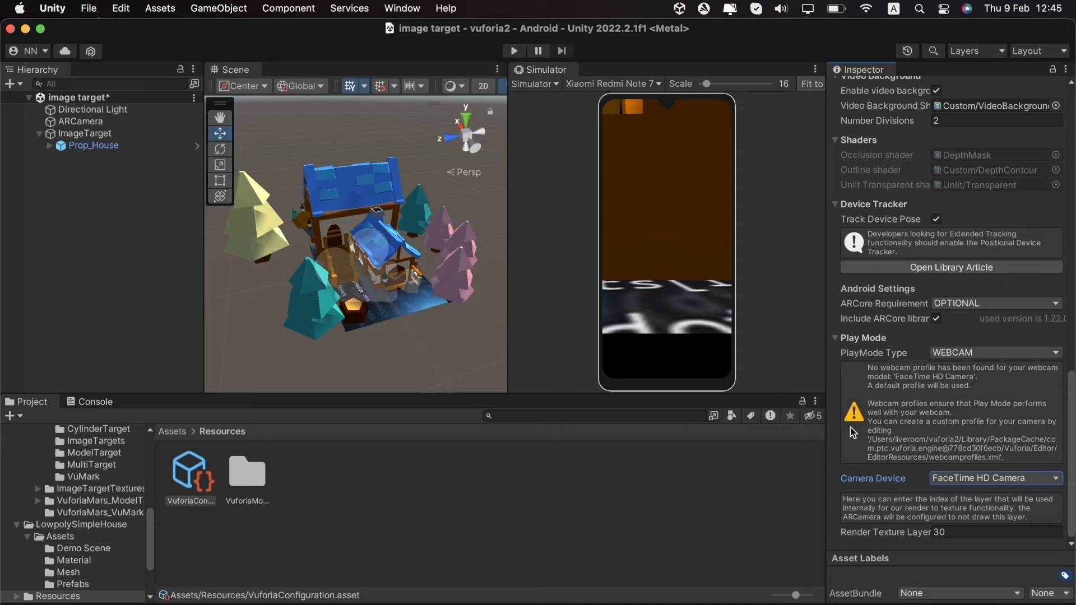
mouse_move(510, 56)
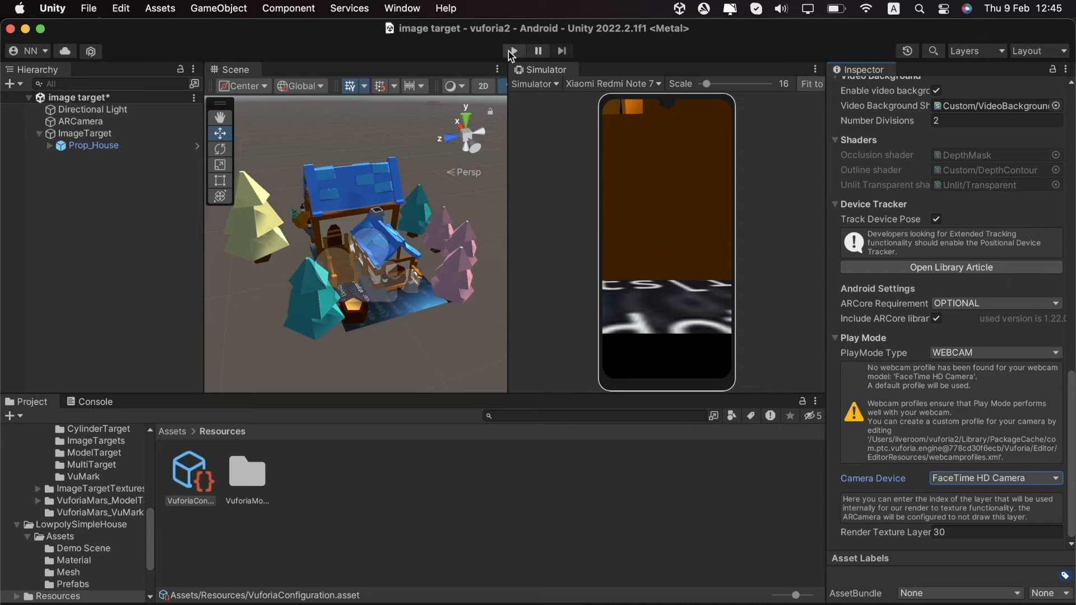
Run a webcam play-mode test showing Prop_House over the printed image, then stop play.
click(512, 50)
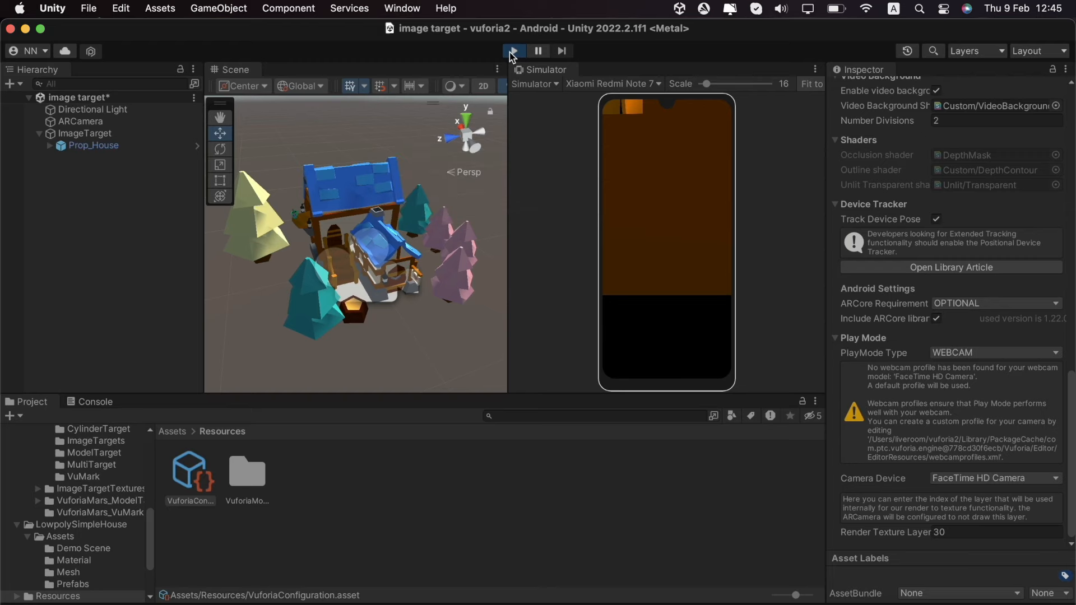
click(512, 50)
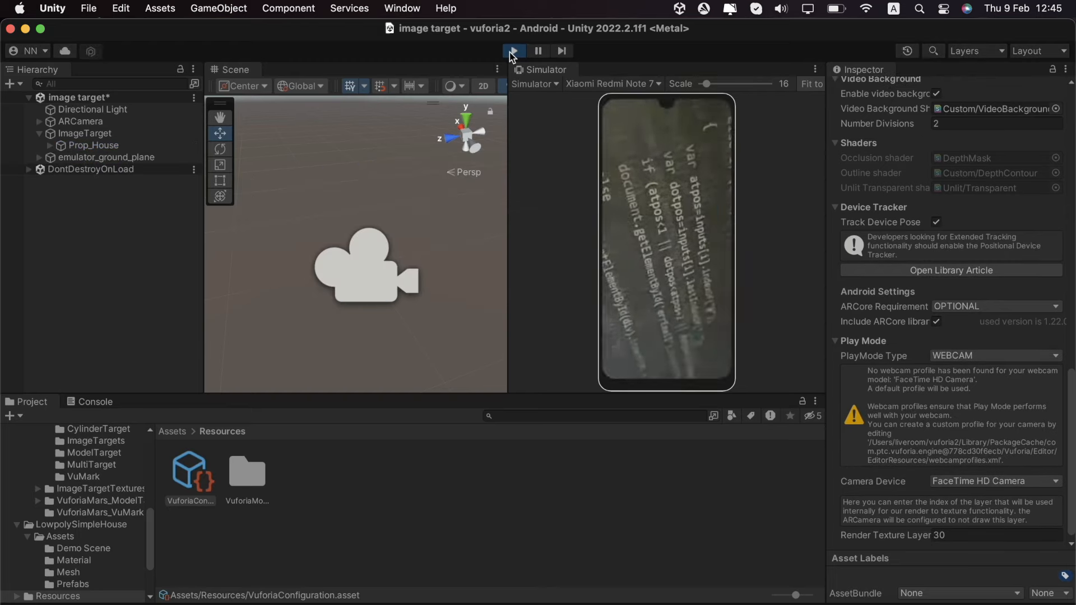
click(512, 50)
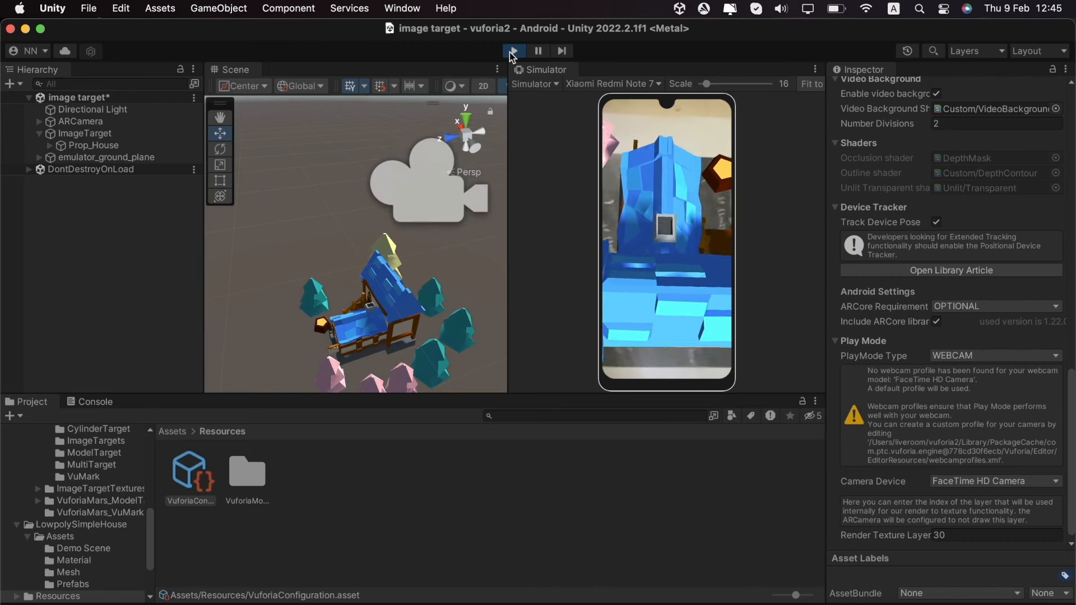
click(512, 51)
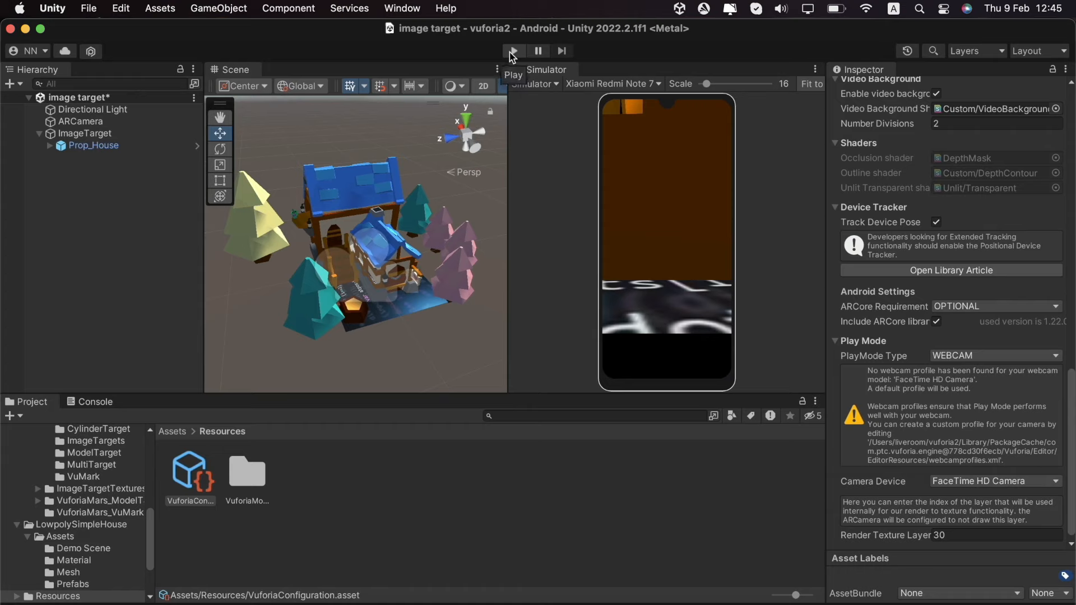
mouse_move(325, 61)
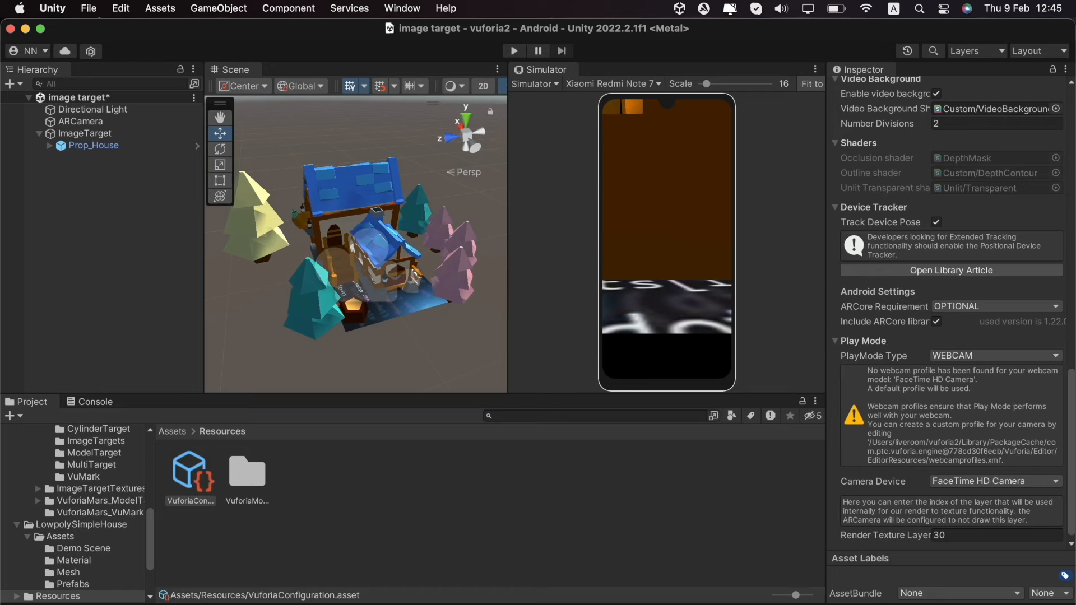
Show the Build Settings window with Android as the active platform.
click(88, 8)
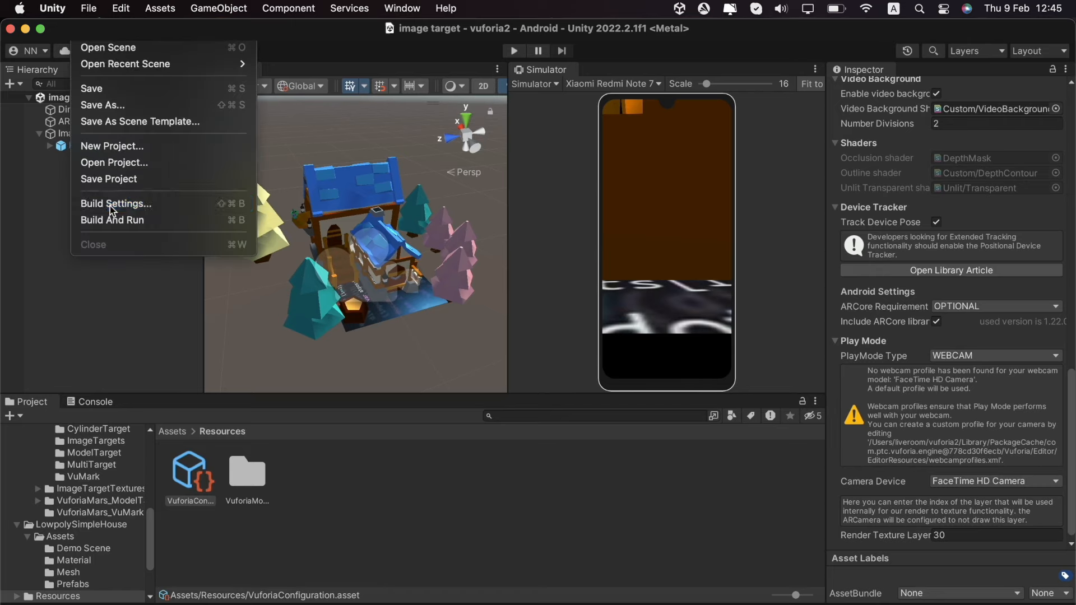
click(115, 204)
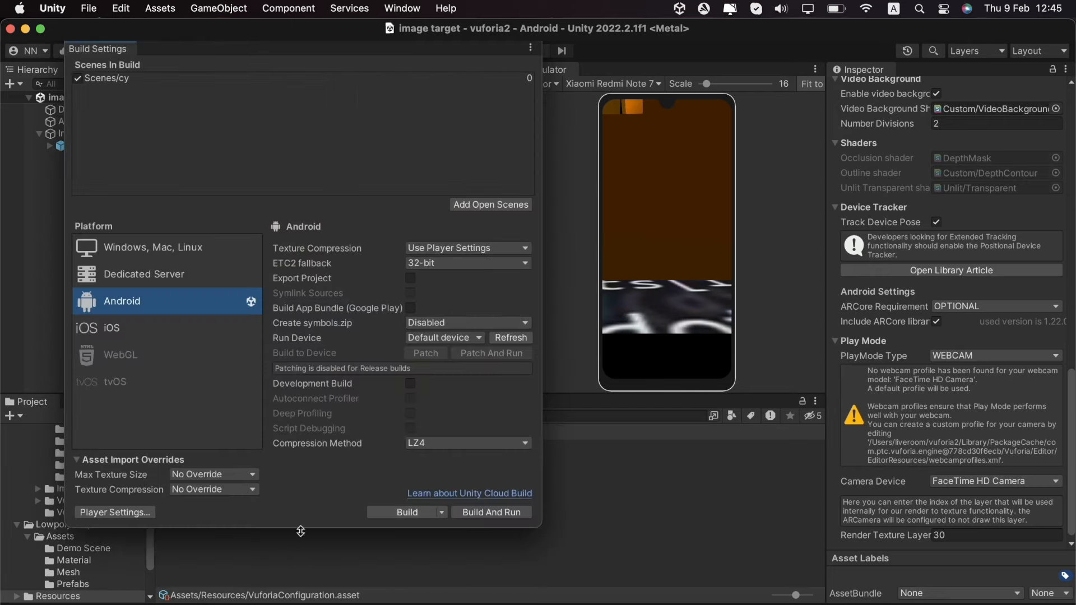
mouse_move(154, 135)
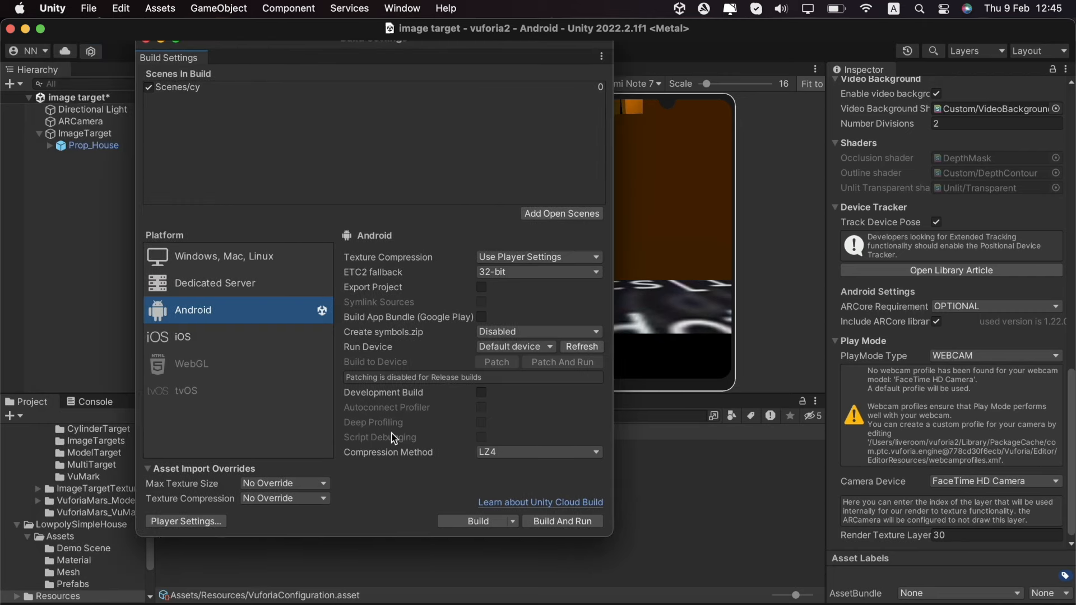
mouse_move(348, 529)
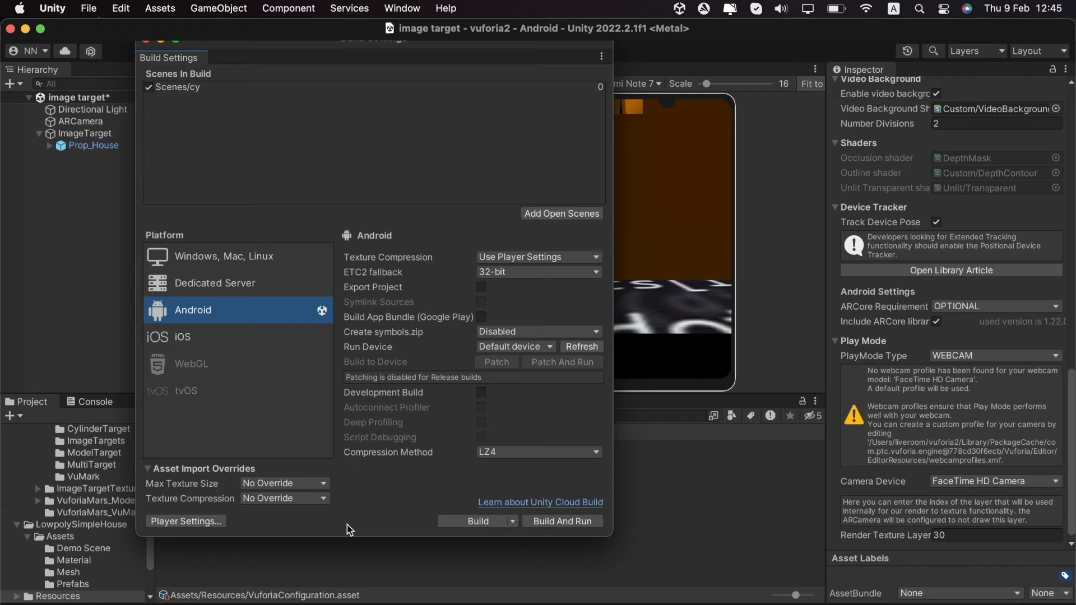
mouse_move(394, 537)
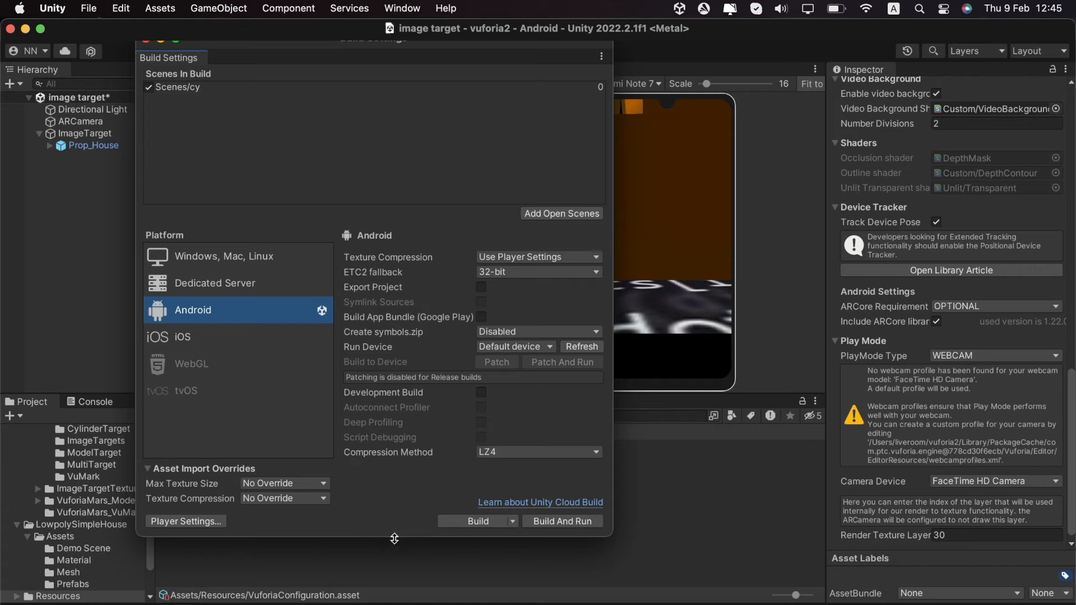
mouse_move(203, 335)
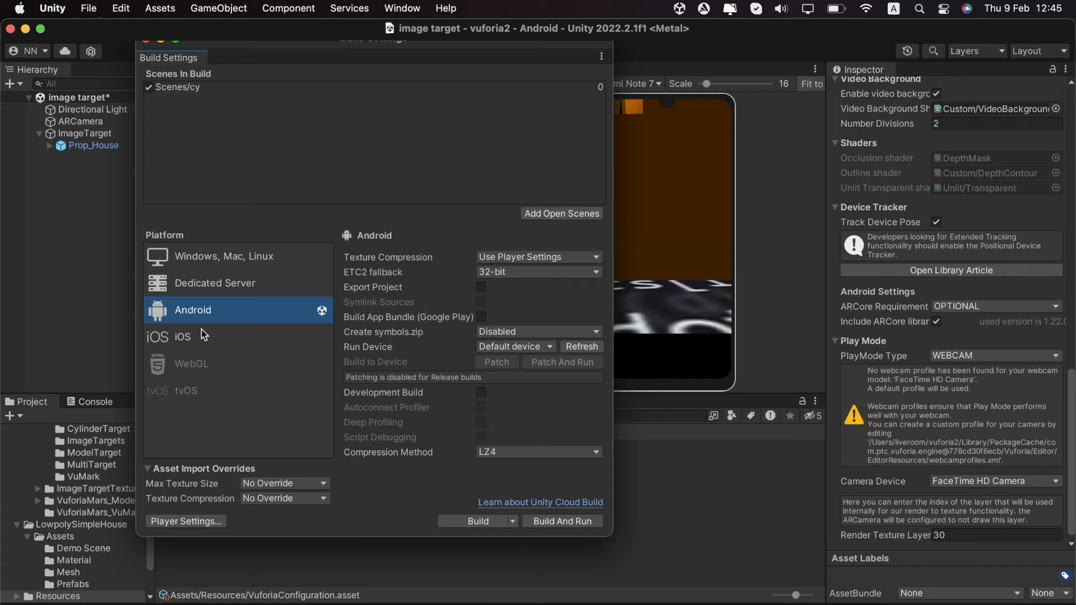
mouse_move(294, 313)
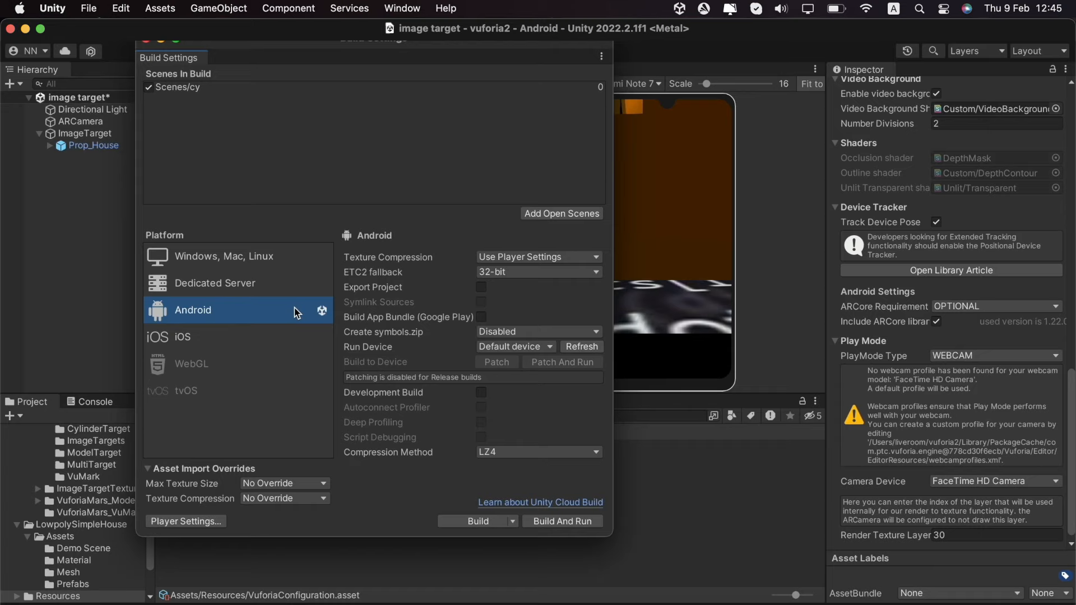
mouse_move(209, 548)
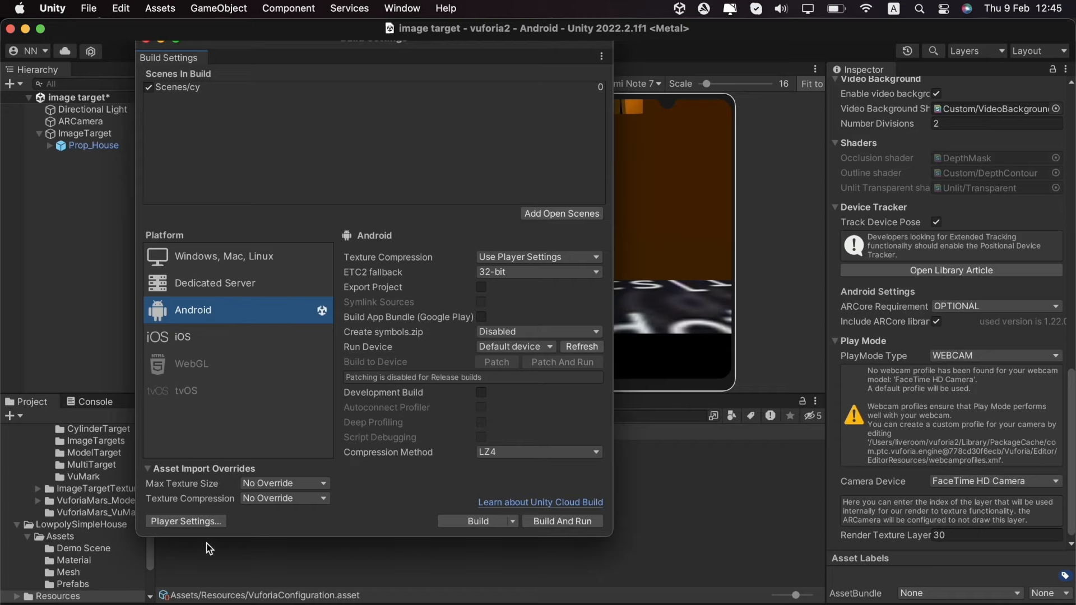
click(185, 521)
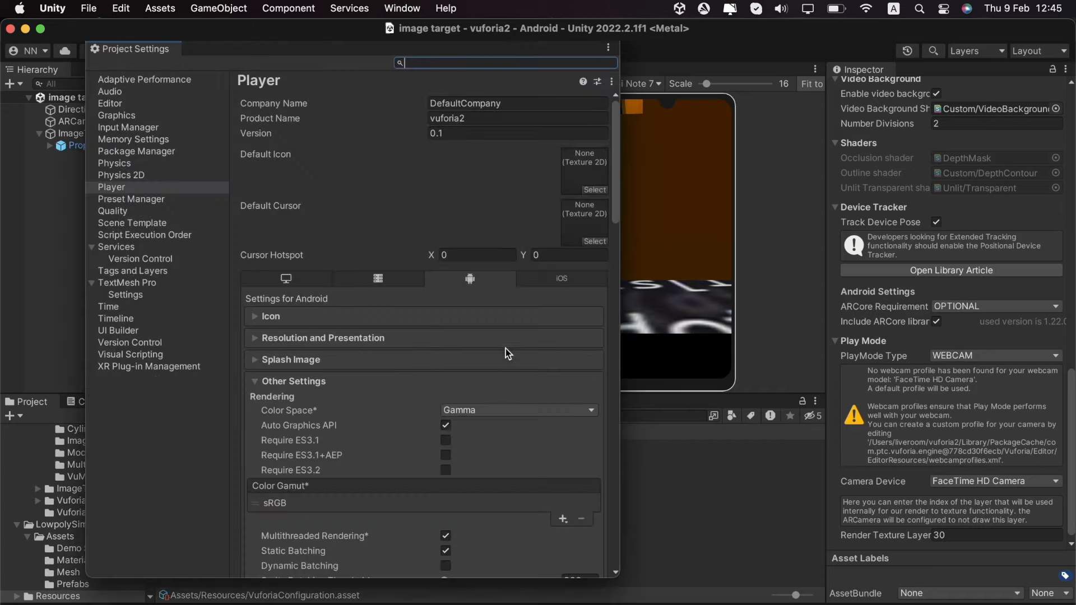
scroll(down, 3)
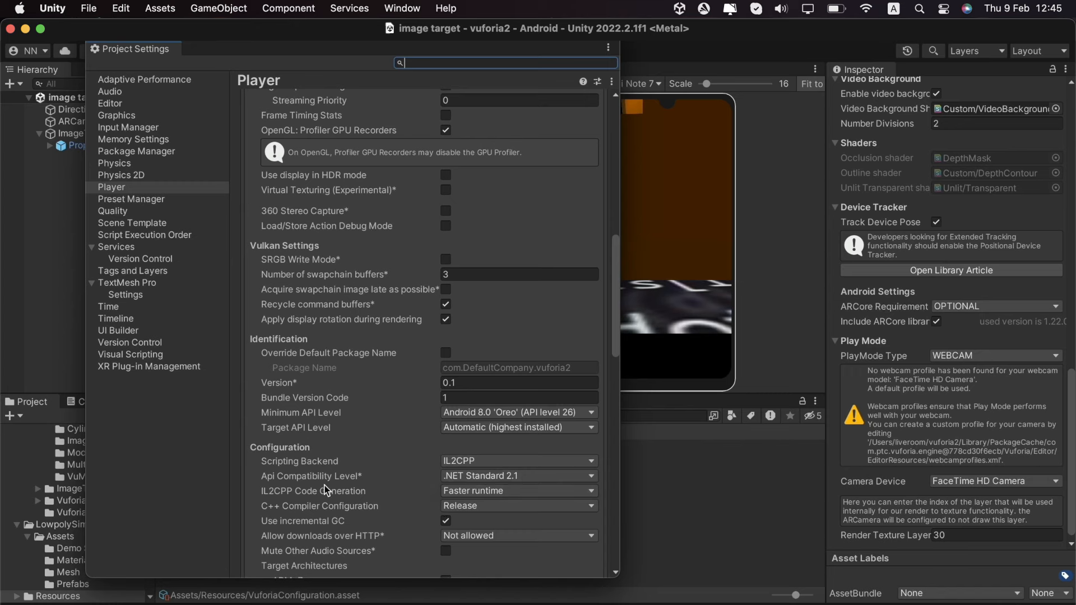
scroll(down, 3)
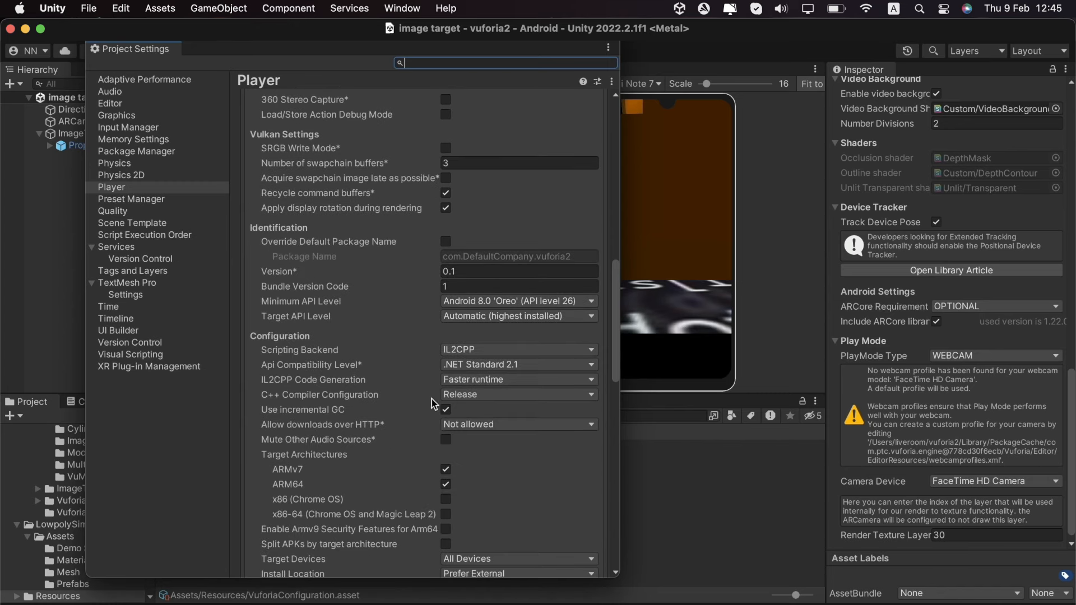
mouse_move(434, 364)
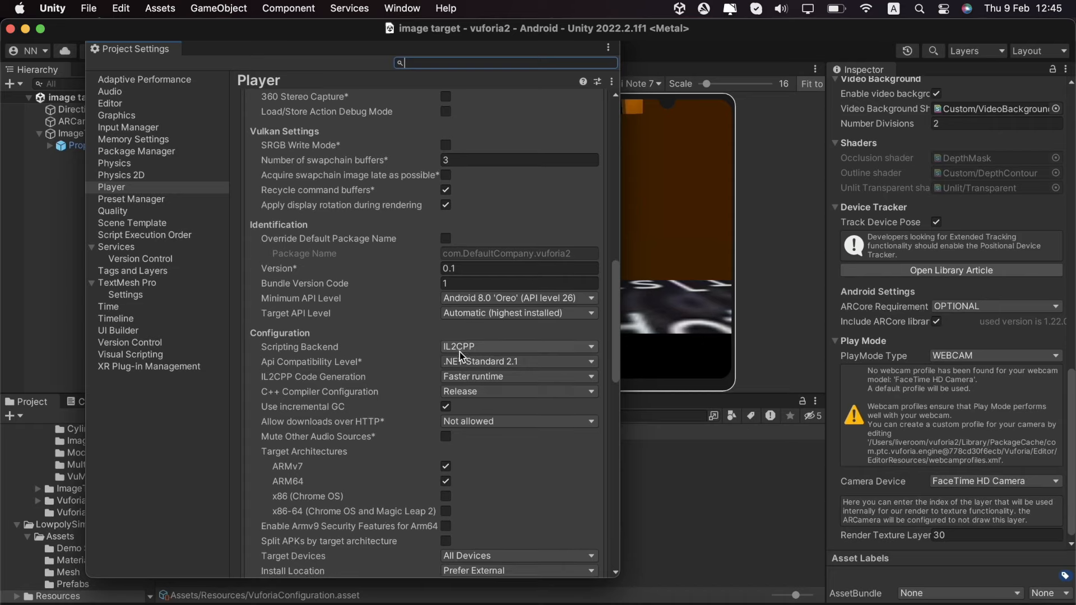
mouse_move(363, 463)
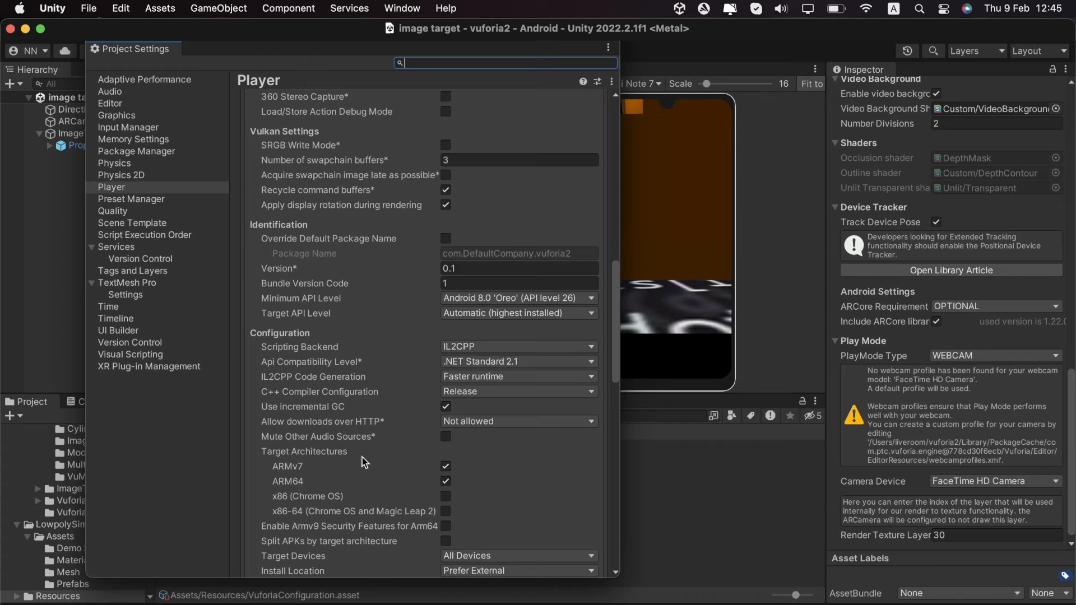
mouse_move(472, 500)
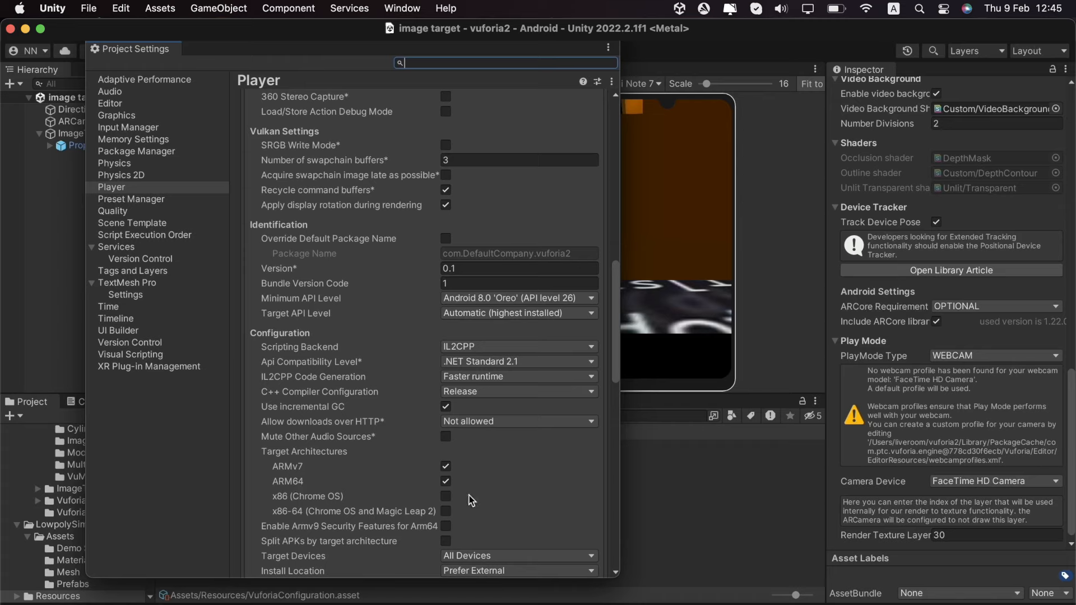
mouse_move(469, 481)
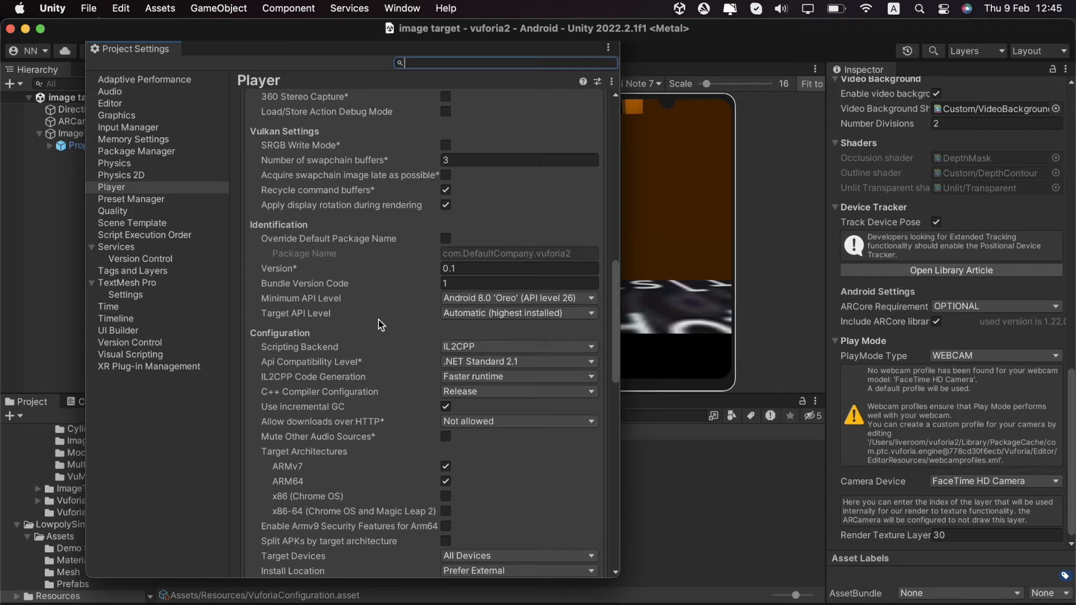
mouse_move(495, 310)
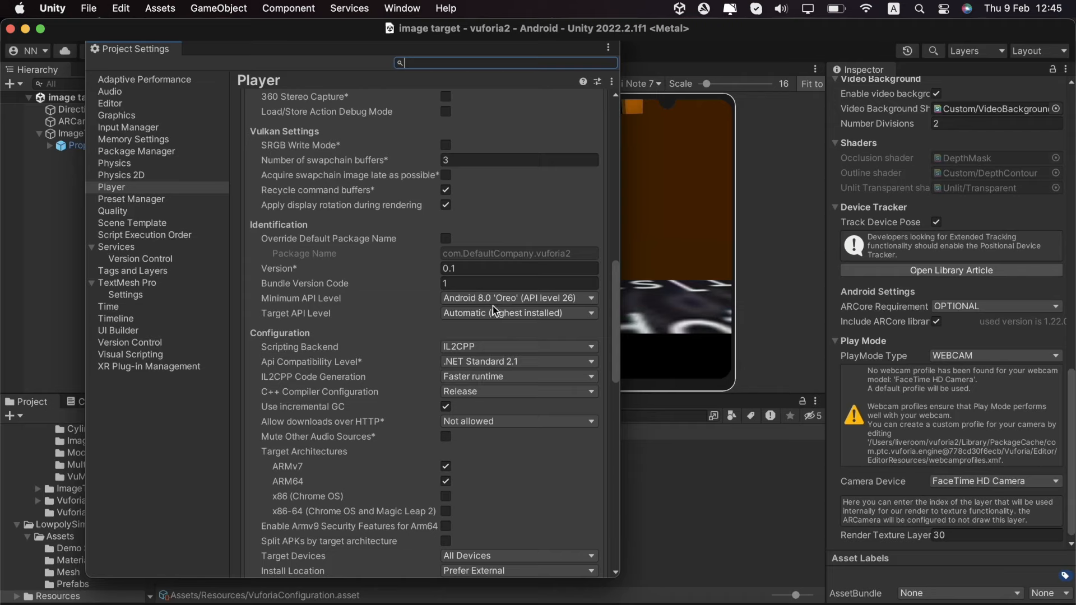
mouse_move(294, 329)
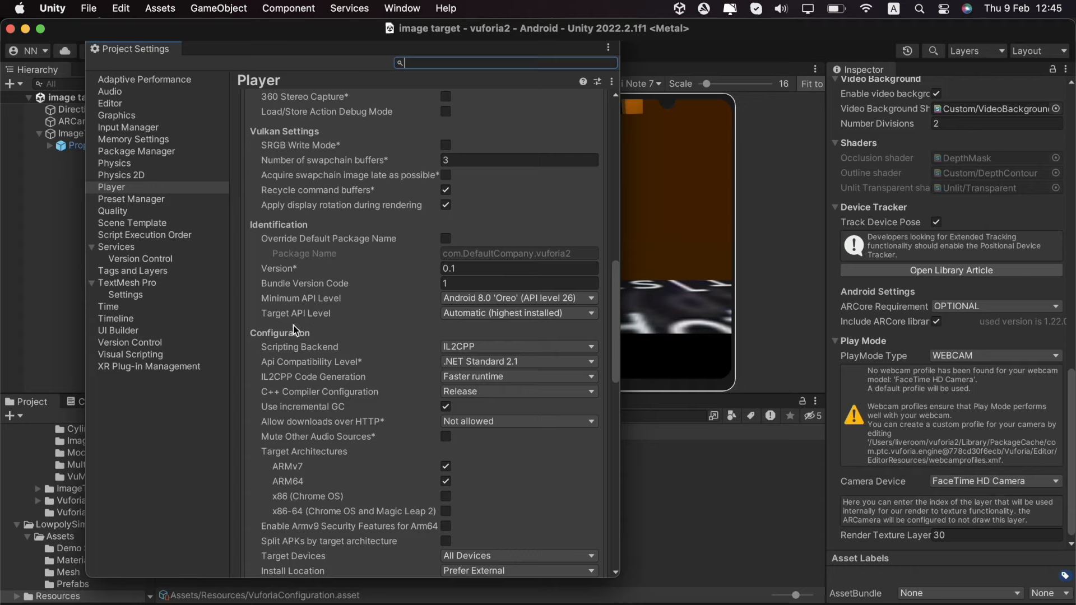
mouse_move(524, 328)
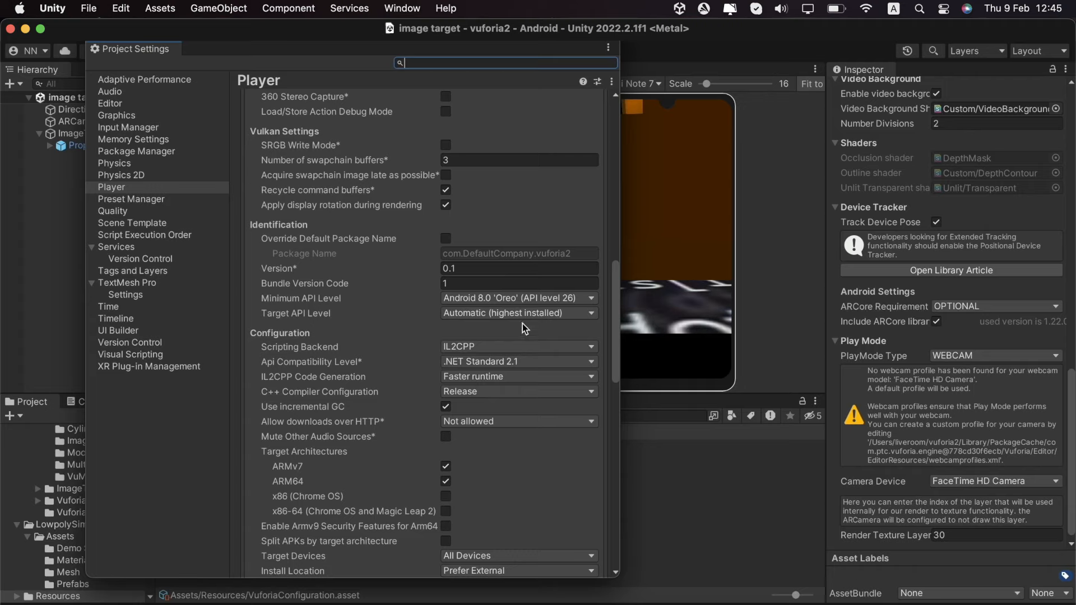
mouse_move(84, 45)
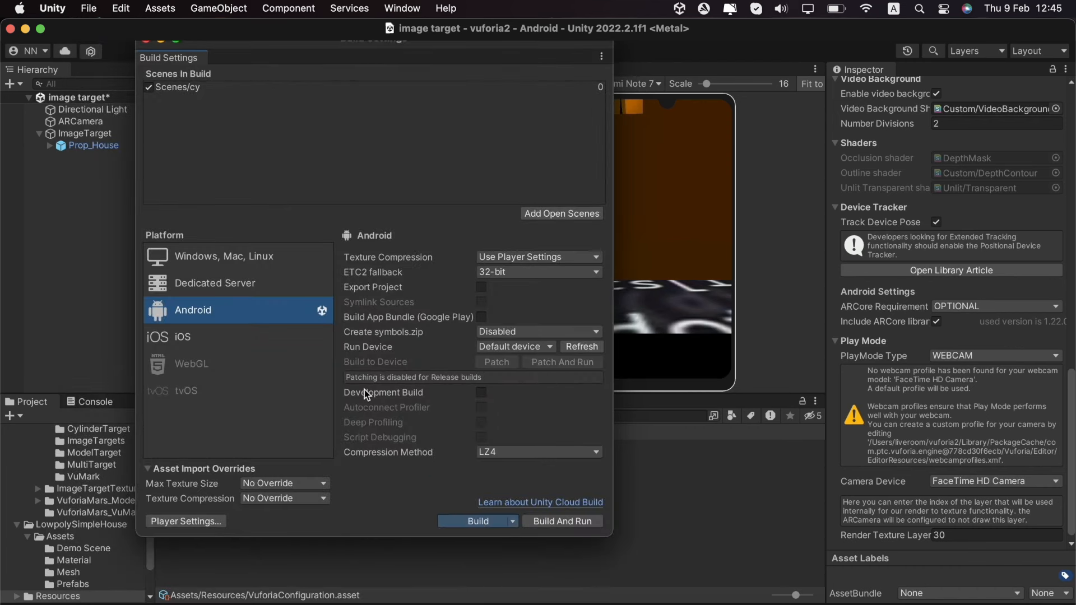
Build the Android app as vuforia.apk on the Desktop, replacing the existing file.
click(472, 521)
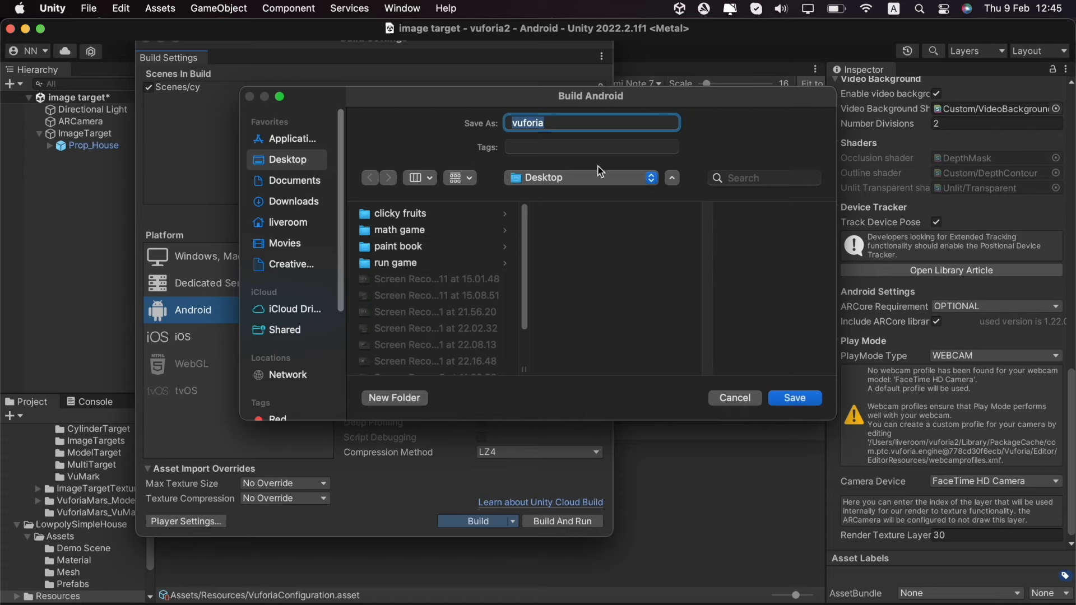
text(ima)
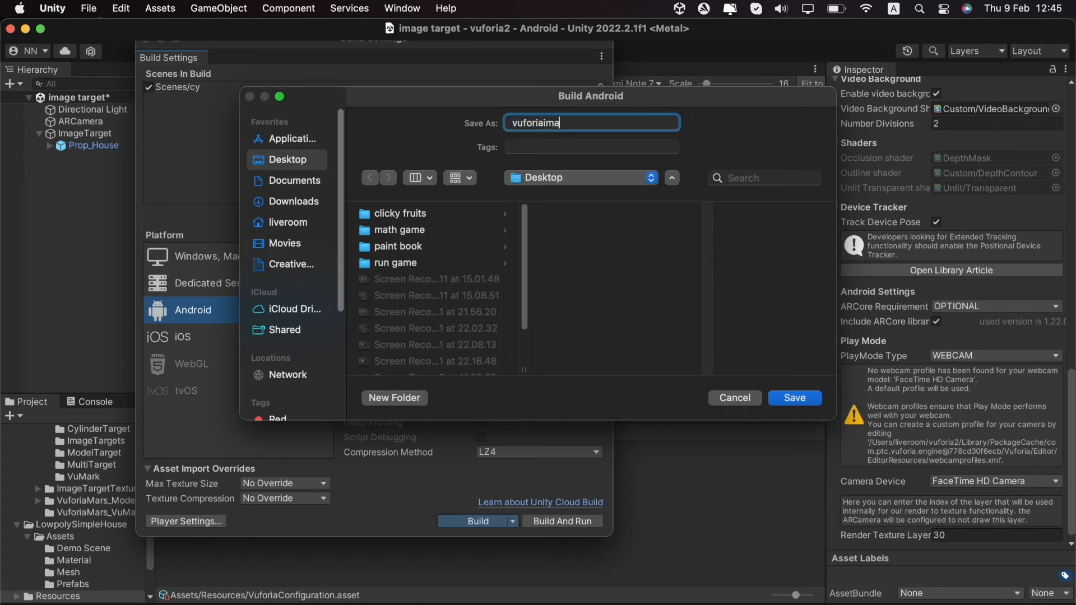
click(793, 397)
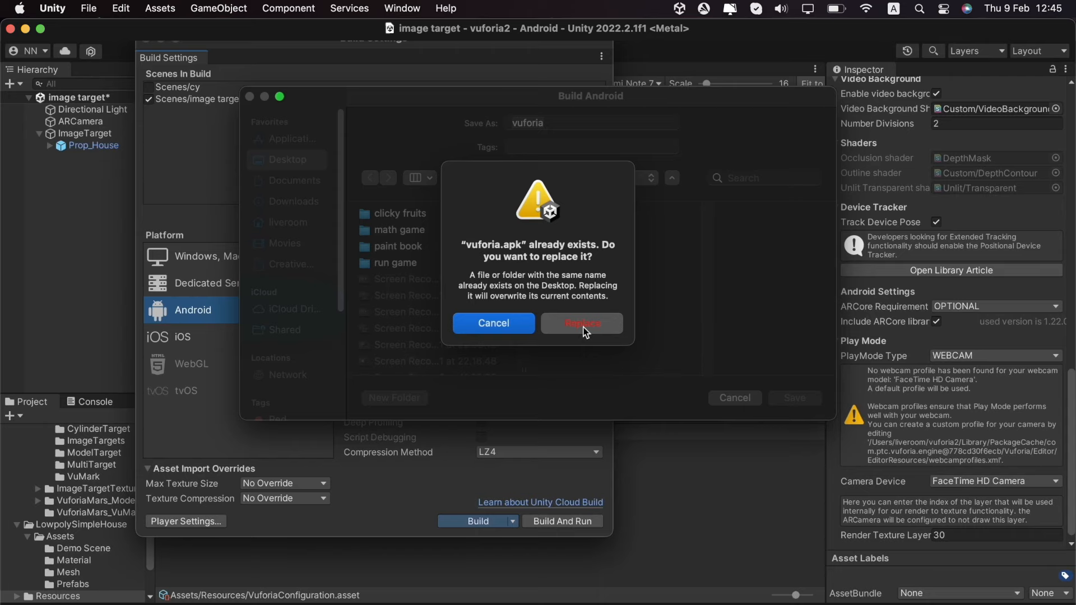
click(581, 322)
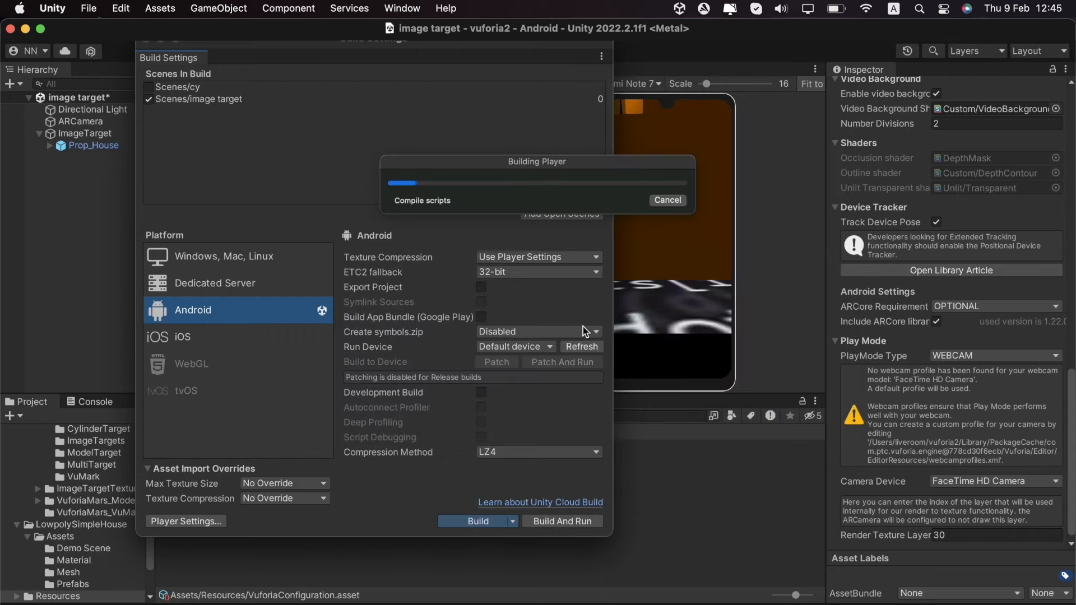